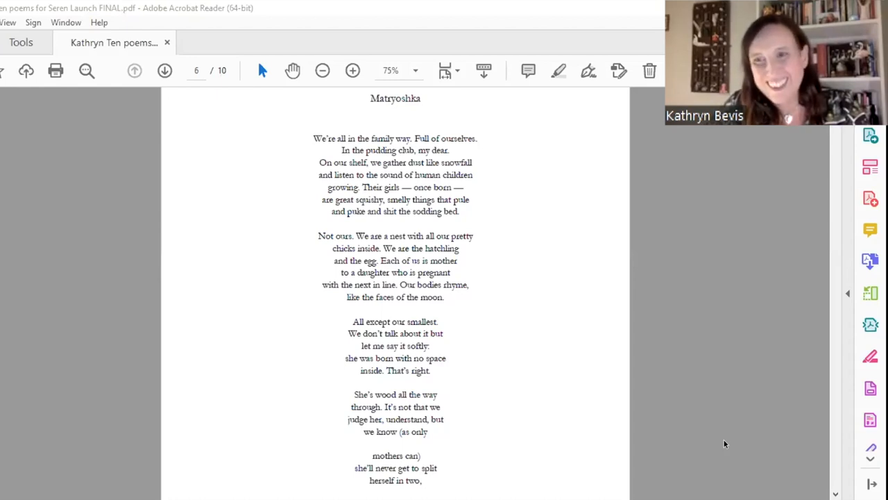
mouse_move(696, 193)
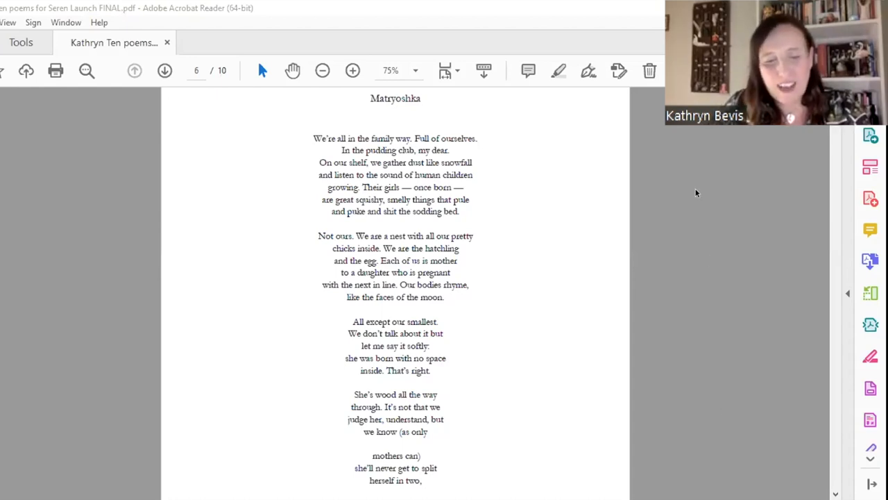
mouse_move(681, 197)
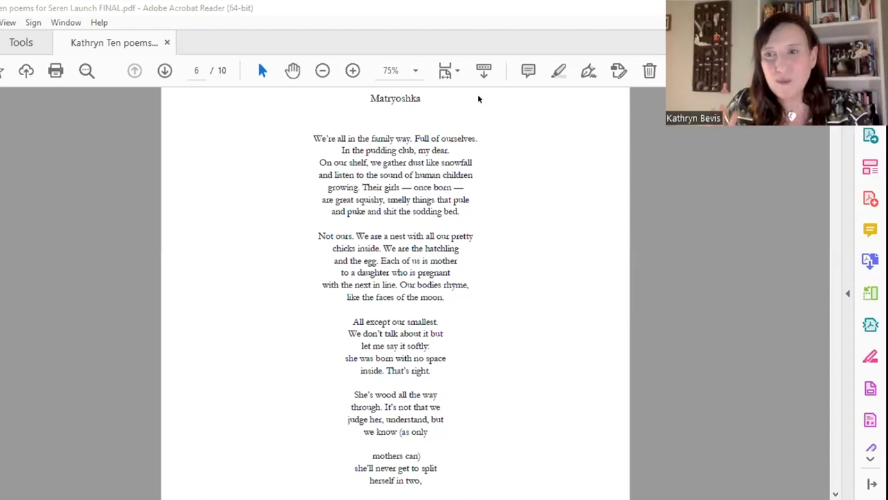
mouse_move(808, 402)
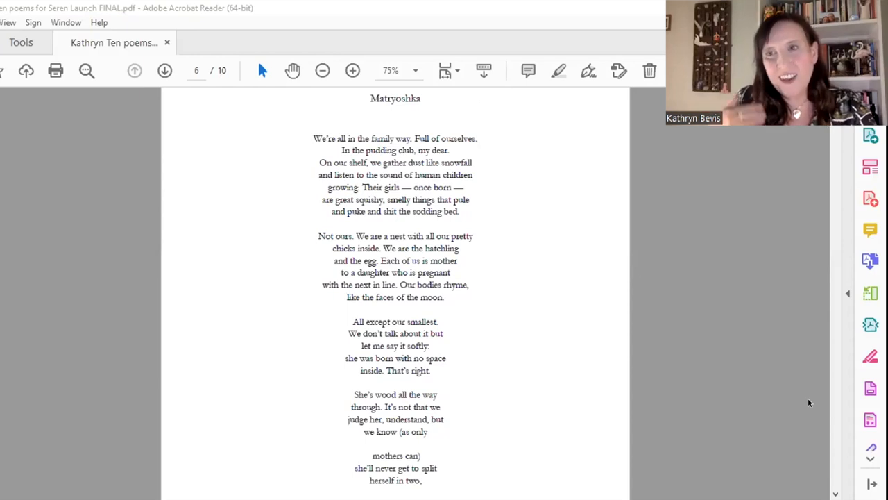
mouse_move(485, 116)
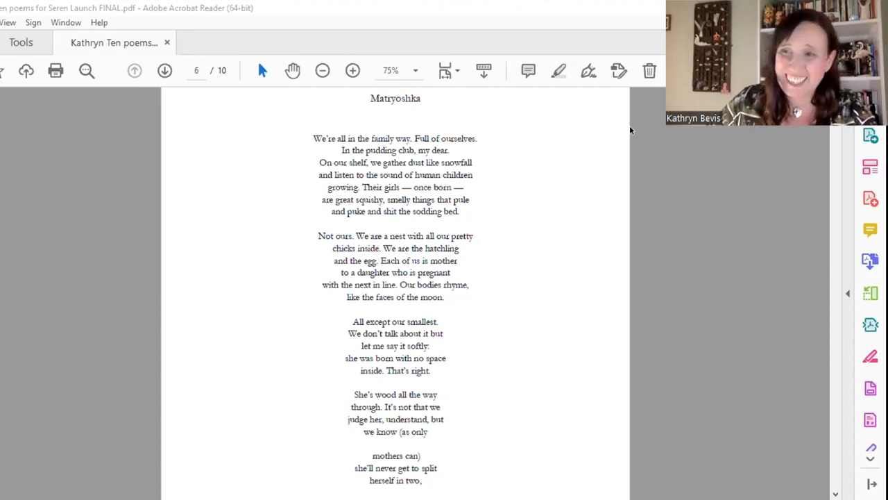
mouse_move(543, 122)
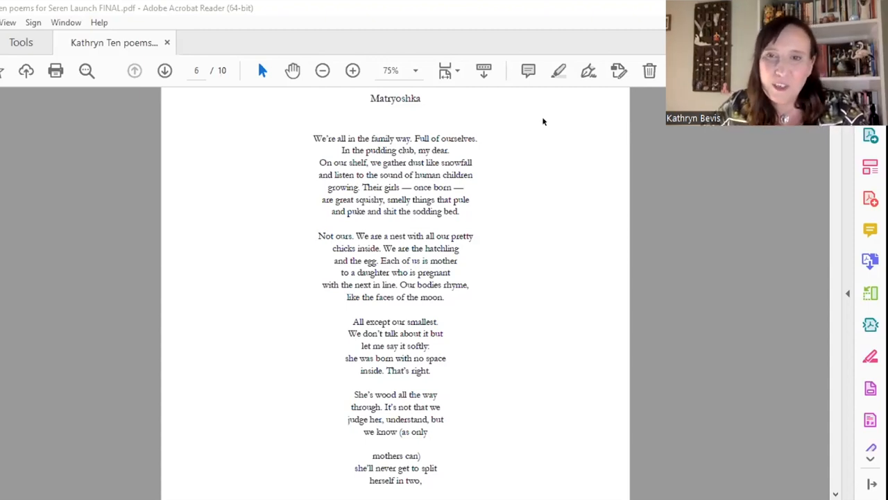
Zoom in on the Matryoshka poem from 75% to 125% so its stanzas are legible
click(353, 69)
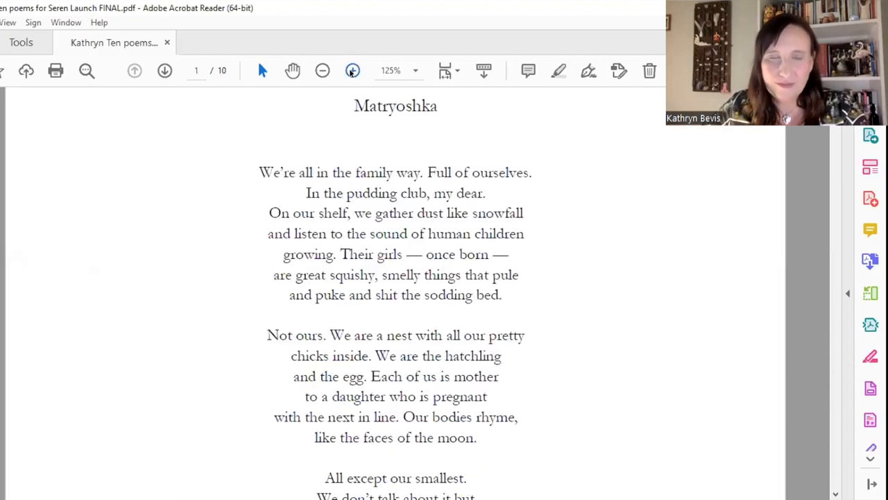
mouse_move(786, 377)
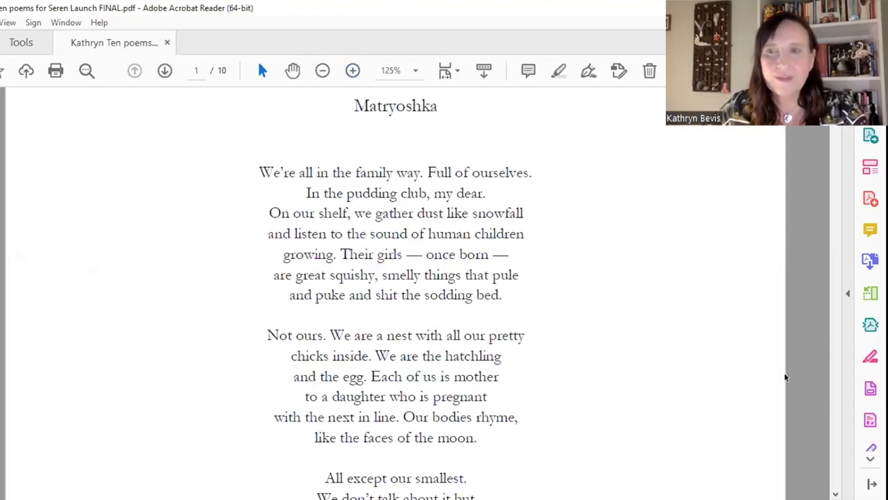
mouse_move(747, 391)
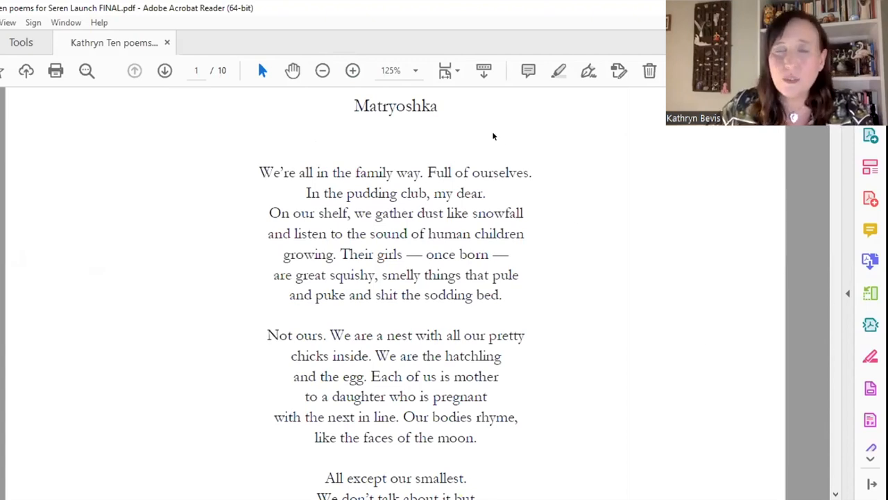
mouse_move(747, 337)
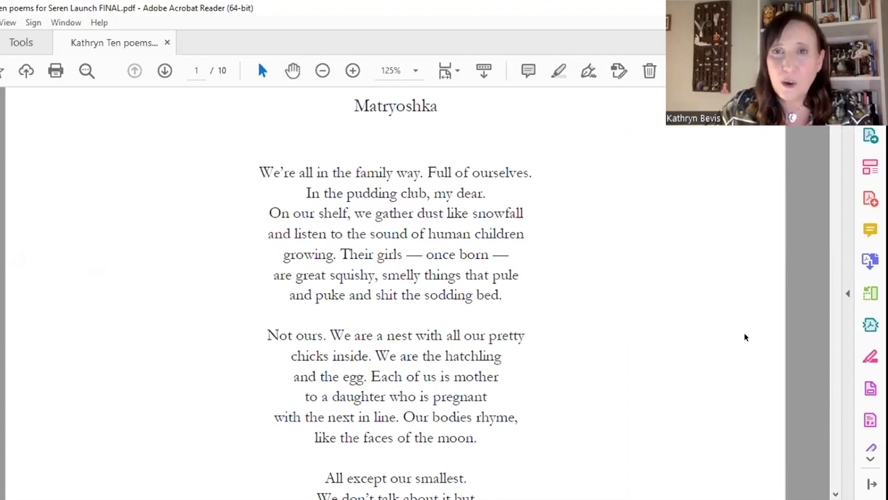
mouse_move(766, 378)
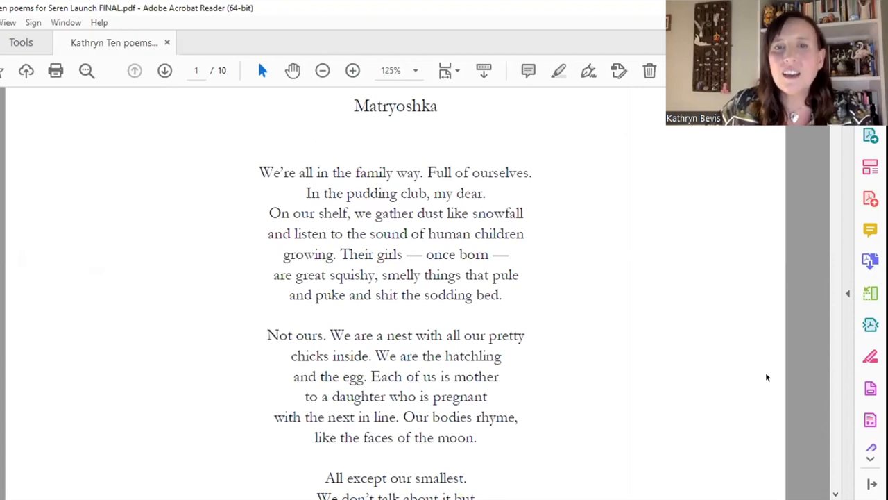
mouse_move(523, 143)
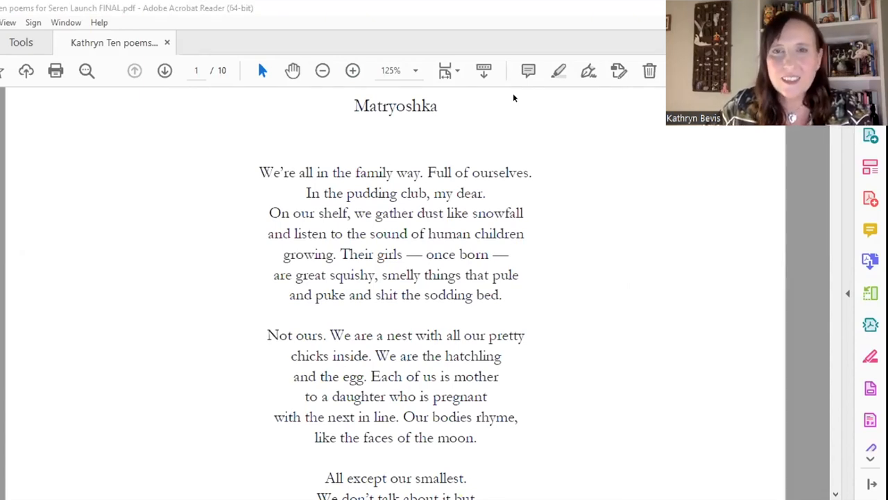
mouse_move(596, 164)
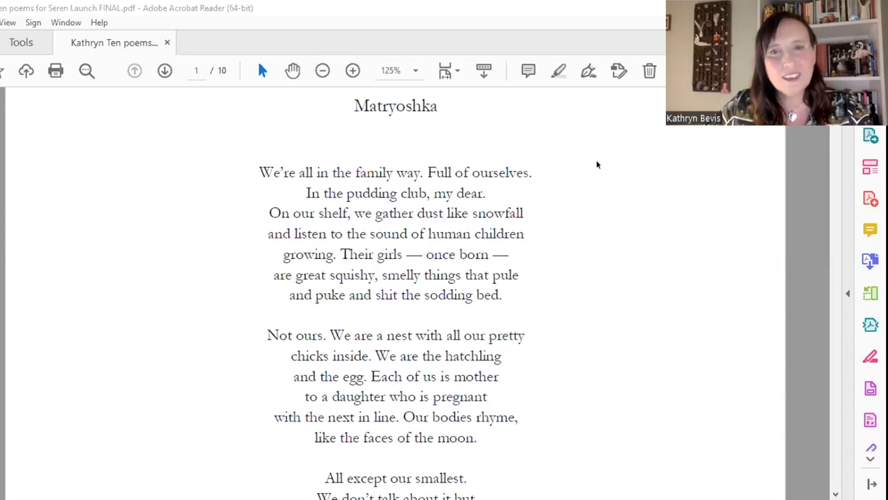
mouse_move(711, 261)
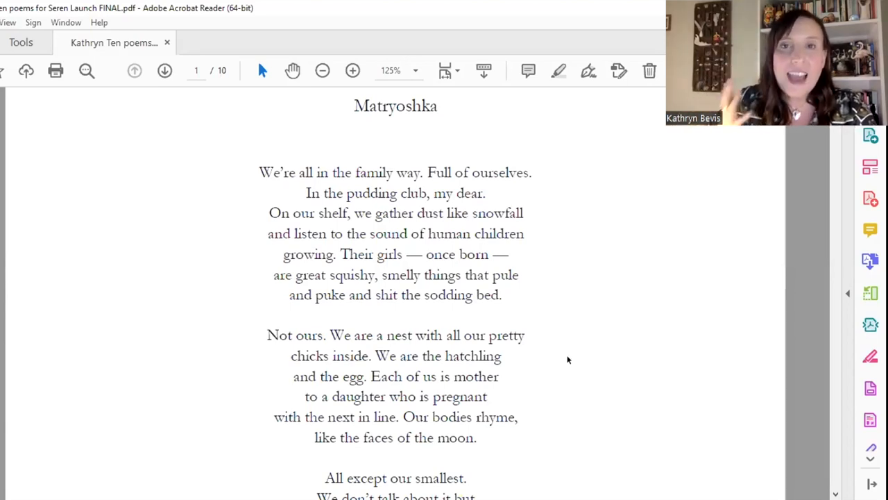
Scroll to the closing stanzas of Matryoshka, from 'All except our smallest' to 'as we do.'
scroll(down, 3)
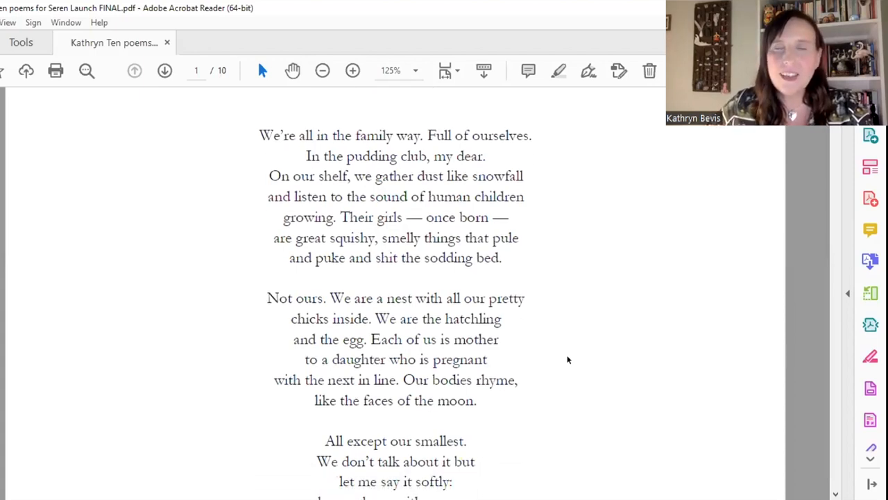
scroll(down, 3)
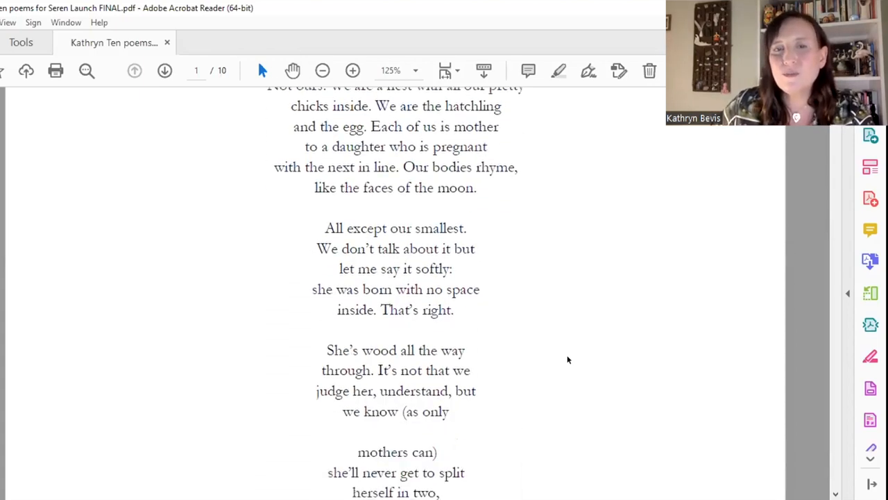
scroll(down, 3)
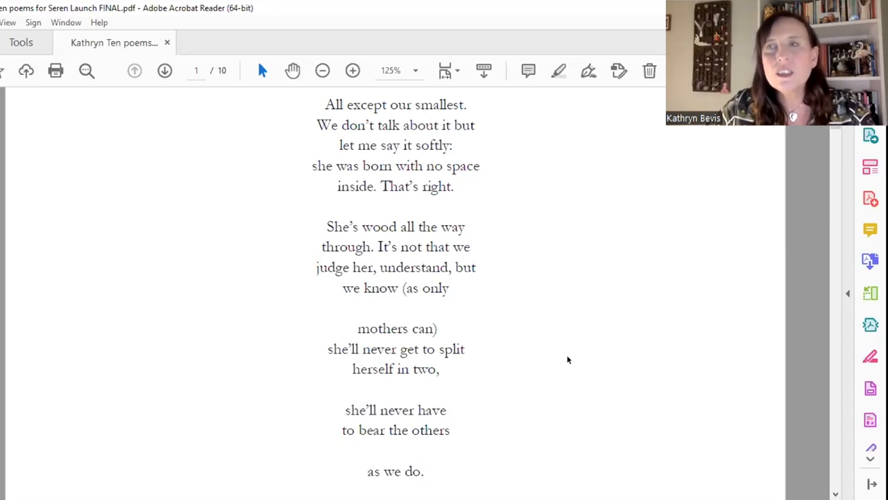
scroll(up, 3)
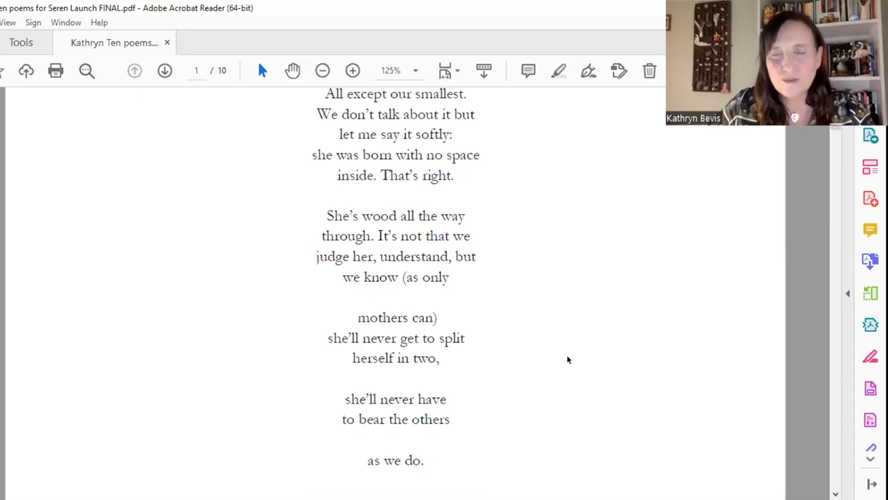
mouse_move(585, 358)
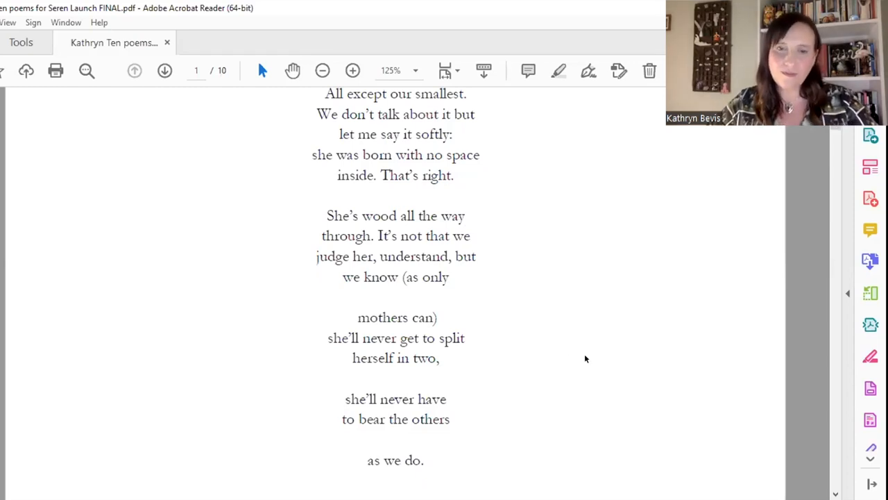
Scroll through Teddy on page 2 down to its last line about Delia still needing to learn
scroll(down, 3)
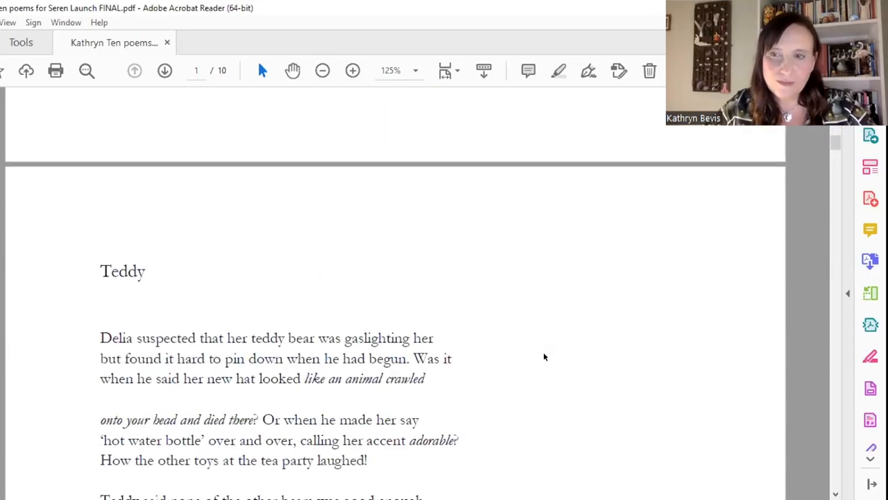
scroll(down, 3)
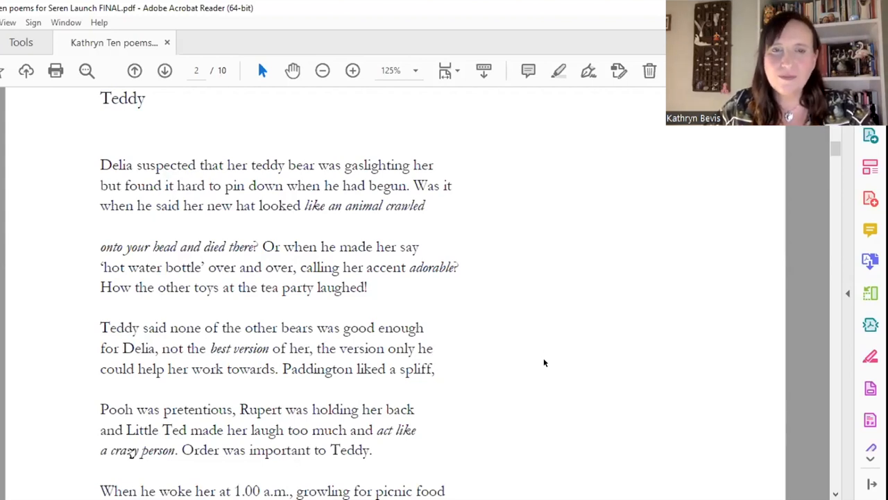
mouse_move(567, 360)
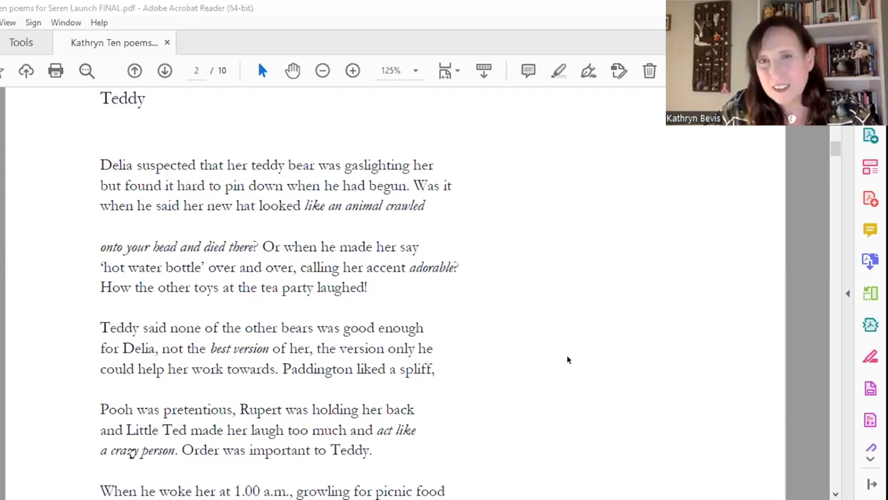
mouse_move(548, 394)
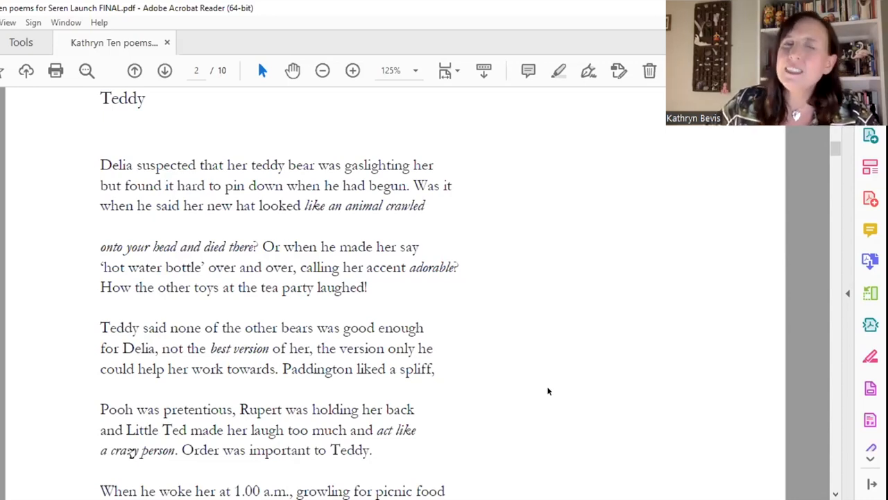
scroll(down, 3)
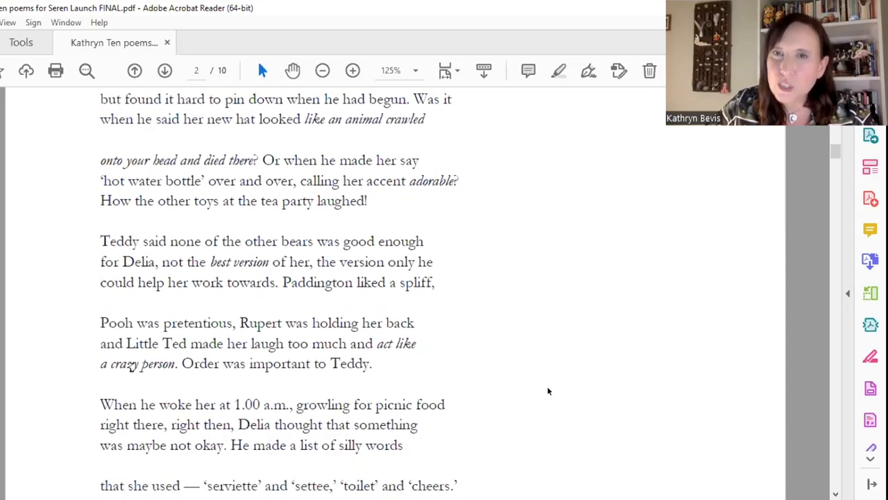
scroll(down, 3)
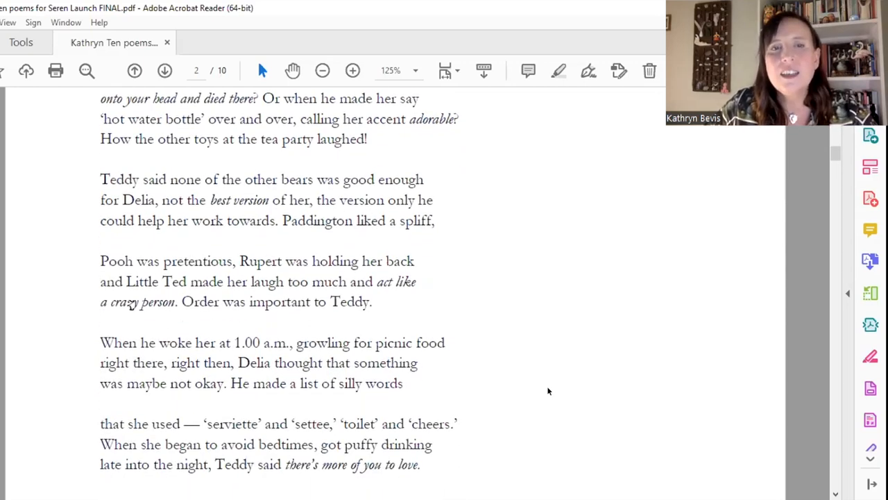
scroll(down, 3)
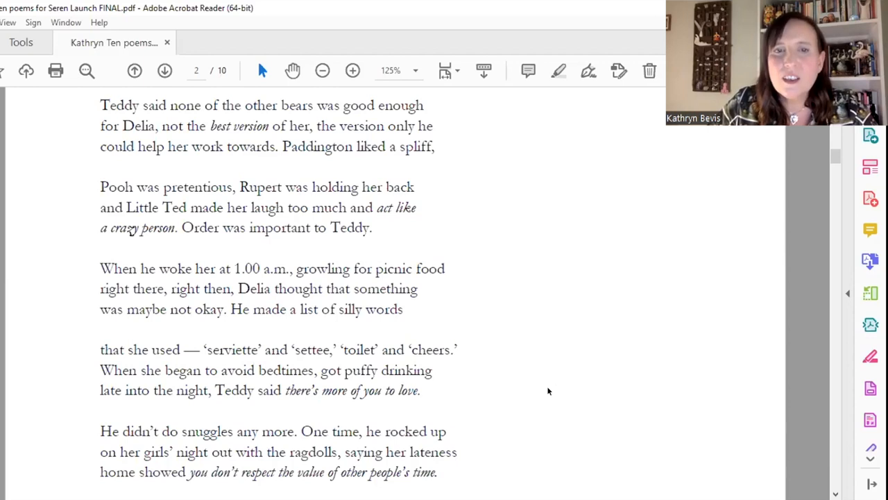
scroll(down, 3)
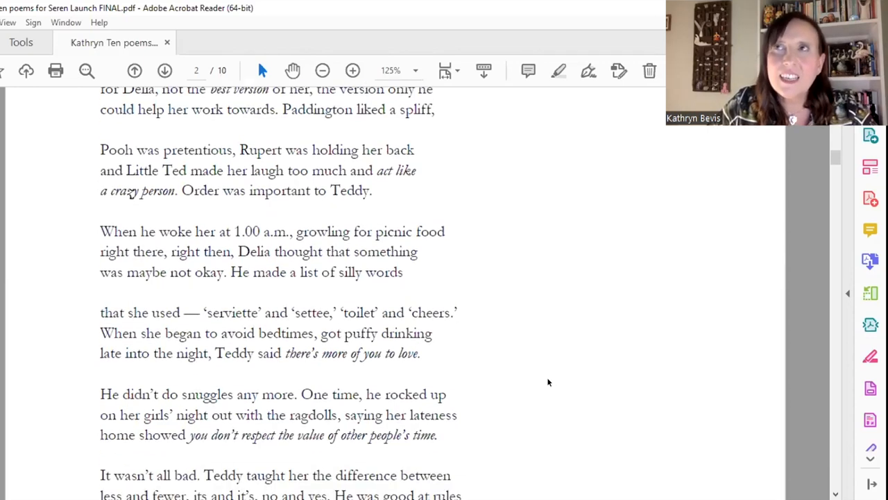
scroll(down, 3)
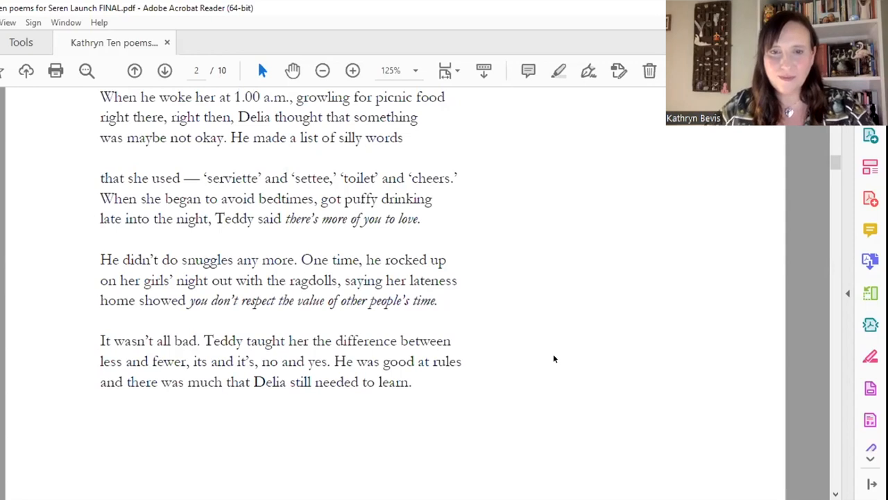
Scroll past the page break to 'What's the Title of this Poem?' on page 3
scroll(down, 3)
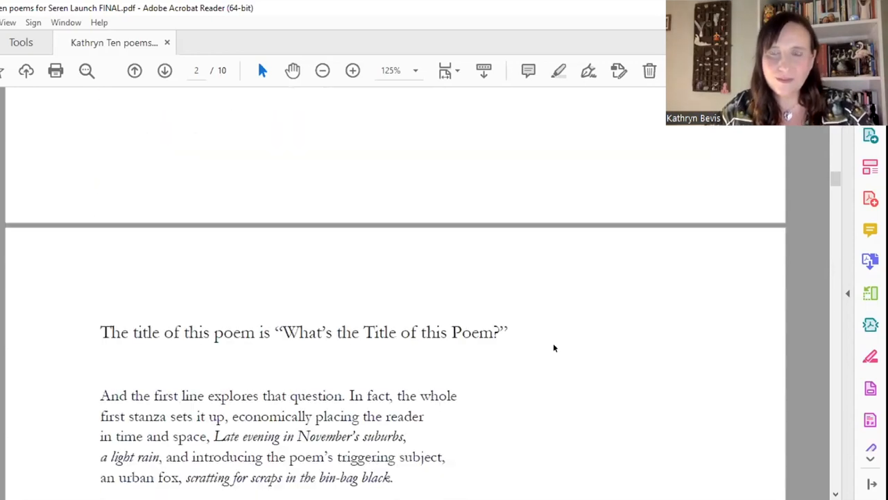
scroll(down, 3)
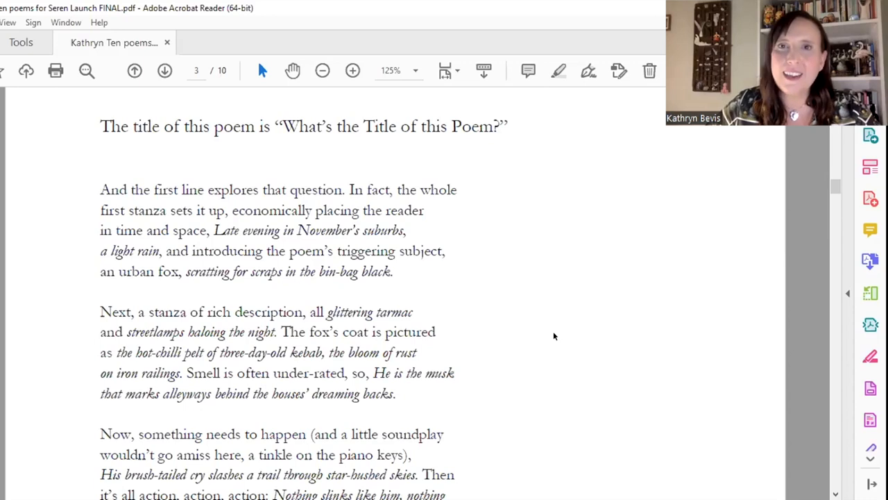
mouse_move(570, 338)
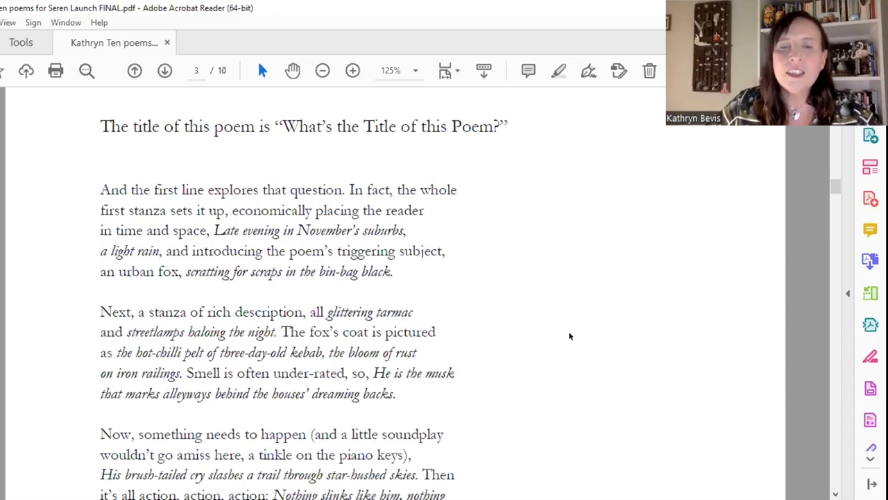
mouse_move(532, 360)
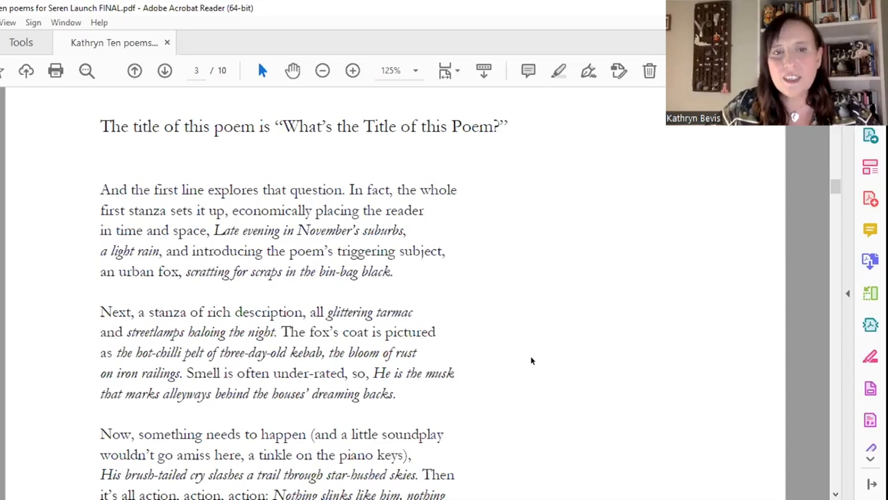
mouse_move(541, 366)
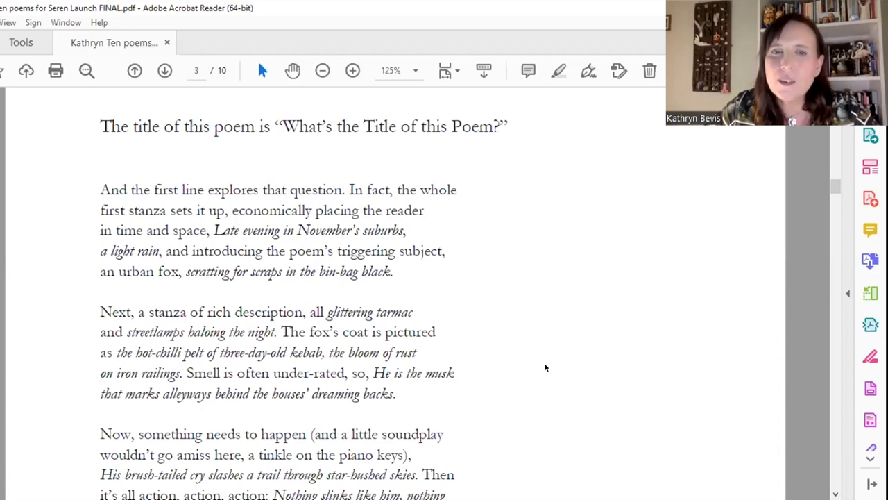
mouse_move(545, 347)
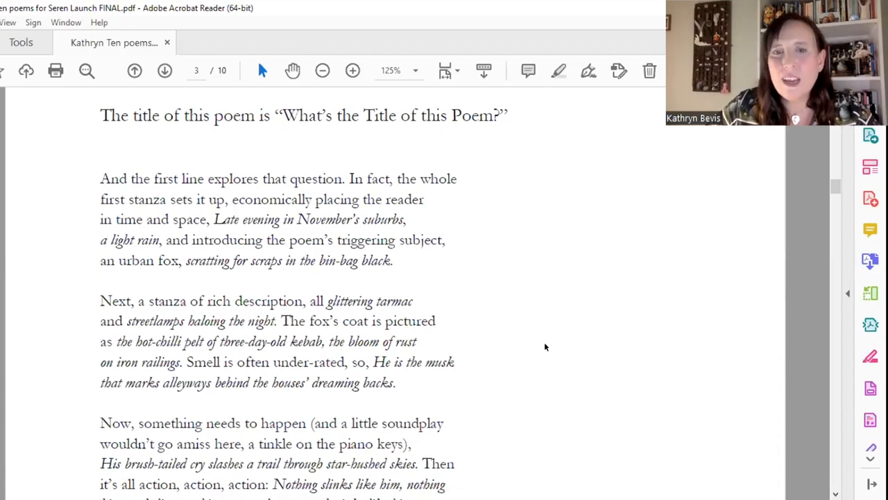
Scroll through the rest of page 3 until 'Miss means both Mother and No-one' opens on screen
scroll(down, 3)
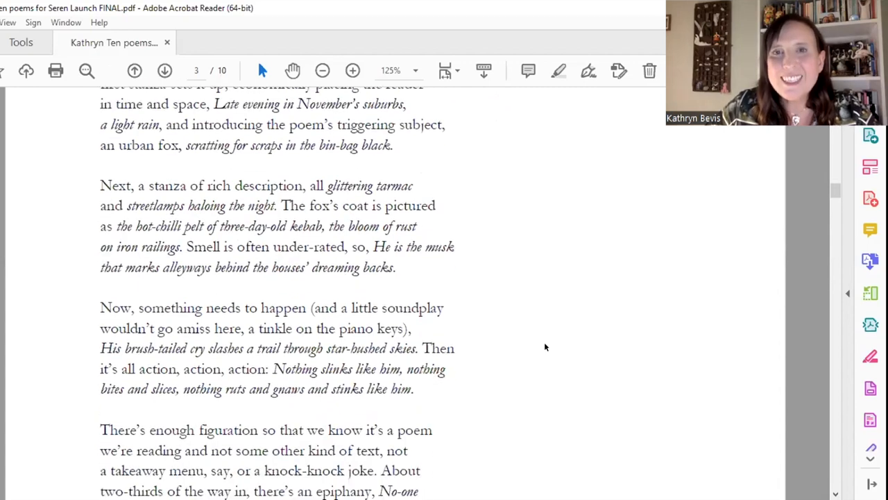
scroll(down, 3)
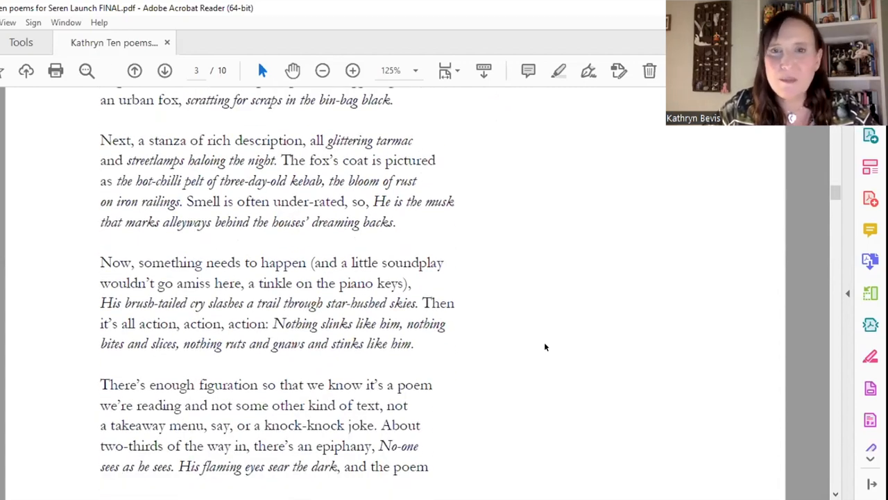
scroll(down, 3)
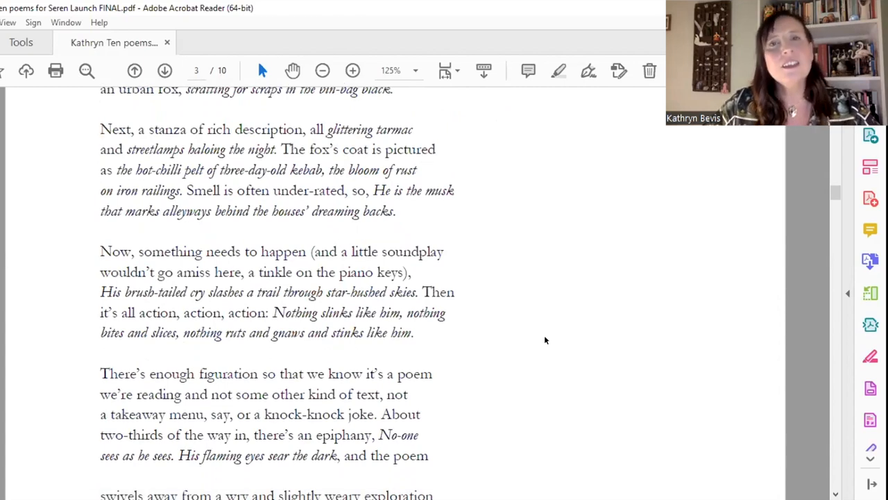
scroll(down, 3)
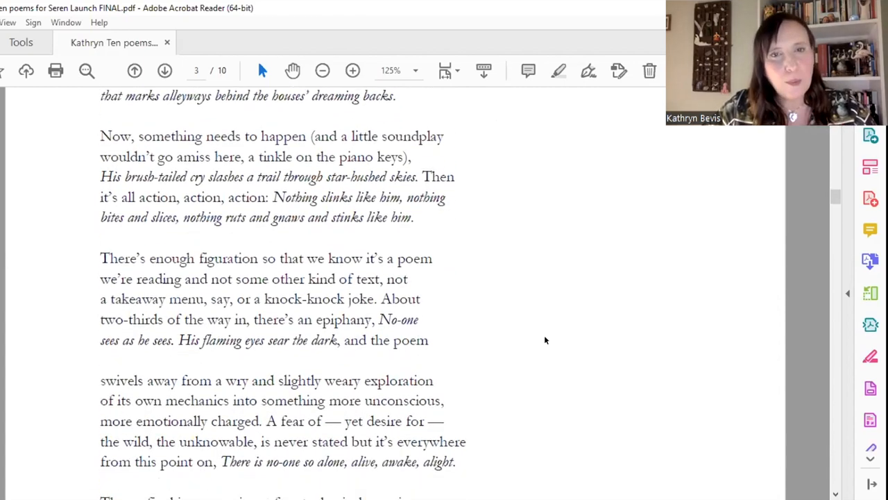
scroll(down, 3)
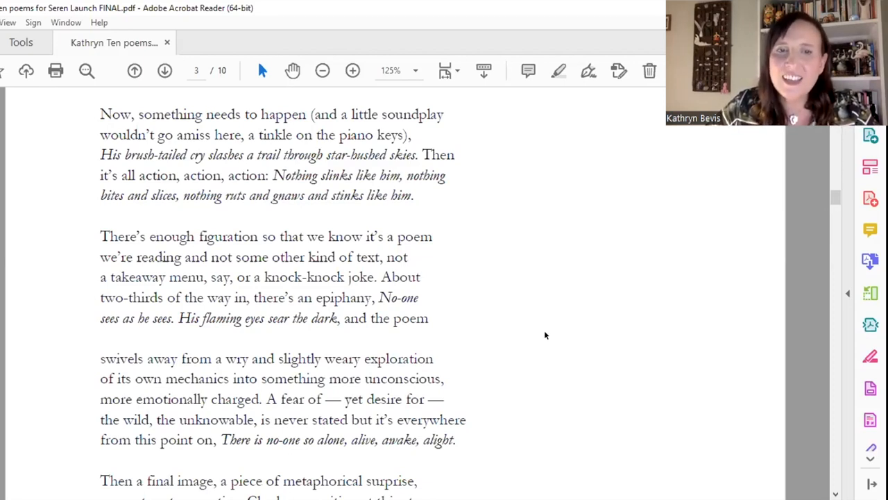
mouse_move(544, 332)
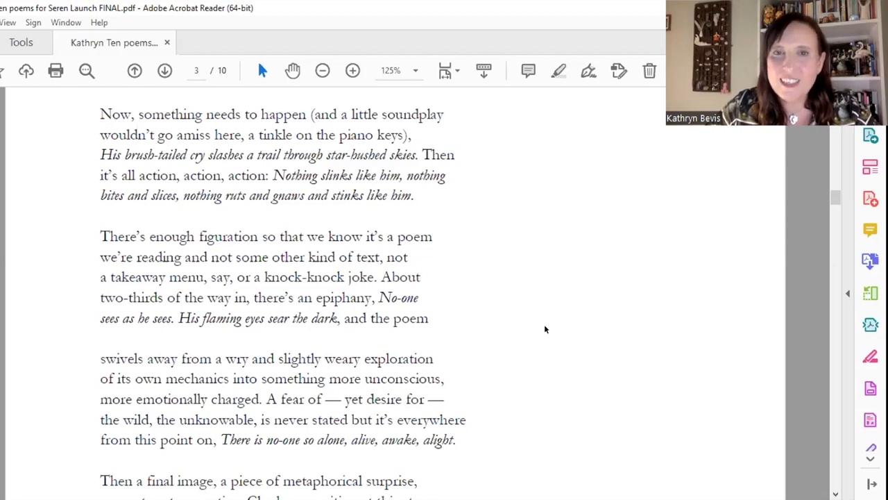
scroll(down, 3)
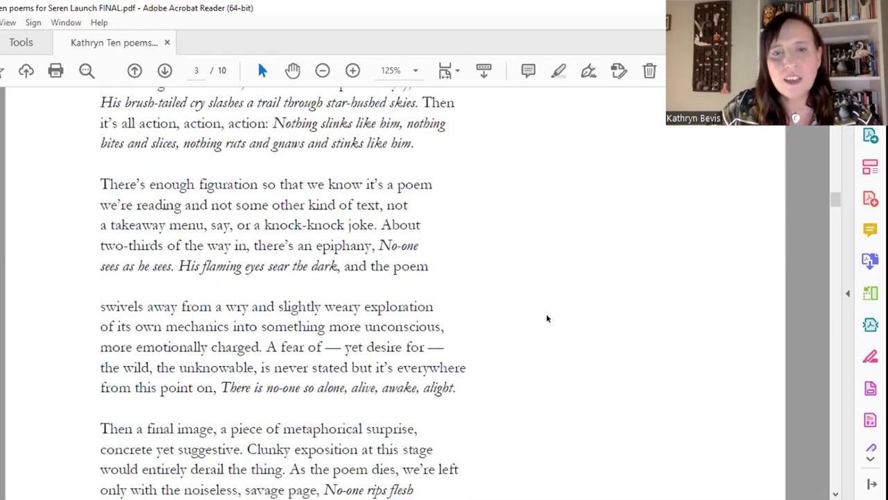
scroll(down, 3)
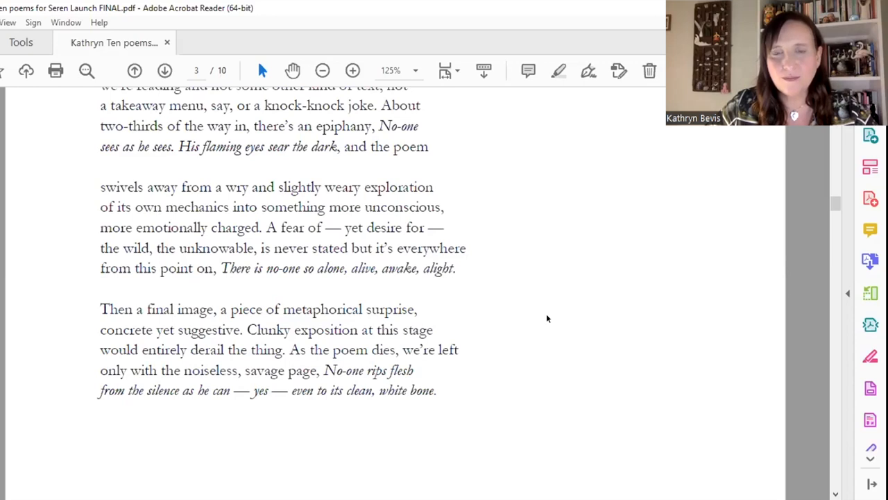
scroll(down, 3)
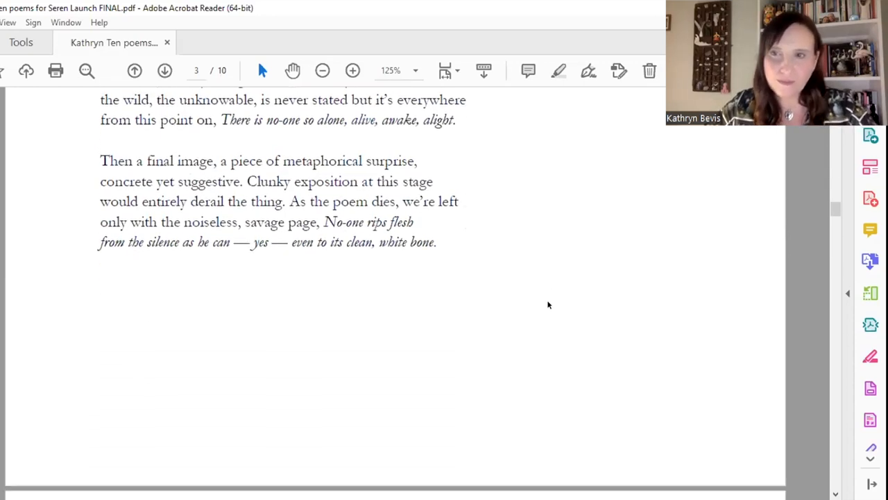
scroll(down, 3)
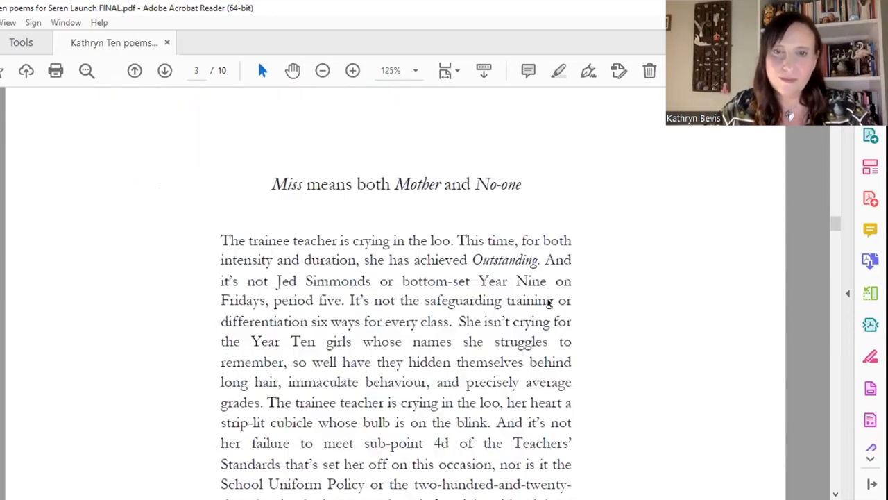
Zoom page 4 out to 75% then back to 100% so more of the prose poem fits on screen
scroll(down, 3)
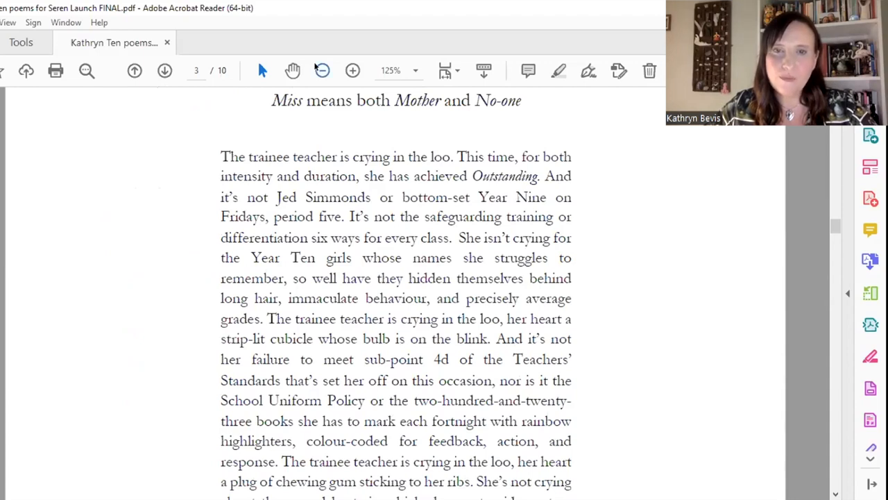
click(322, 70)
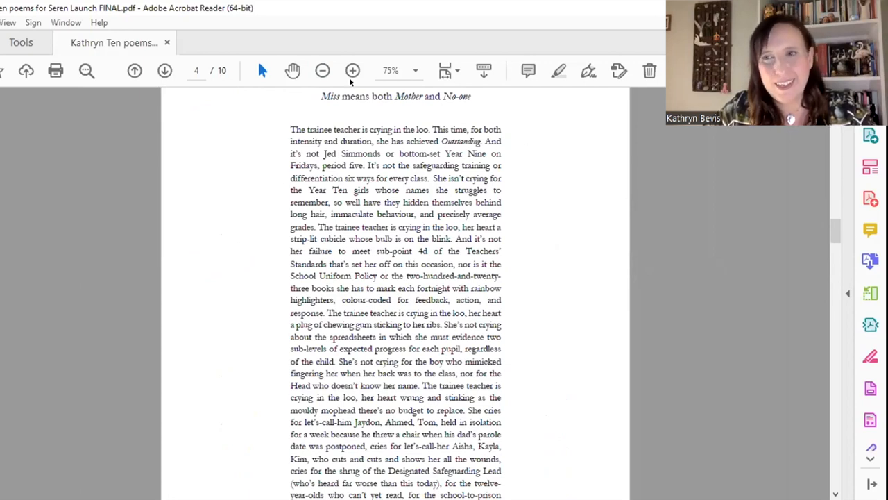
mouse_move(352, 70)
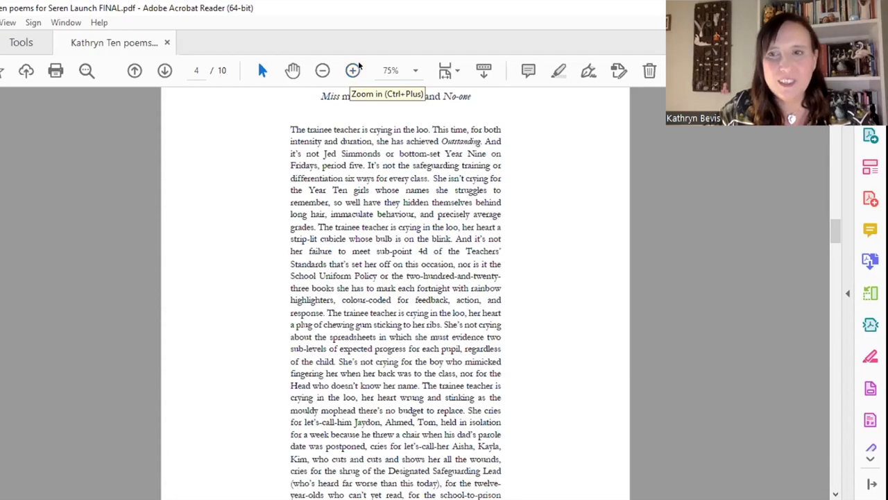
mouse_move(367, 65)
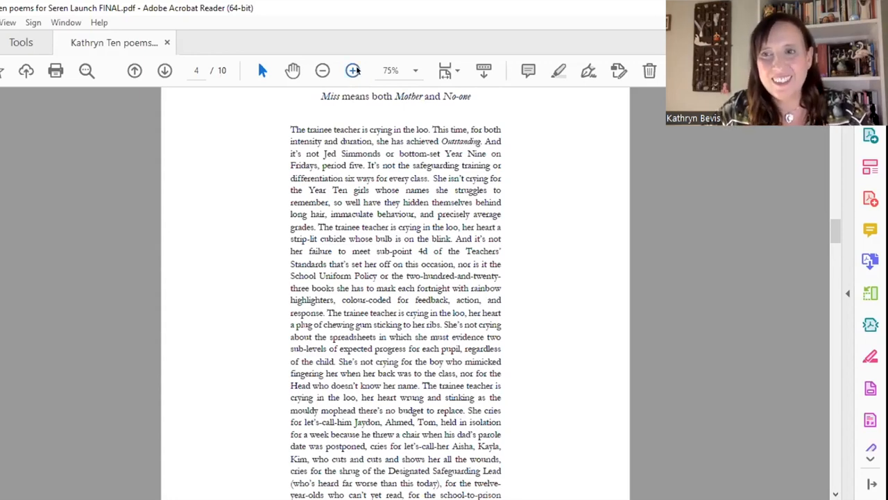
click(353, 70)
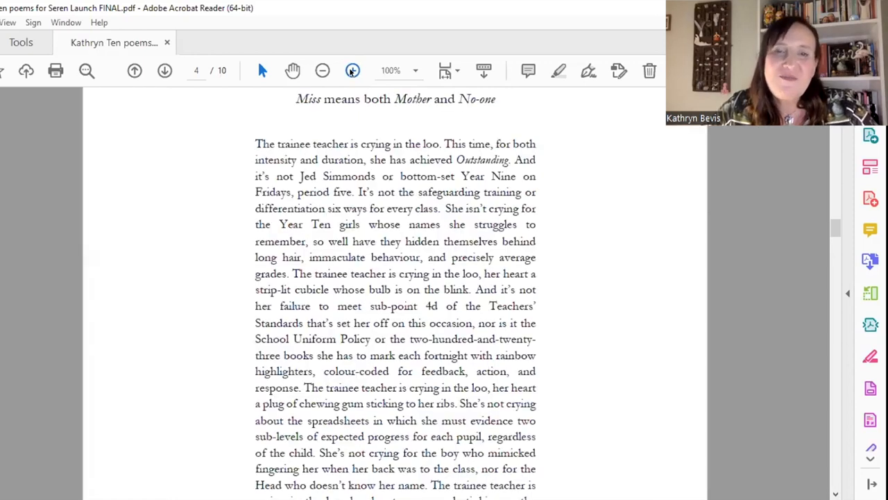
Zoom back in to 125% so 'Miss means both Mother and No-one' reads comfortably
click(352, 69)
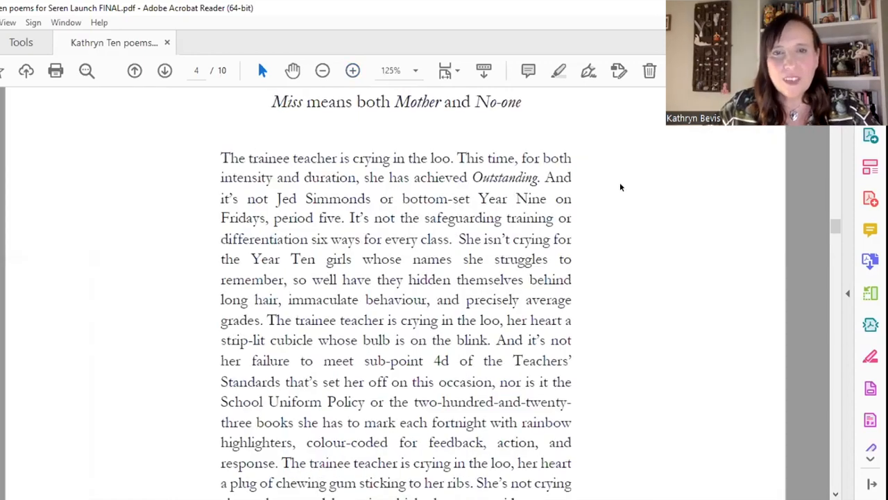
mouse_move(630, 197)
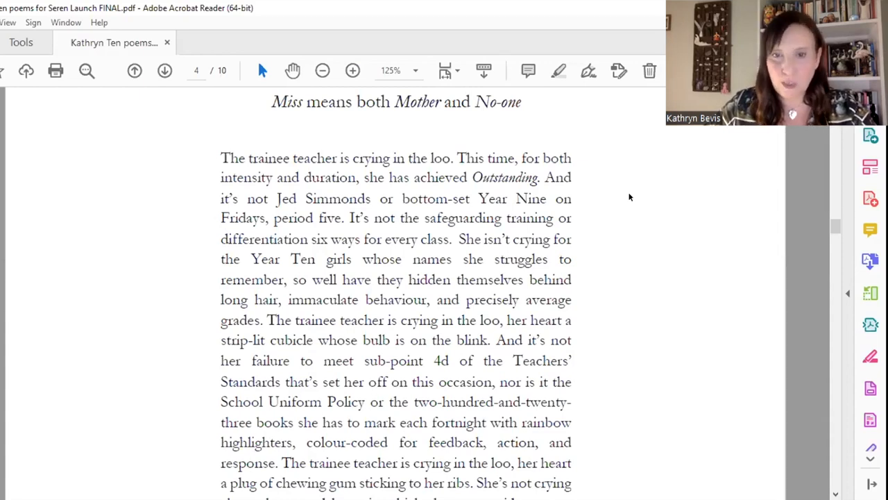
mouse_move(669, 242)
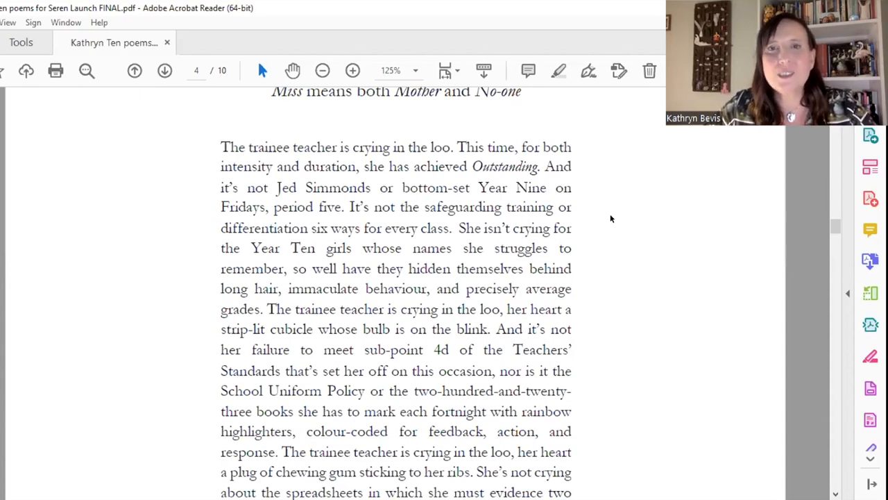
Scroll to the poem's closing lines on page 4, ending 'outside the Head of Year.'
scroll(up, 3)
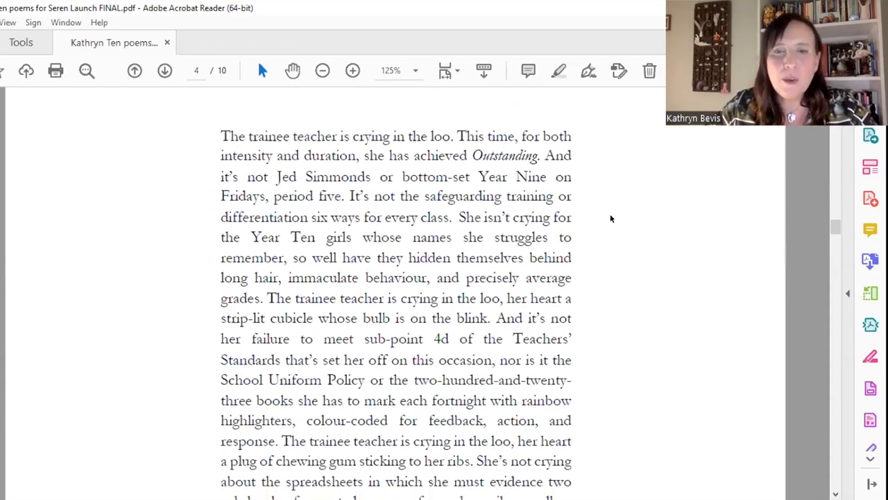
scroll(down, 3)
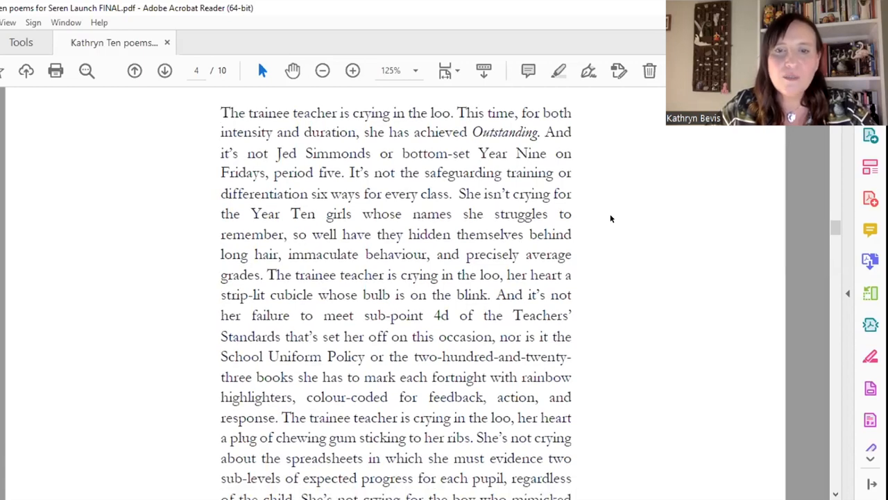
scroll(down, 3)
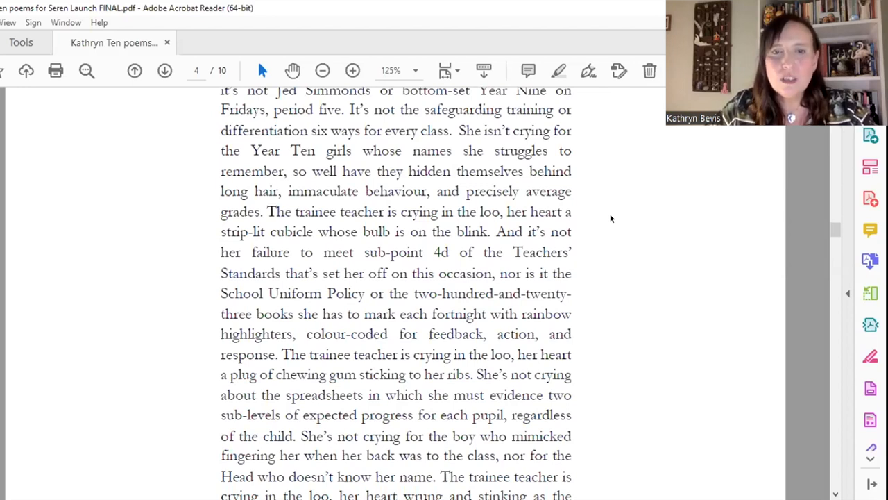
scroll(down, 3)
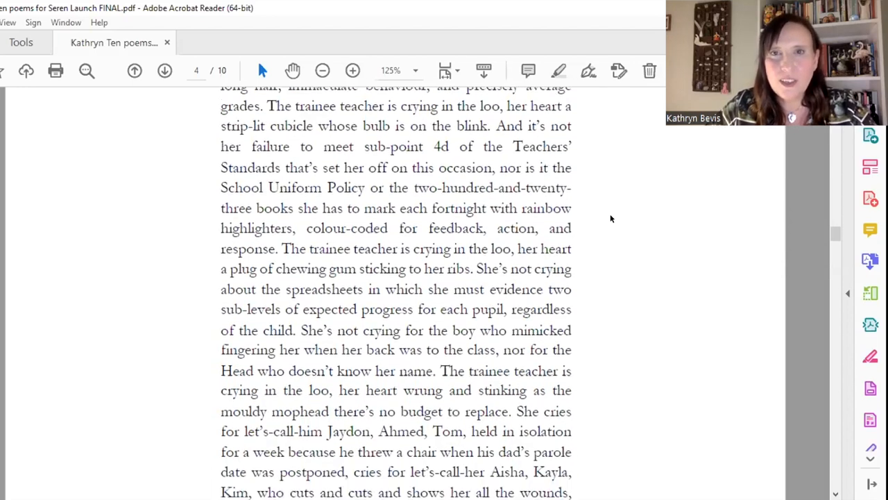
scroll(down, 3)
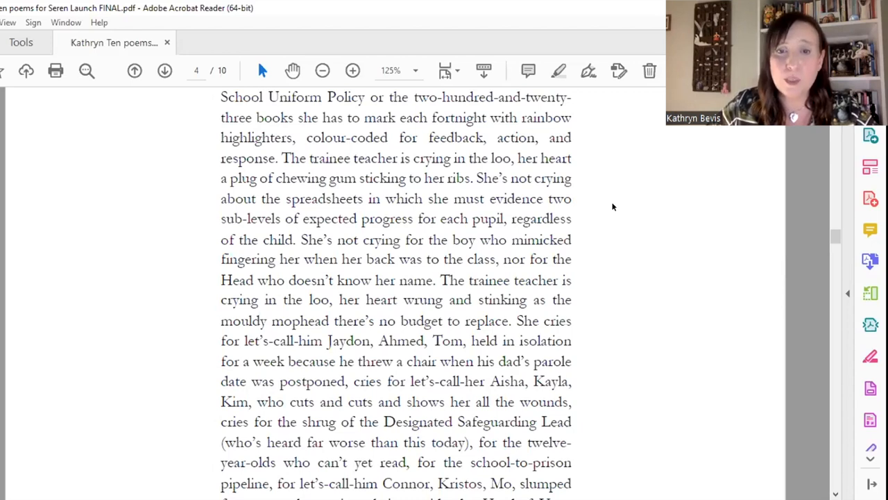
scroll(down, 3)
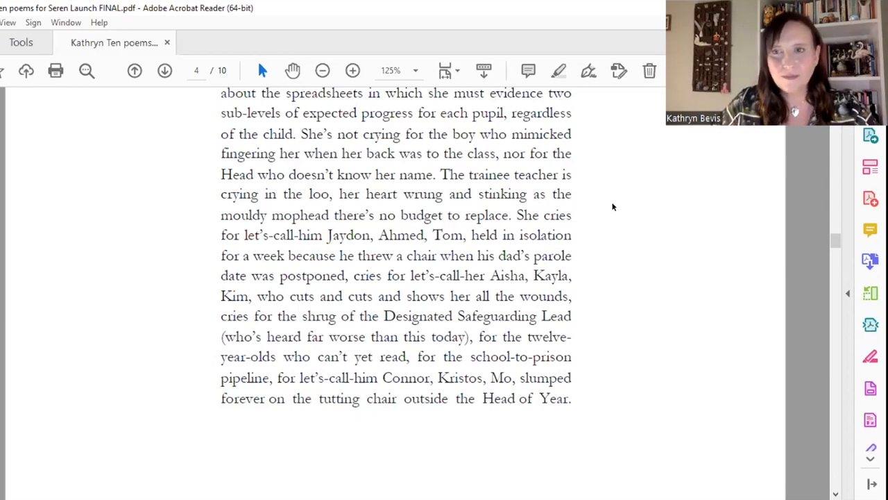
Scroll onto page 5 so The Darkening and its first four stanzas fill the window
scroll(down, 3)
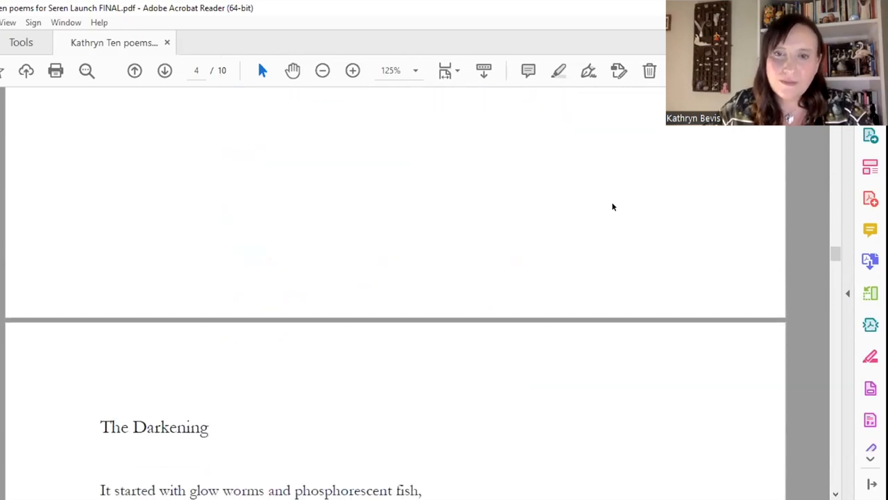
scroll(down, 3)
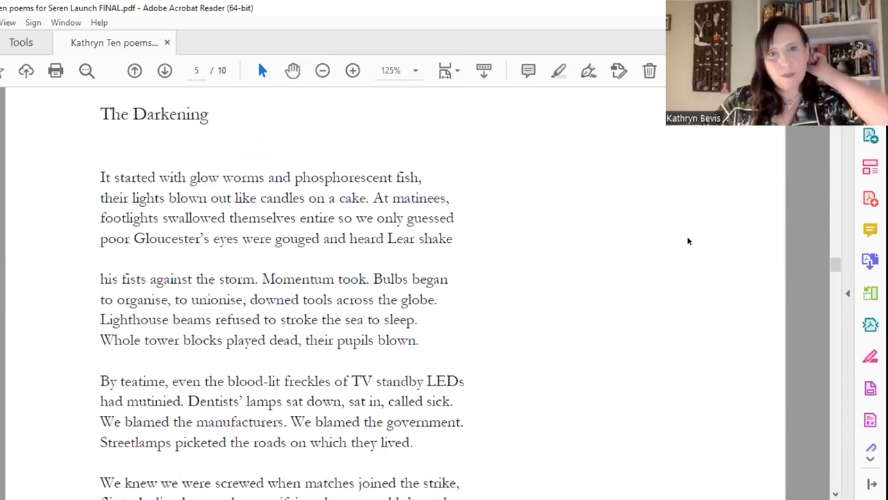
mouse_move(620, 230)
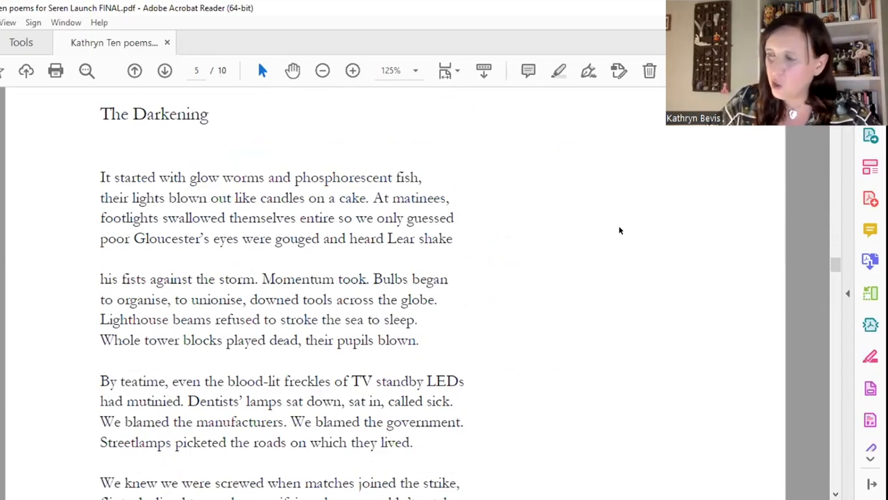
mouse_move(580, 225)
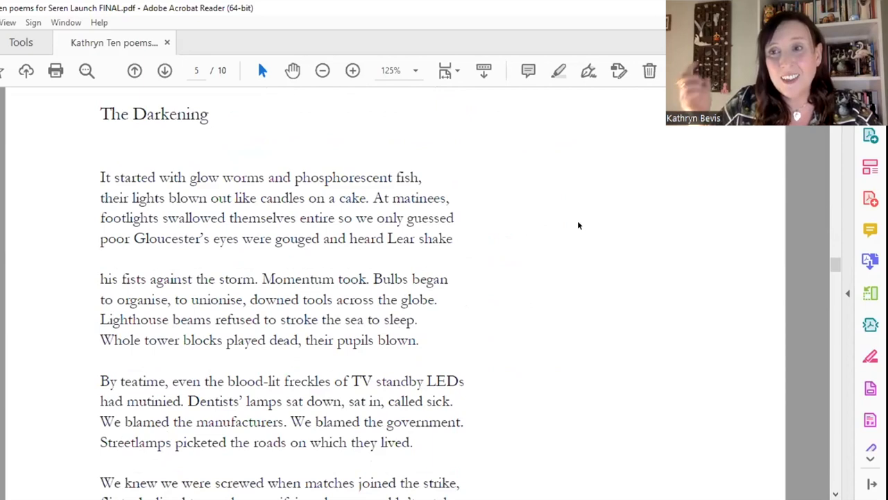
mouse_move(566, 225)
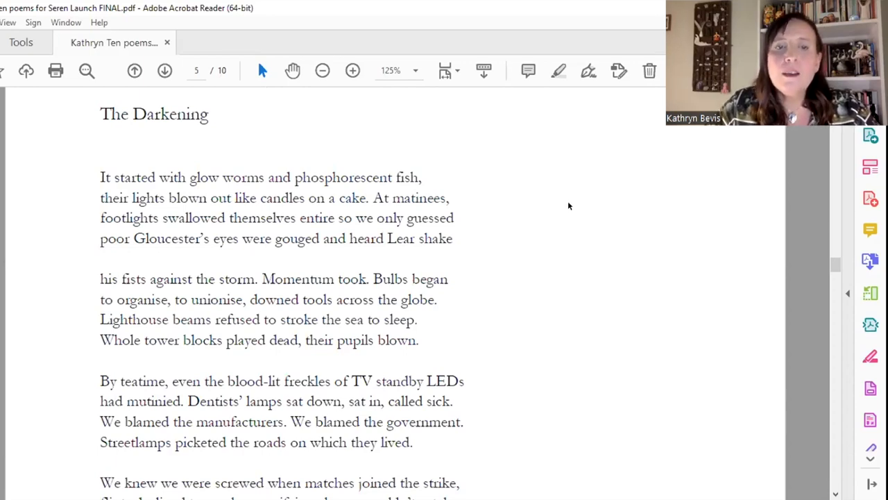
Scroll down The Darkening to its final stanza ending 'one by one.'
scroll(down, 3)
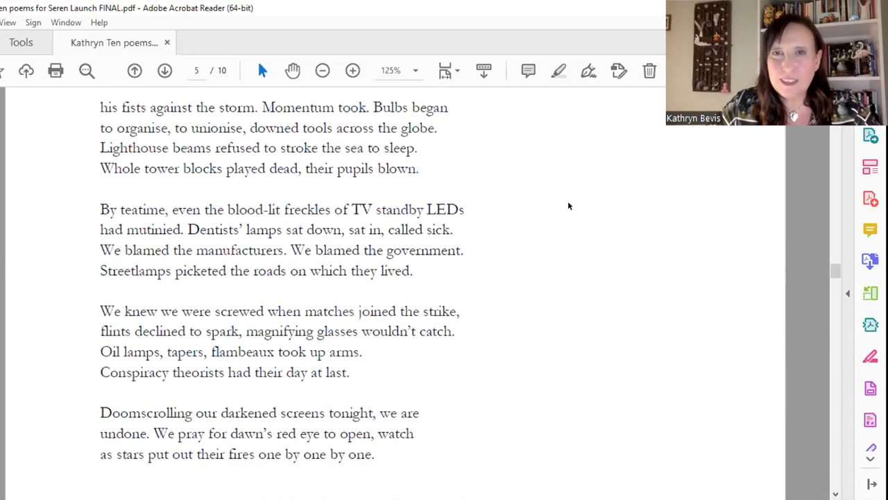
scroll(down, 3)
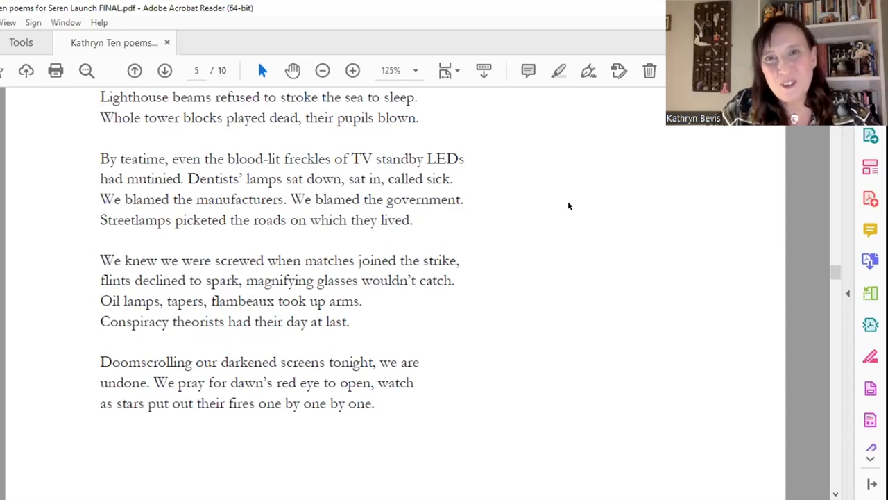
mouse_move(623, 236)
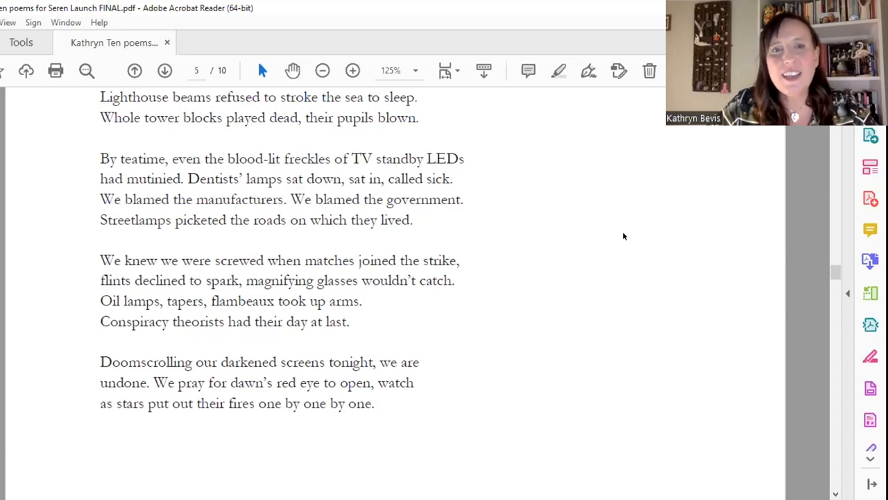
mouse_move(548, 231)
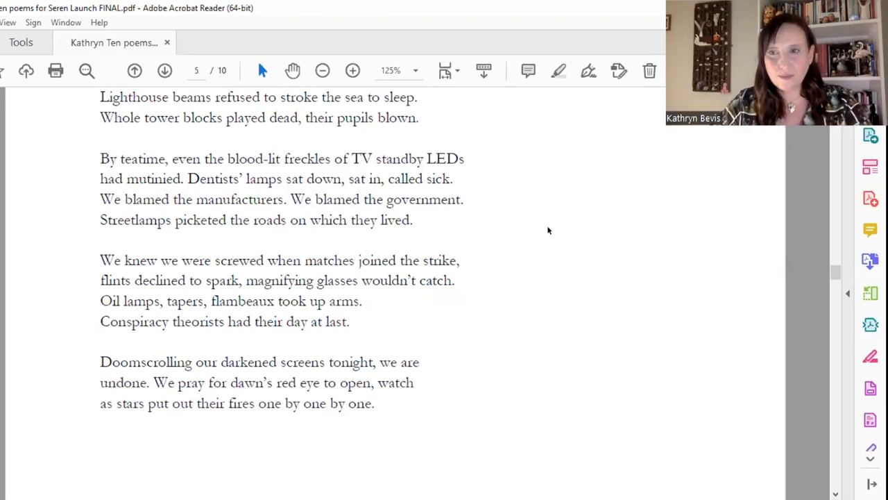
scroll(down, 3)
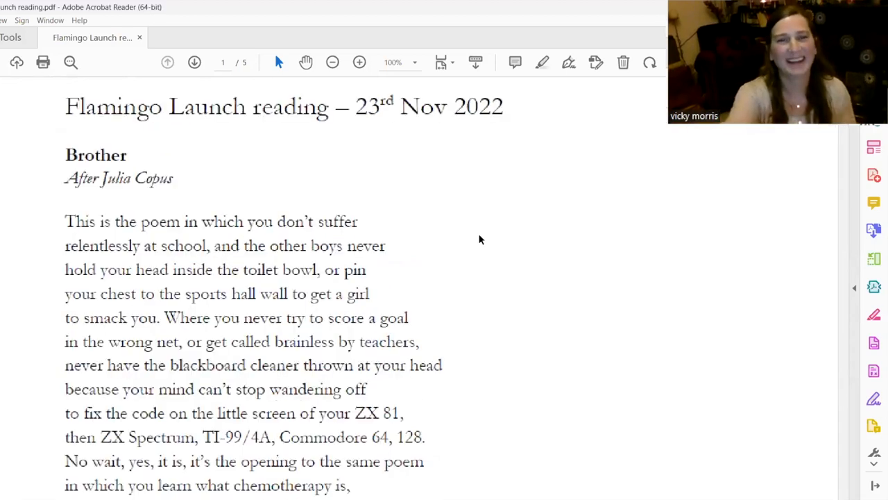
click(358, 63)
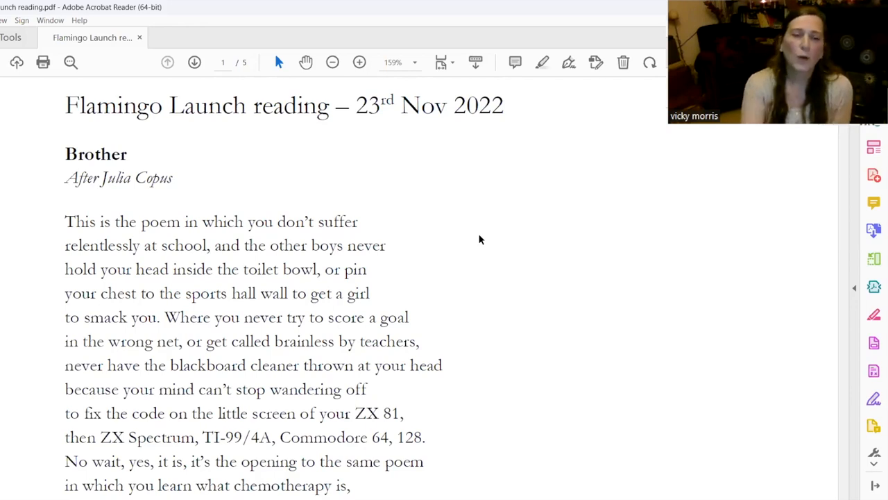
Scroll further down page 1 through the middle lines of Brother
scroll(down, 3)
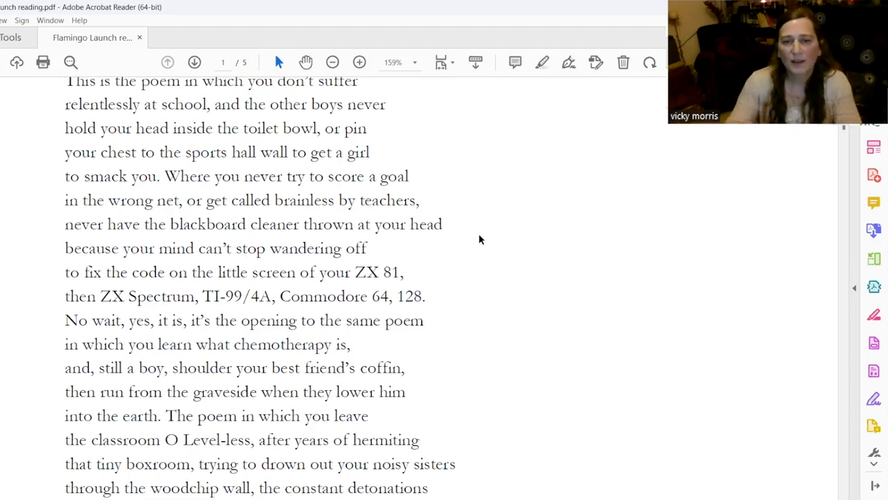
scroll(down, 3)
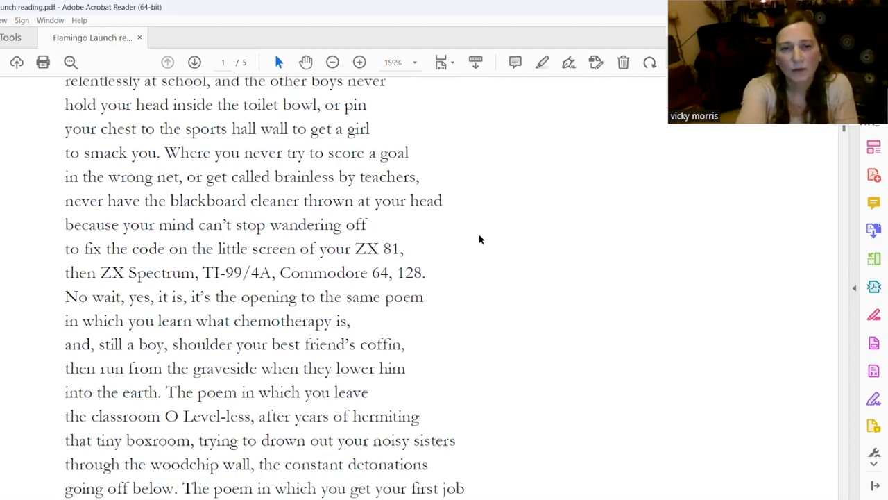
scroll(down, 3)
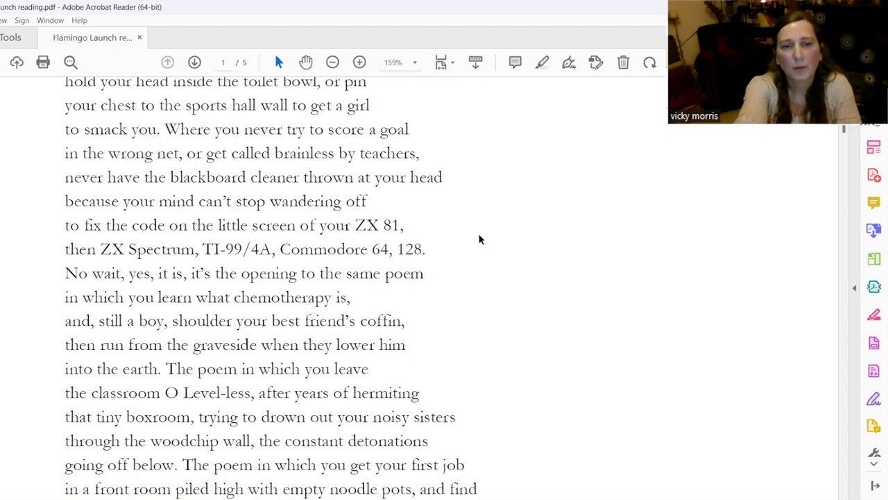
scroll(down, 3)
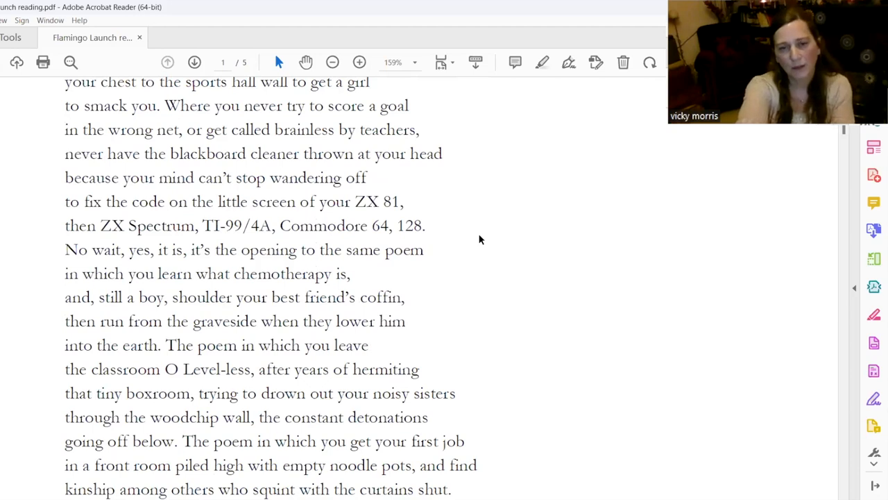
mouse_move(486, 224)
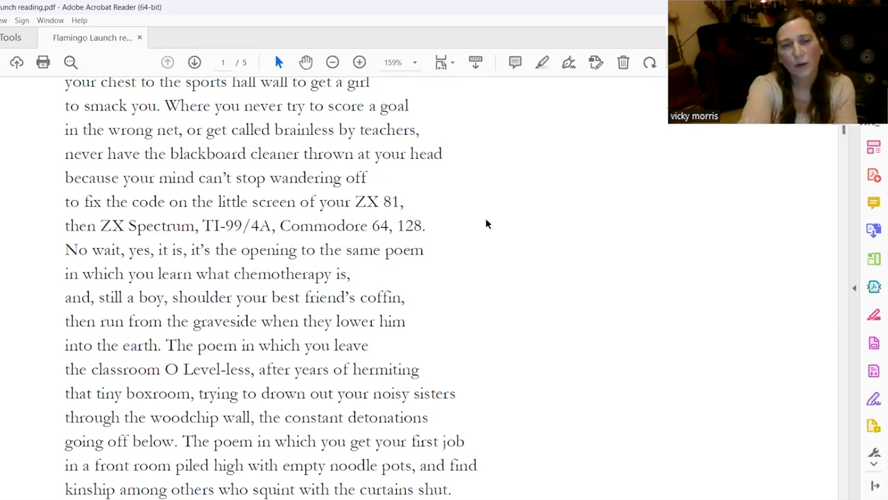
scroll(down, 3)
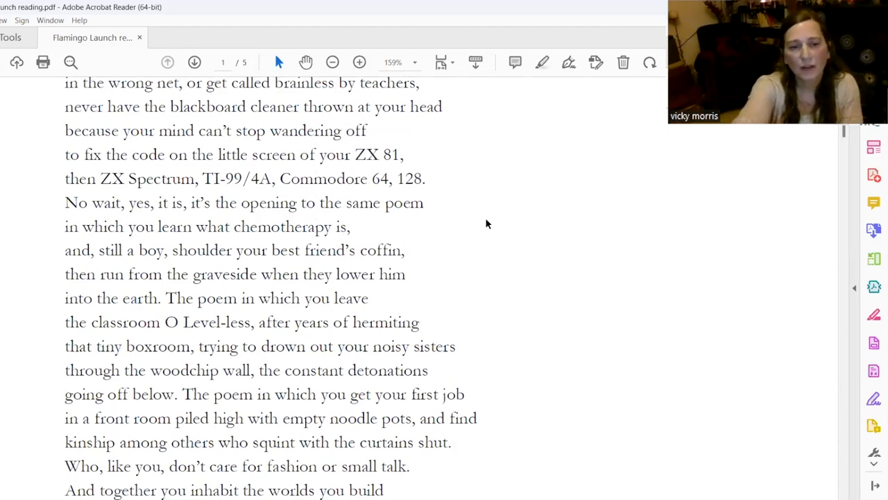
Continue down Brother until 'and here you are in this poem,' is legible
scroll(down, 3)
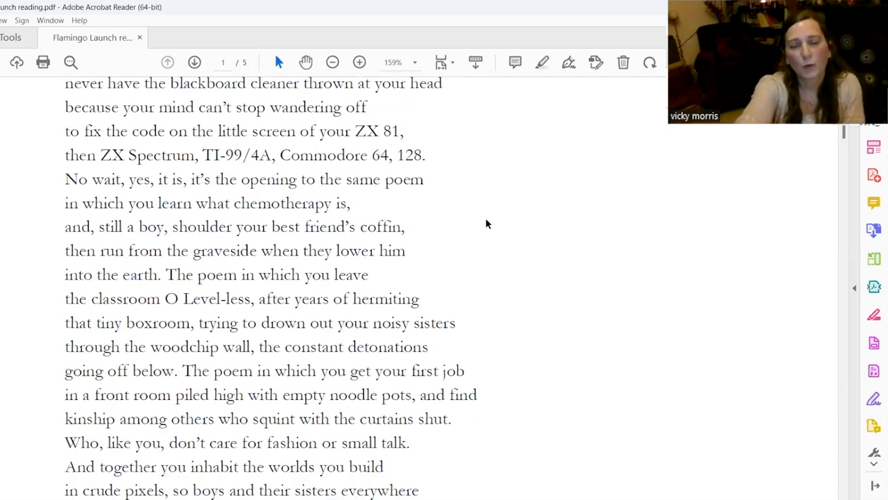
scroll(down, 3)
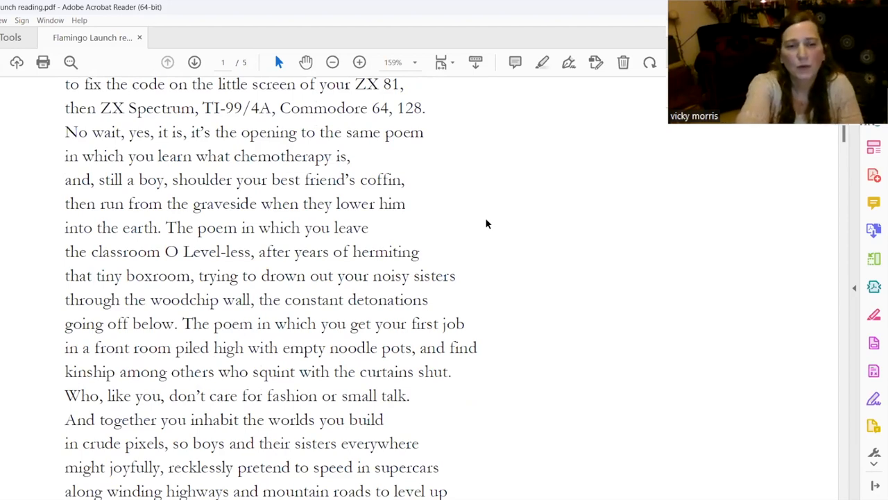
scroll(down, 3)
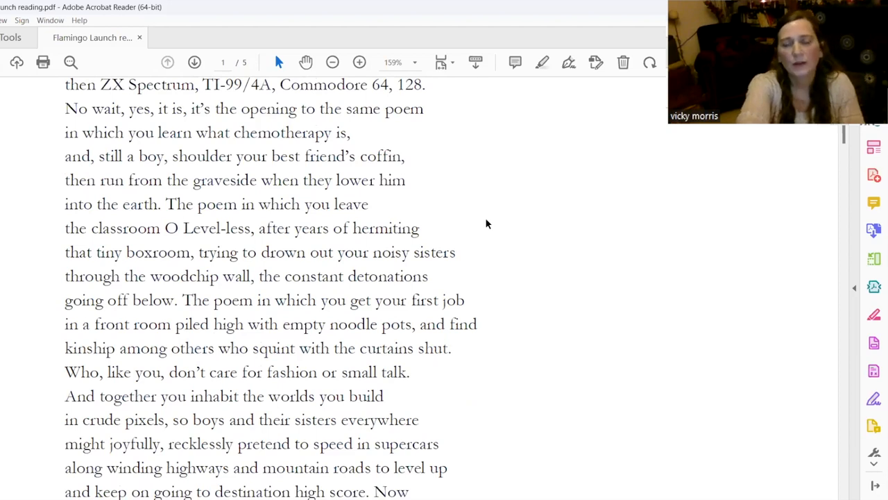
scroll(down, 3)
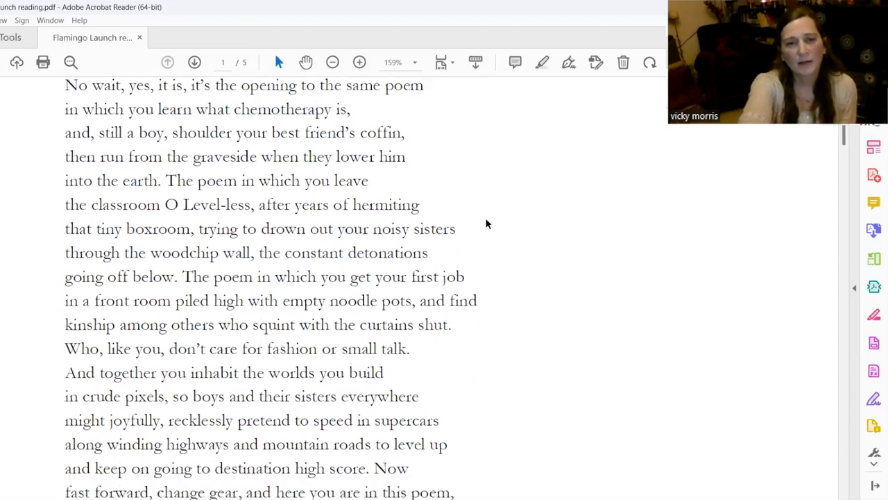
Scroll down through the Lamborghini lines toward the close of Brother
scroll(down, 3)
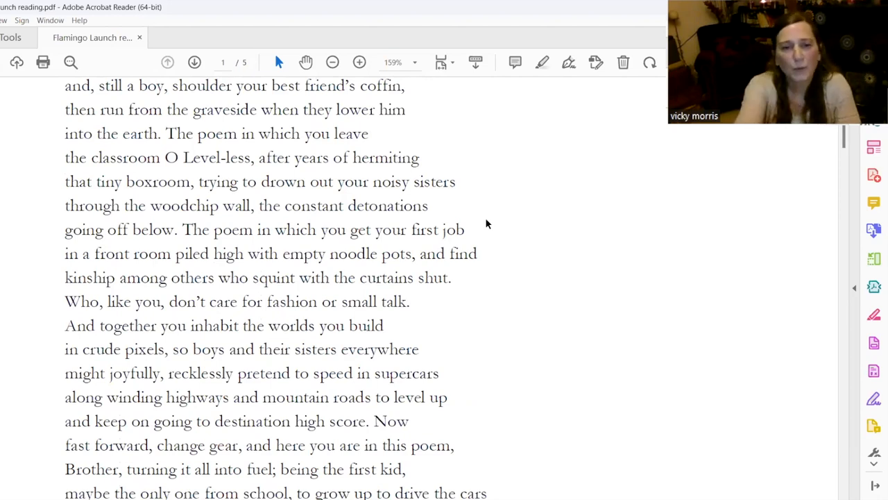
scroll(down, 3)
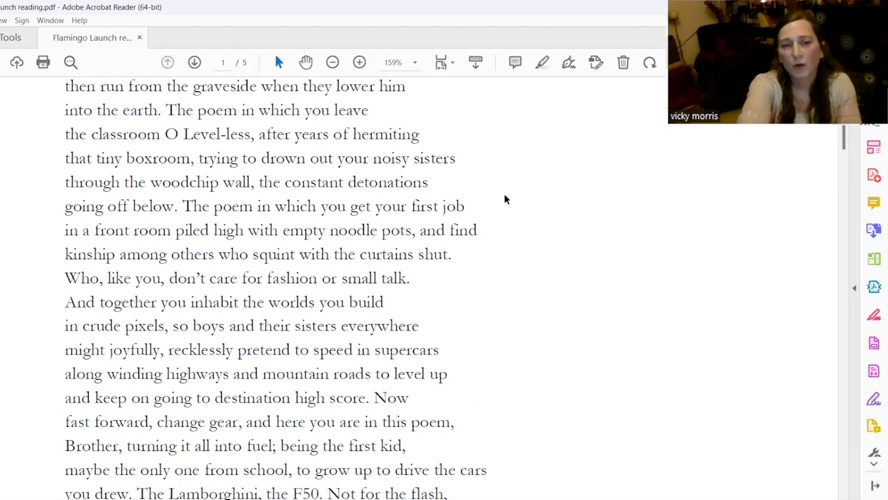
scroll(down, 3)
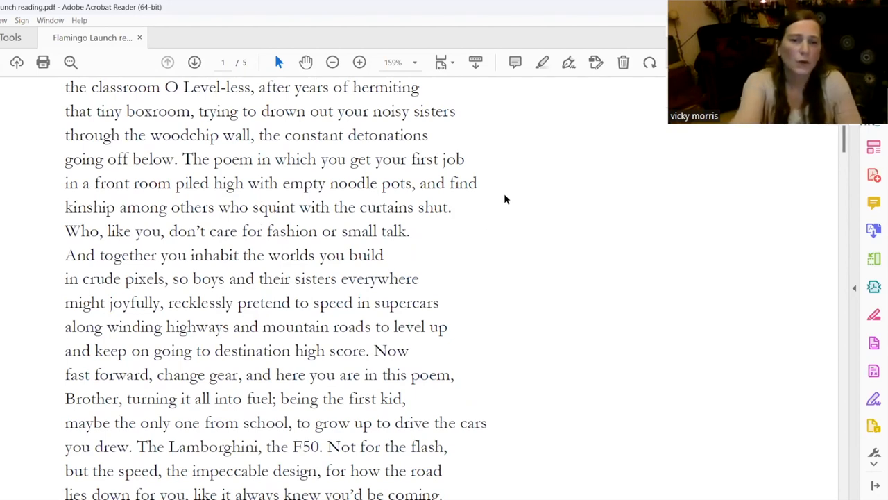
scroll(down, 3)
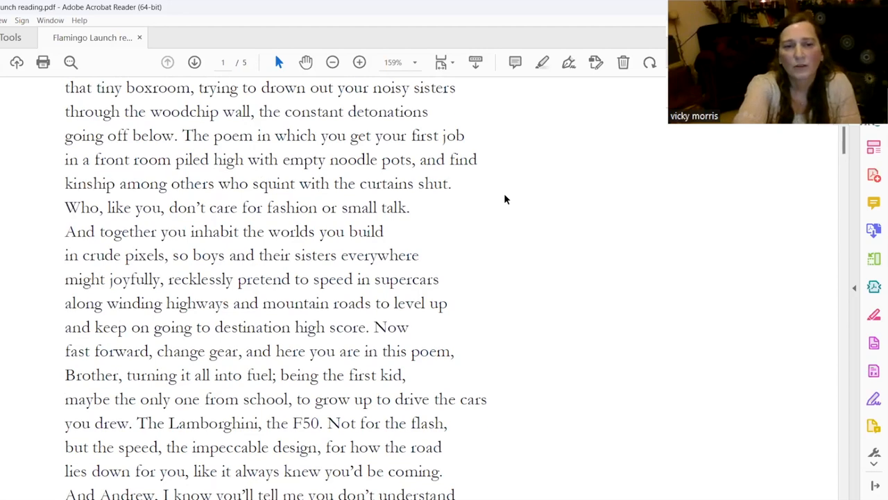
scroll(down, 3)
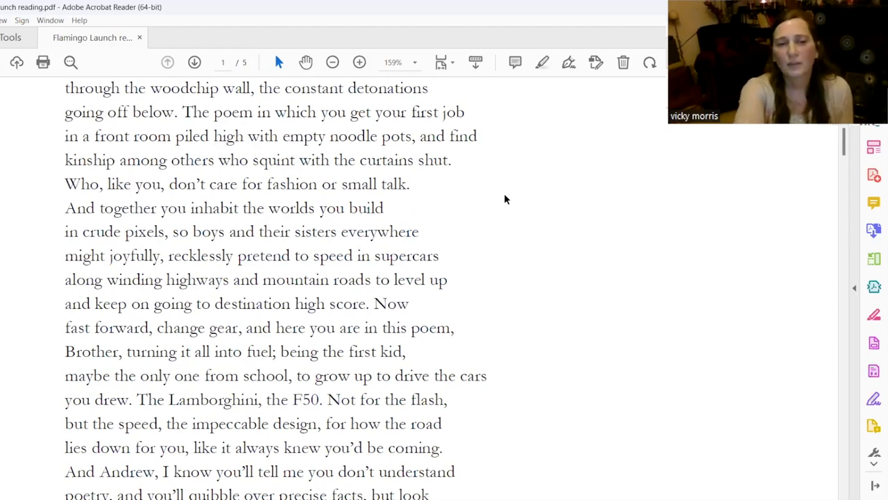
Pass the end of Brother so page 2 with German Train comes into view
scroll(down, 3)
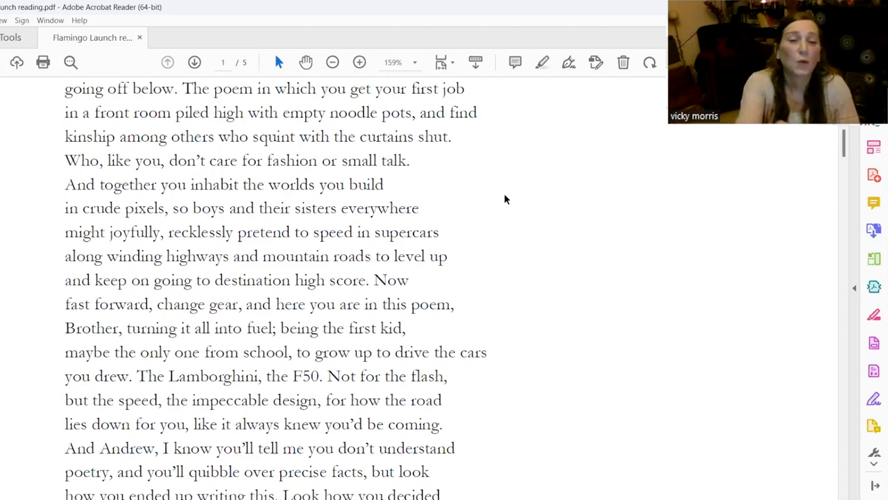
scroll(down, 3)
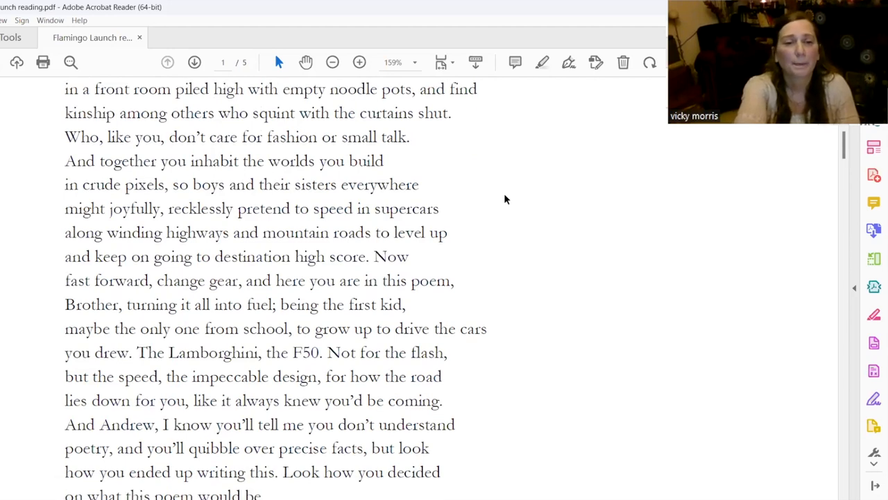
scroll(down, 3)
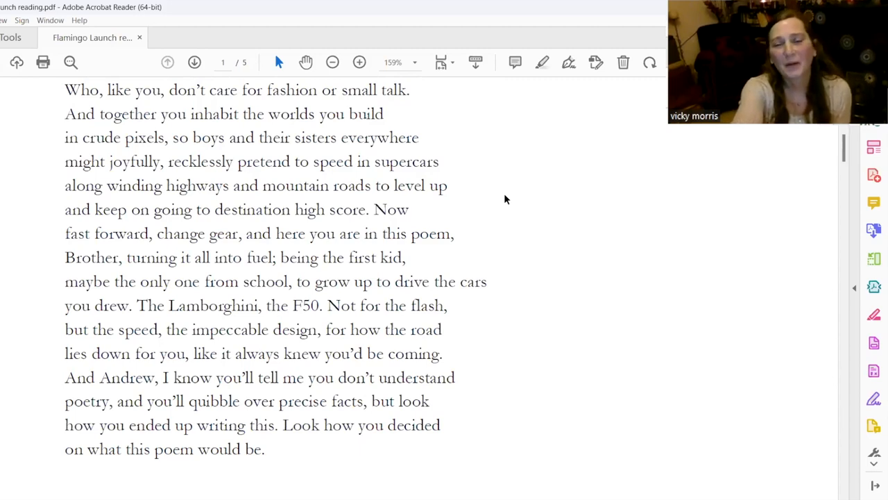
scroll(down, 3)
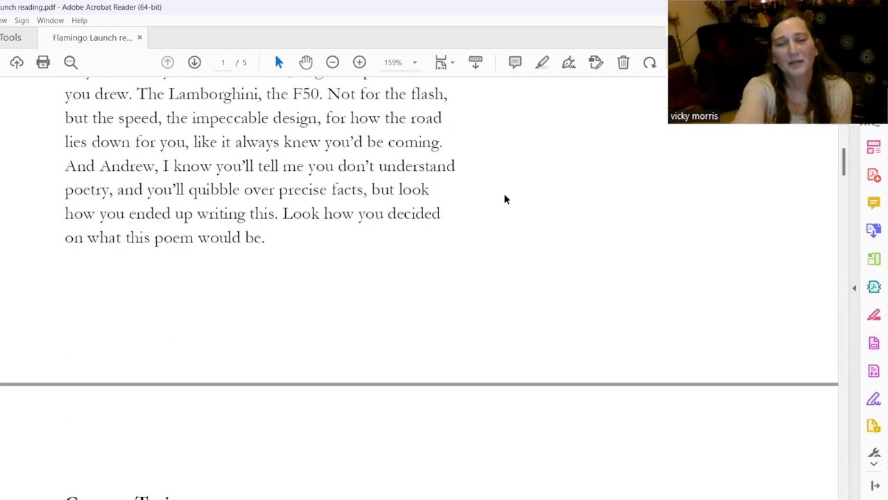
scroll(down, 3)
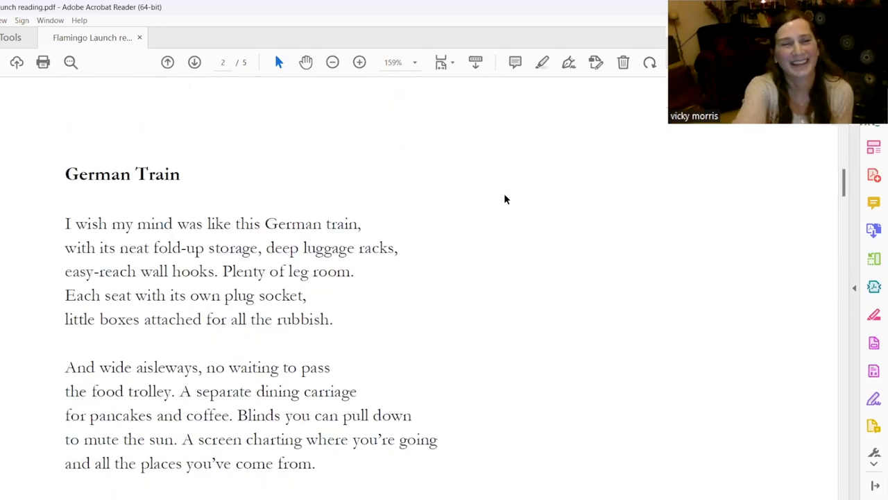
Scroll page 2 until German Train's third stanza shows through 'lost in the face staring back.'
scroll(down, 3)
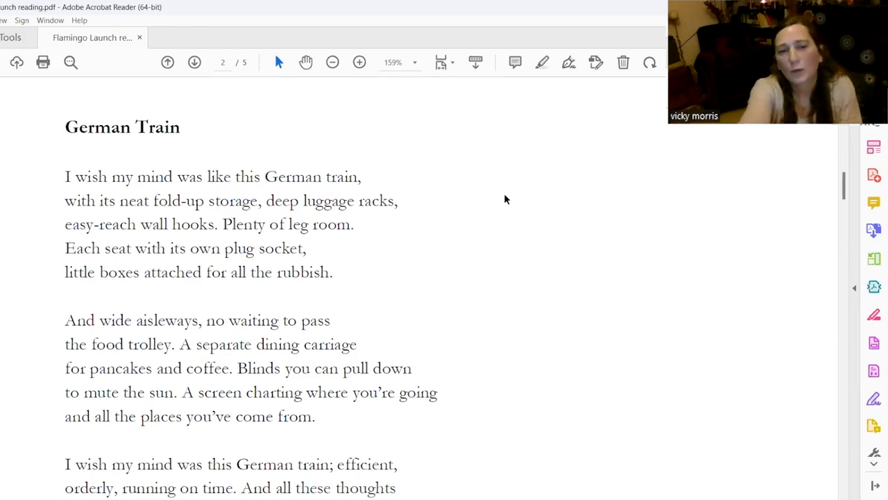
scroll(down, 3)
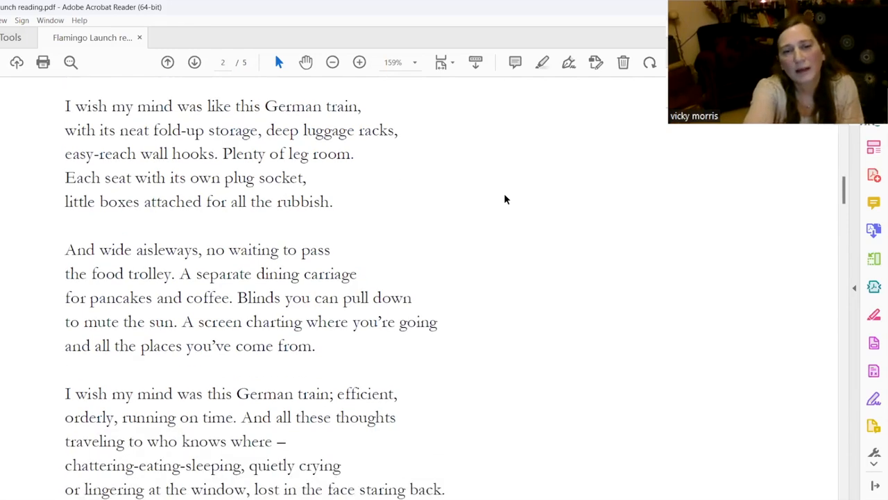
scroll(down, 3)
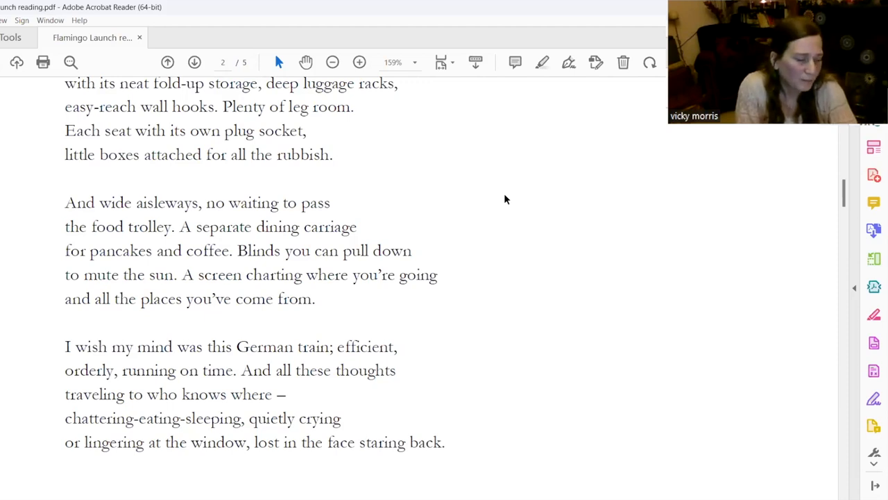
Scroll past German Train's last lines to the blank lower part of page 2
scroll(down, 3)
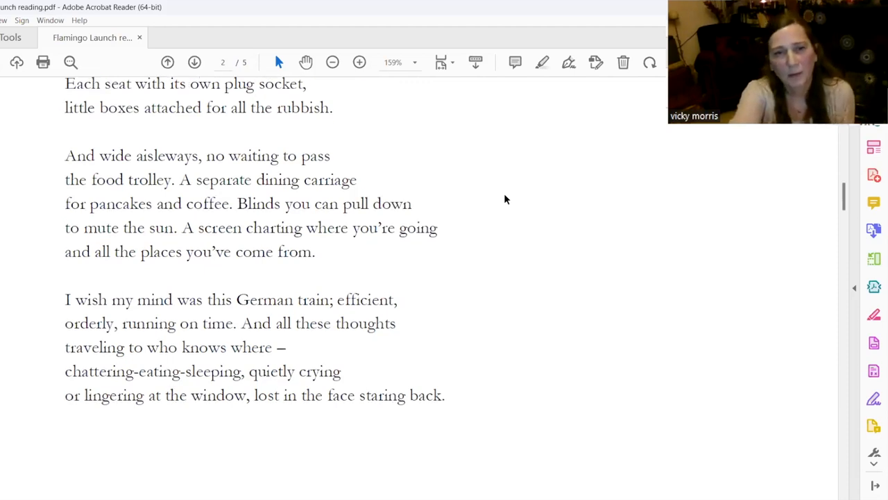
scroll(down, 3)
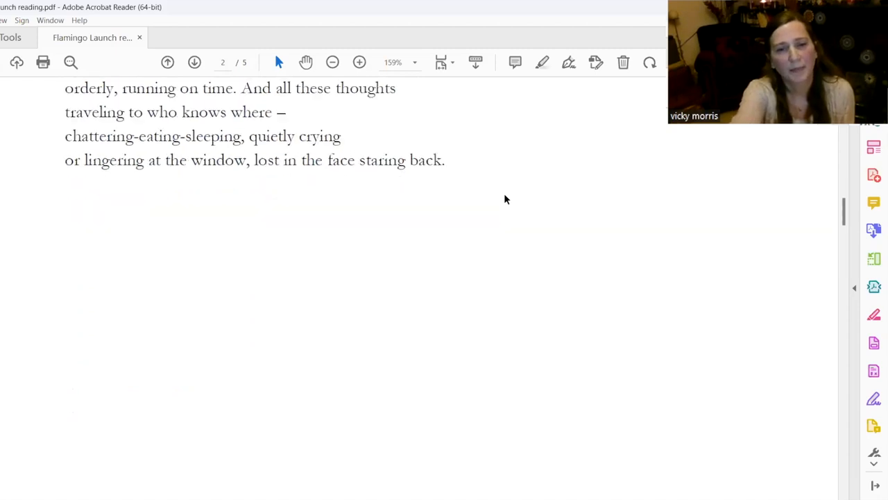
scroll(down, 3)
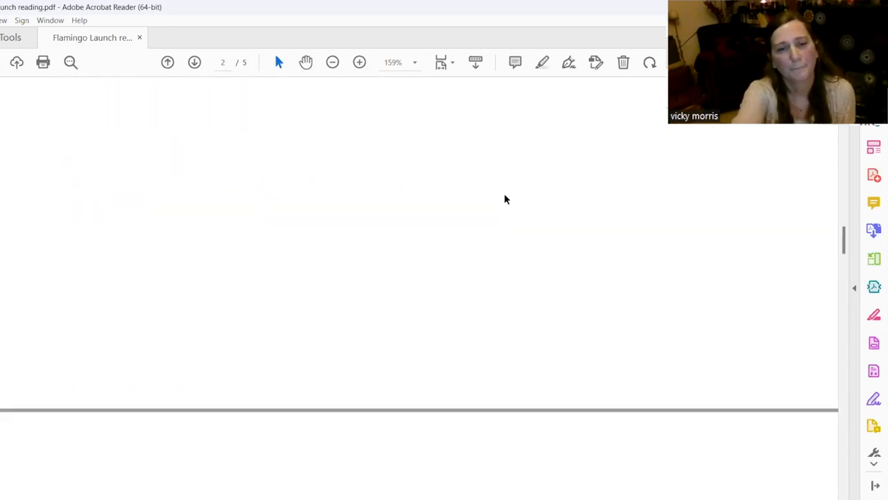
Scroll onto page 3 so Lesley's title and opening stanzas appear
scroll(down, 3)
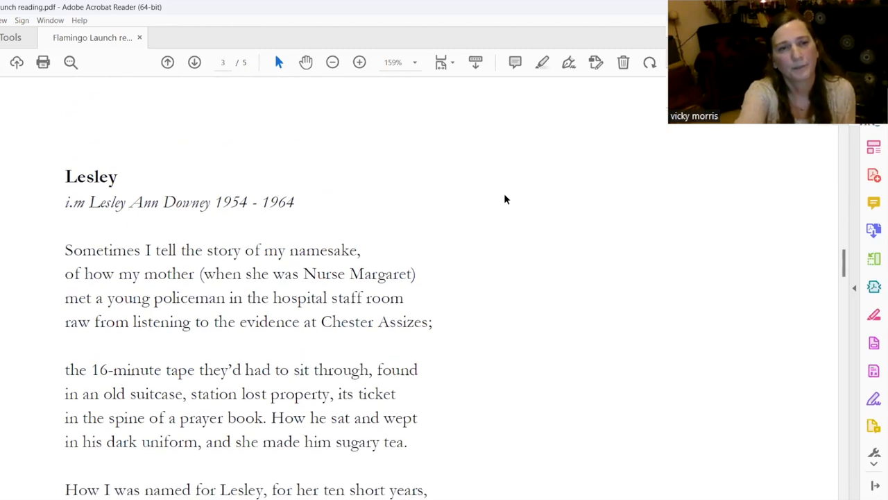
scroll(down, 3)
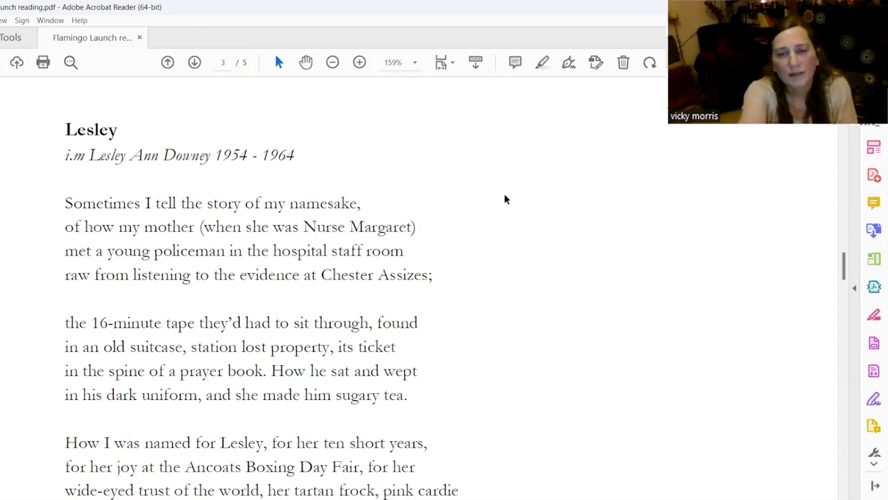
scroll(down, 3)
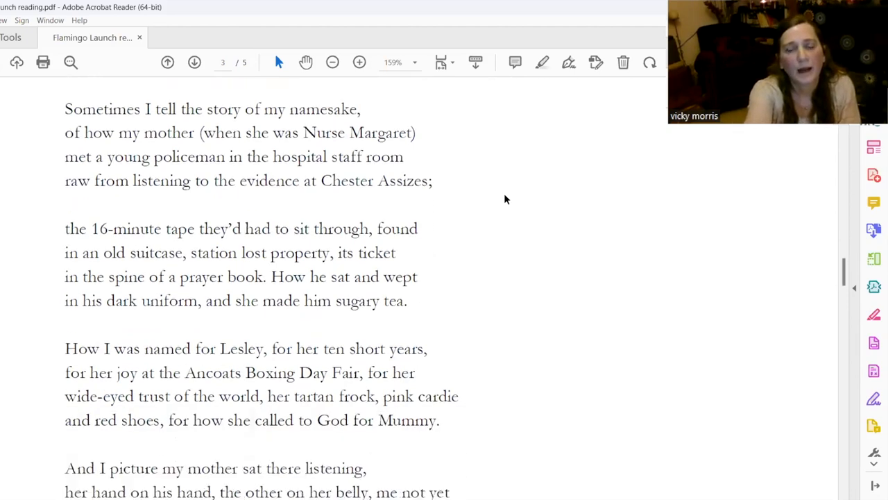
Continue through Lesley to its closing line and the blank foot of page 3
scroll(down, 3)
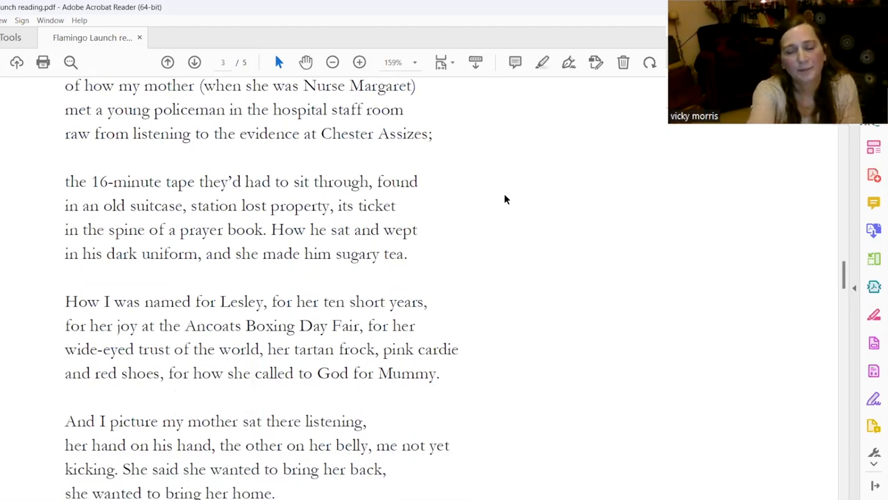
scroll(down, 3)
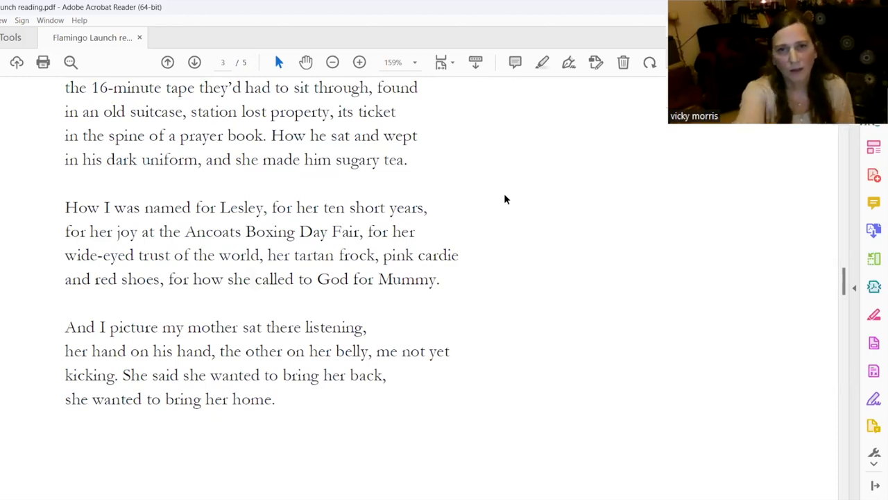
scroll(down, 3)
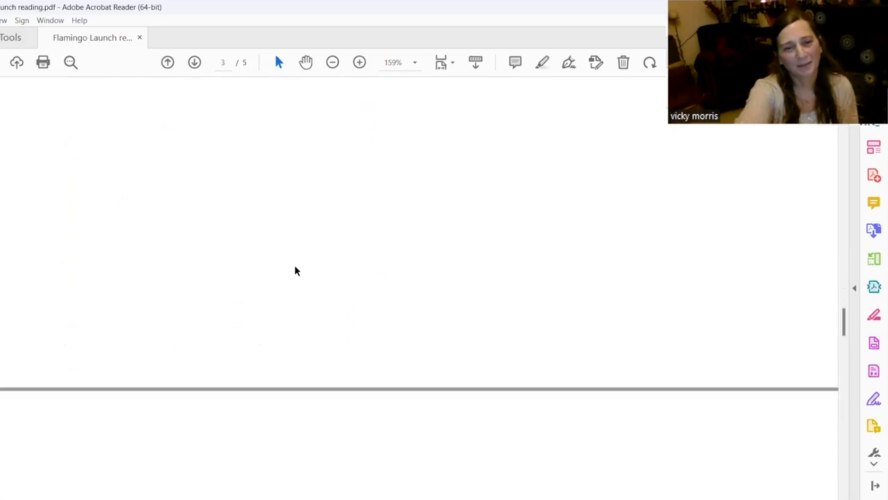
Bring page 4's Sea Road (Summer of '85) into view, legible through 'engine ticking,'
scroll(down, 3)
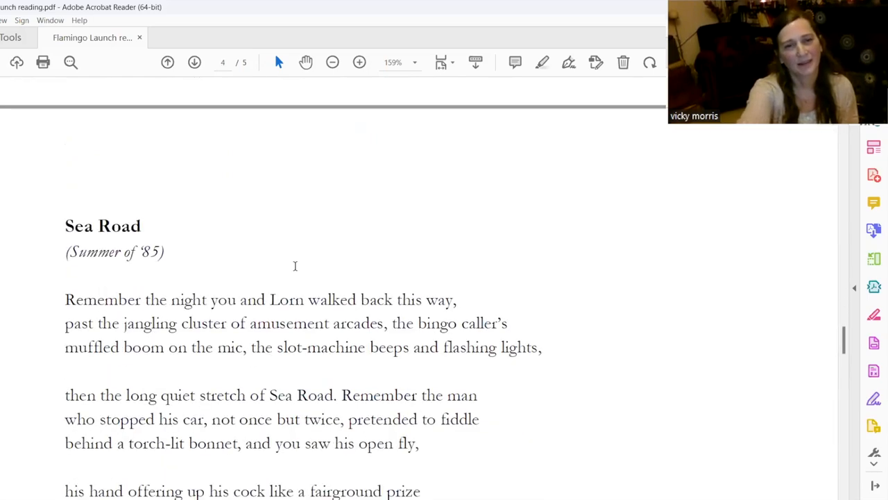
scroll(up, 3)
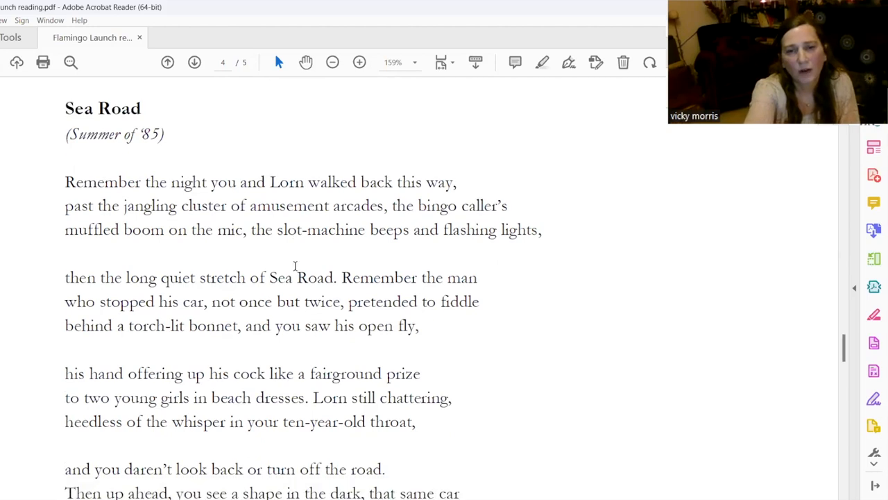
scroll(down, 3)
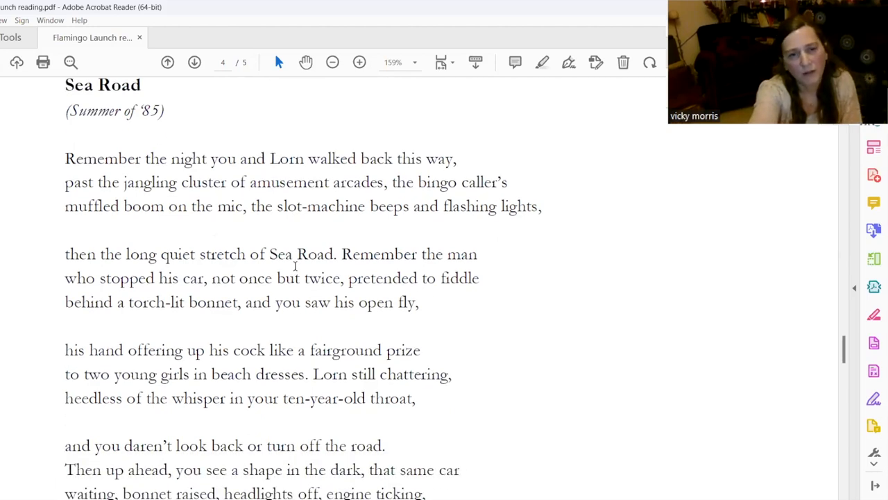
scroll(down, 3)
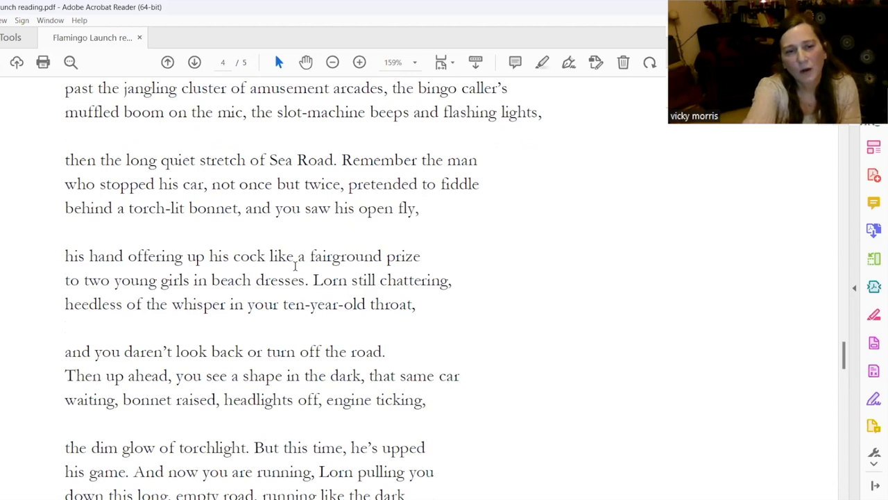
Scroll Sea Road to its closing line 'your mouths gagged shut.' with blank page below
scroll(down, 3)
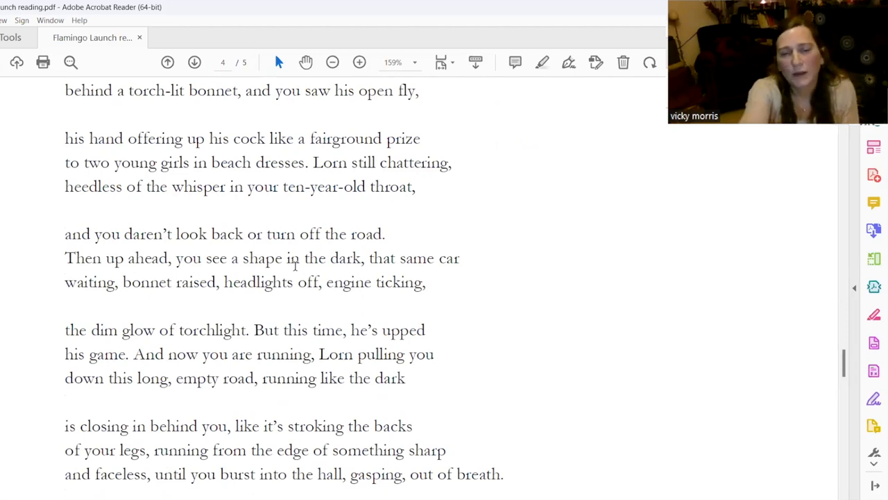
scroll(down, 3)
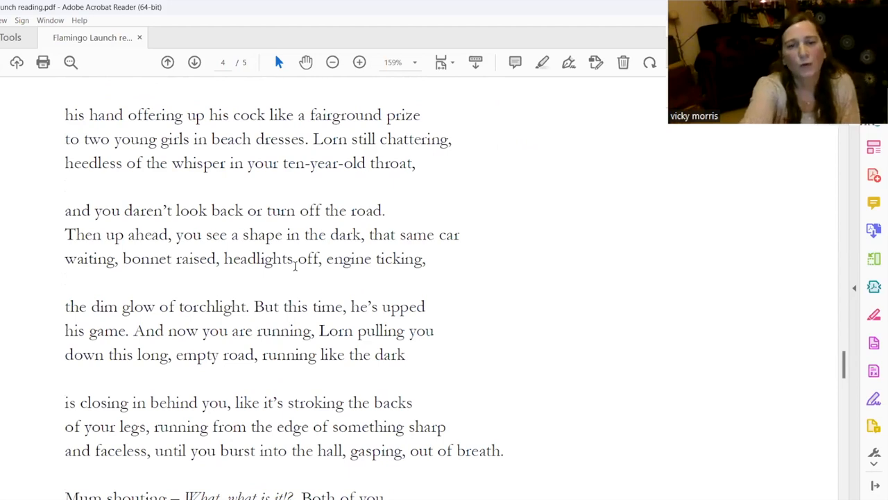
scroll(down, 3)
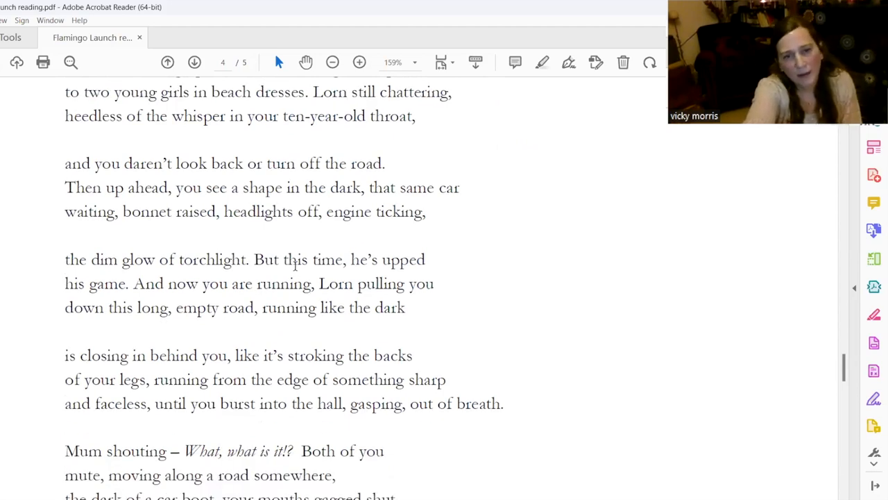
scroll(down, 3)
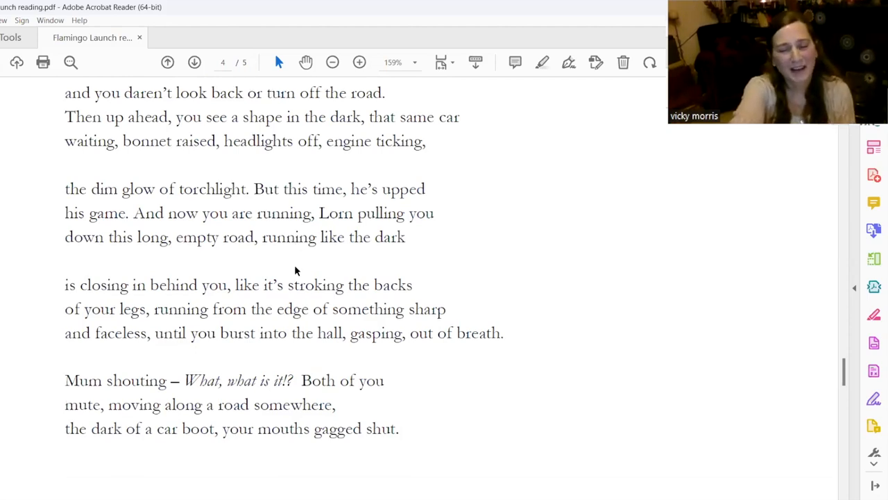
scroll(down, 3)
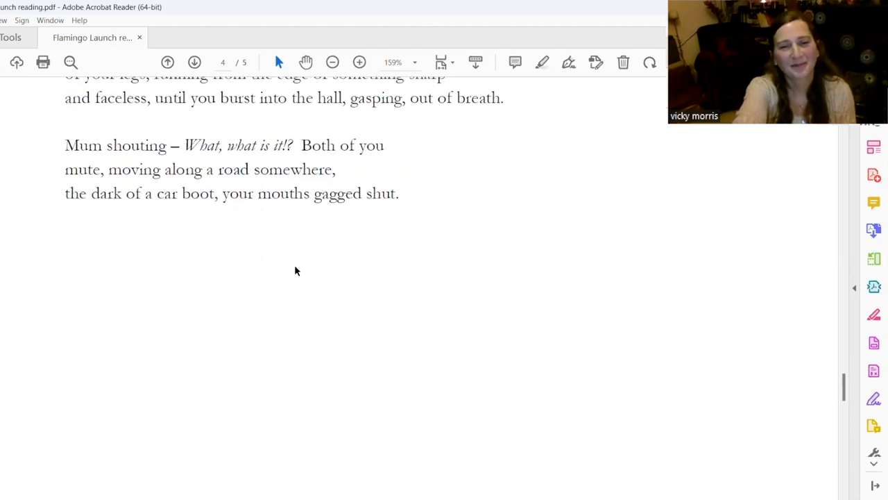
Scroll to page 5 so My Father's Work shows through 'those weekdays'
scroll(down, 3)
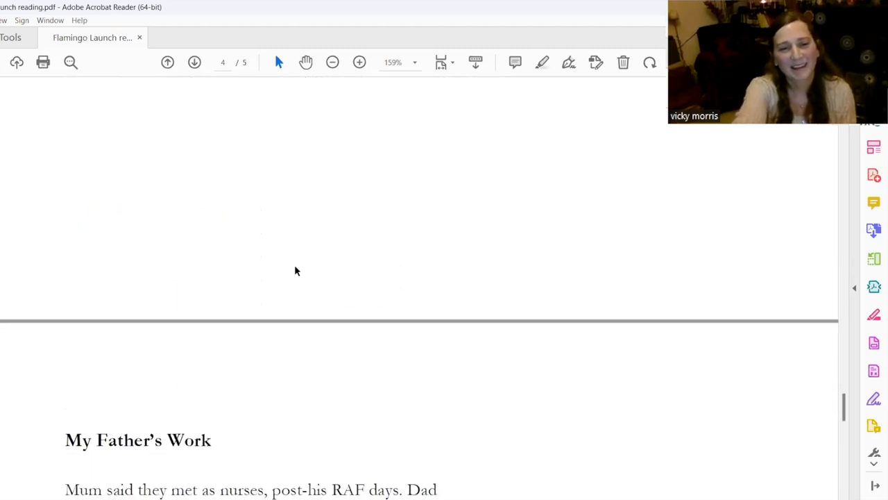
scroll(down, 3)
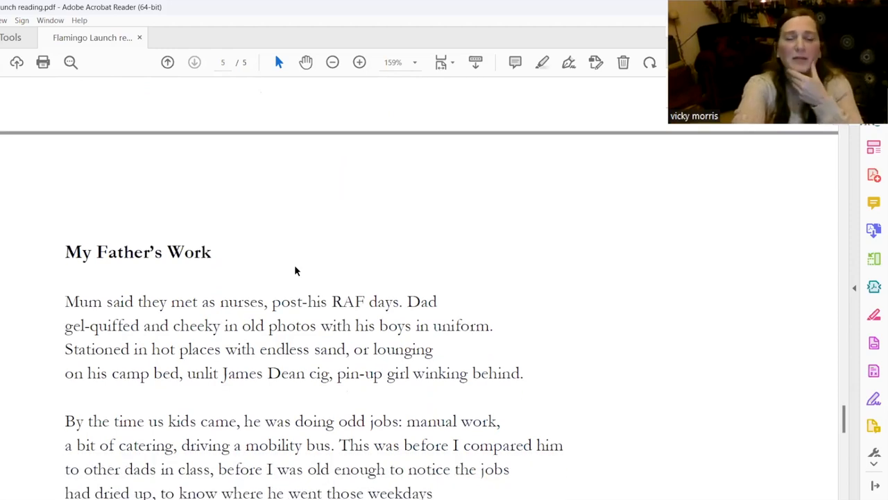
scroll(down, 3)
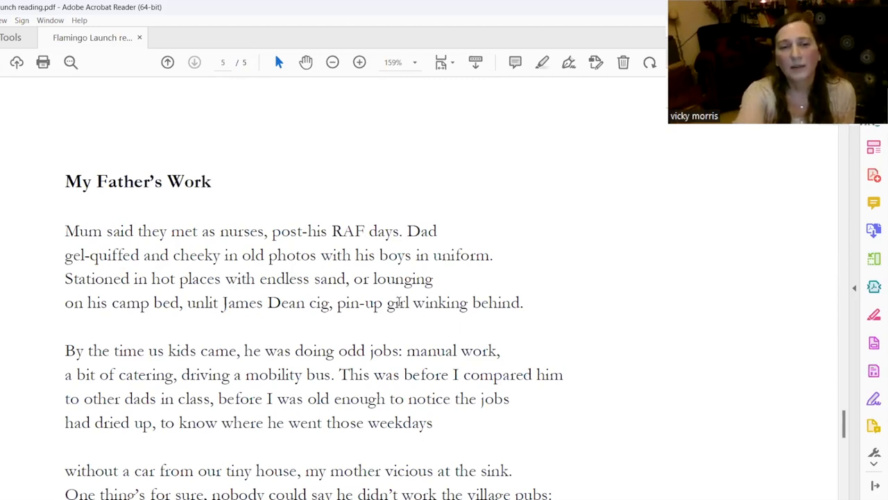
Nudge back up then down My Father's Work to the stanza 'And this we knew'
scroll(up, 3)
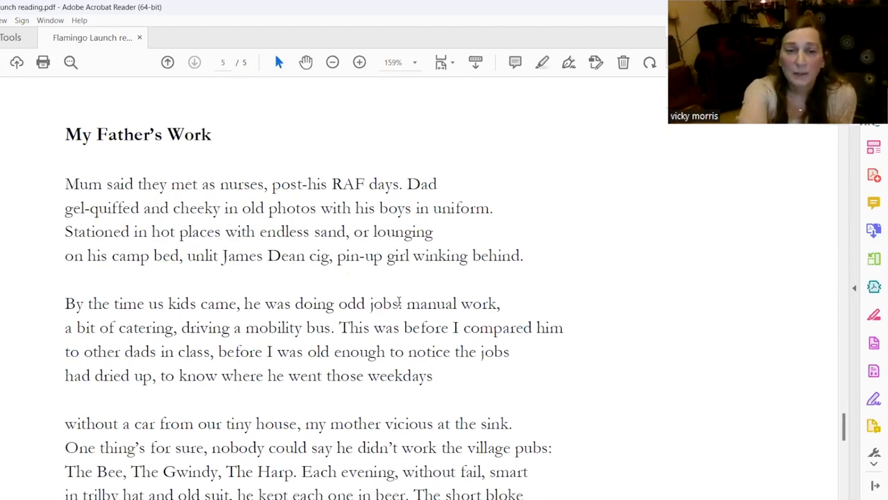
scroll(up, 3)
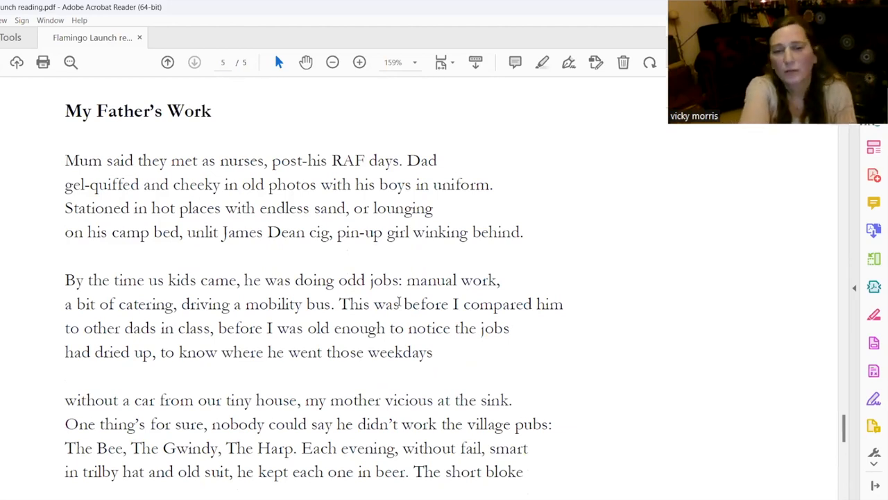
mouse_move(322, 260)
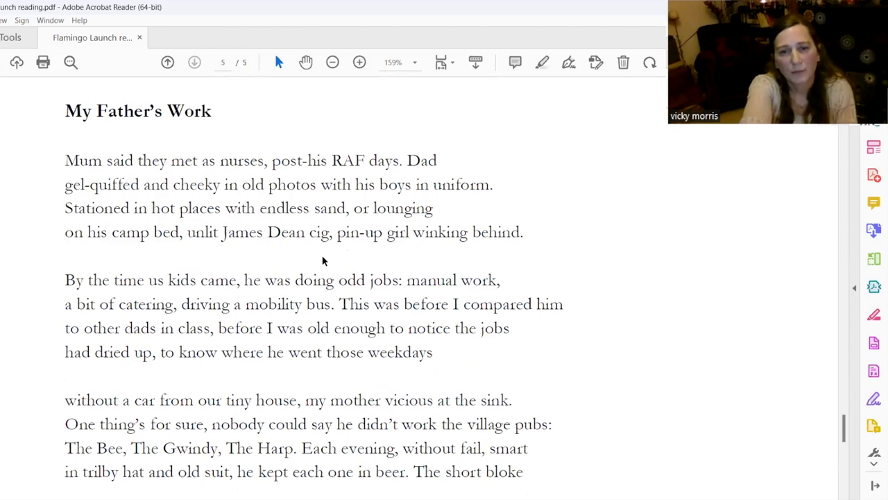
scroll(down, 3)
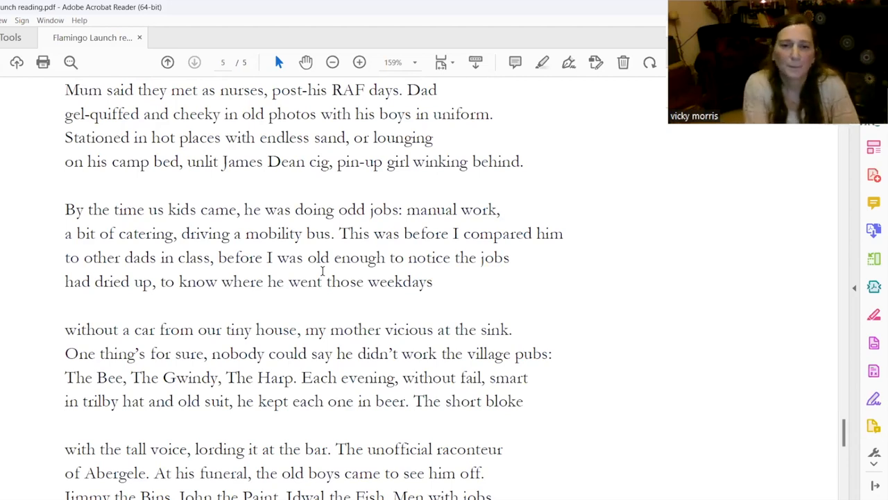
scroll(down, 3)
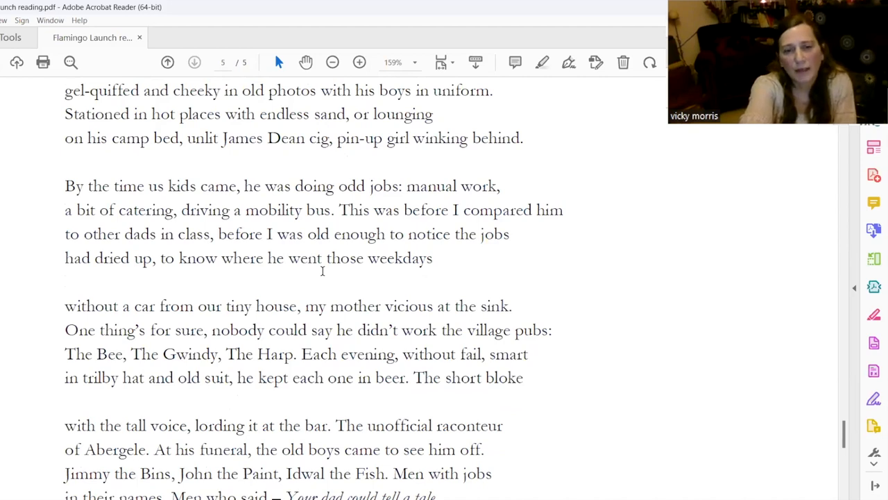
Continue down past 'Or at the bedroom door' until 'My Father Cycling Up a Hill, 1957' shows
scroll(down, 3)
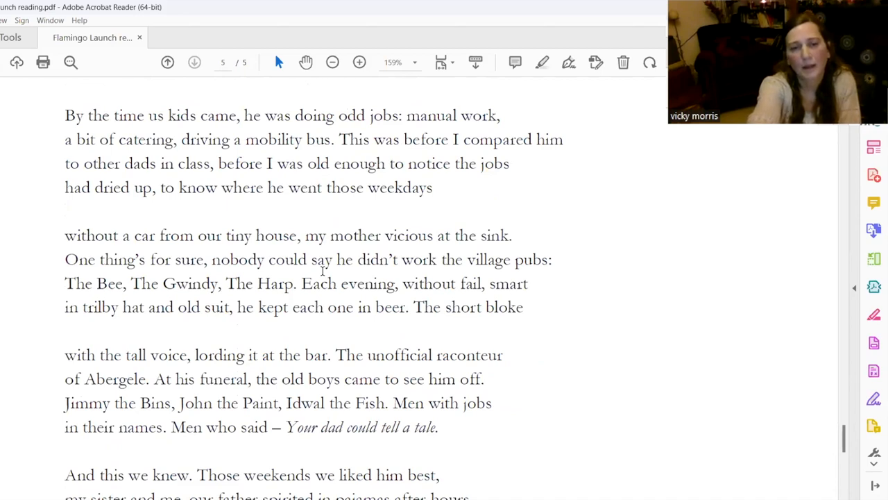
scroll(down, 3)
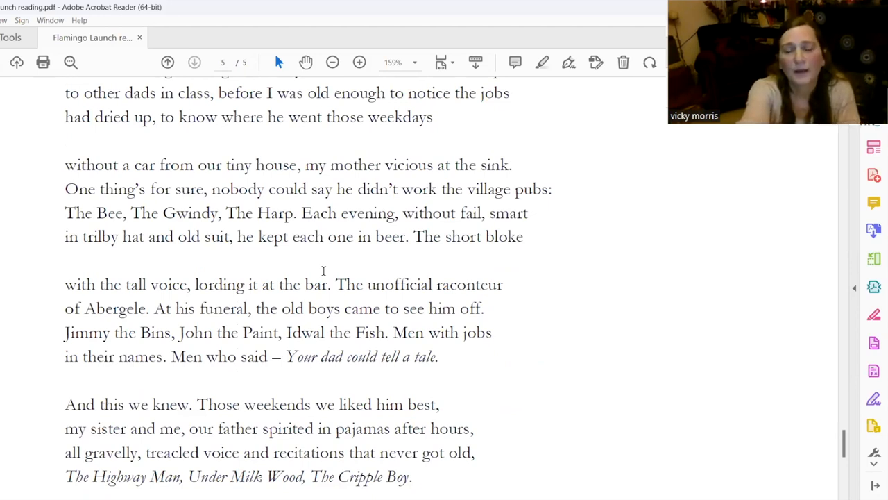
scroll(down, 3)
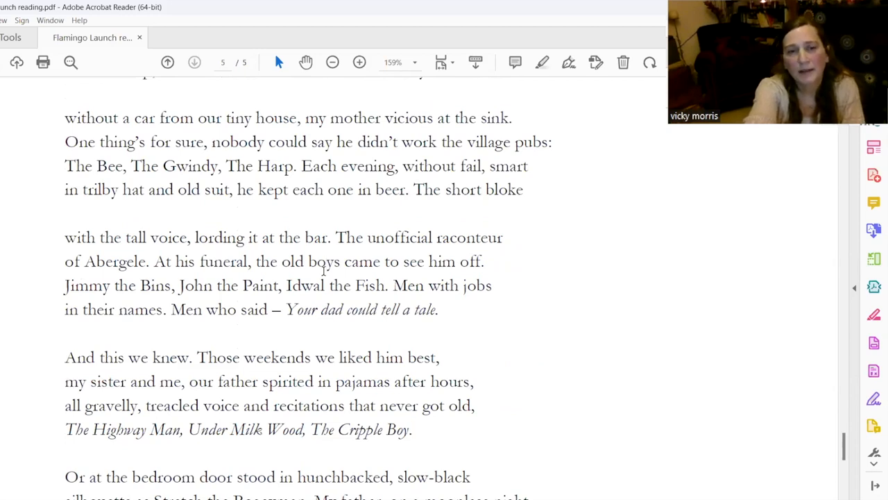
mouse_move(266, 334)
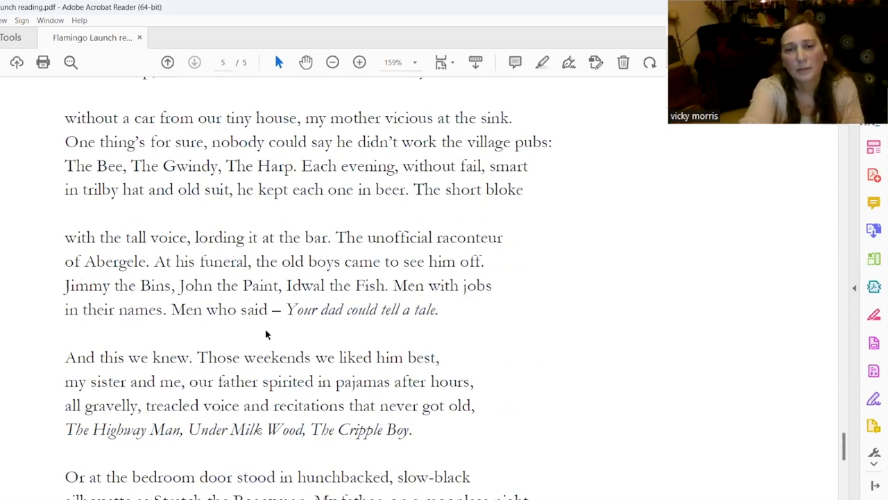
scroll(down, 3)
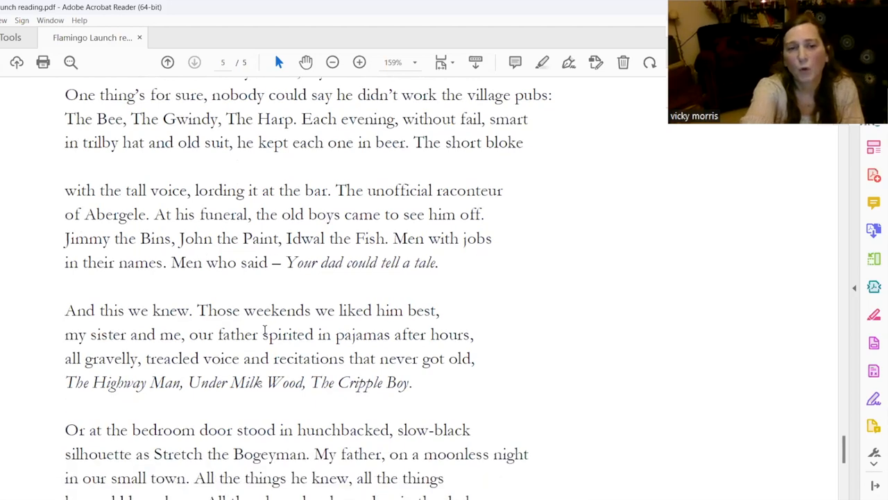
scroll(down, 3)
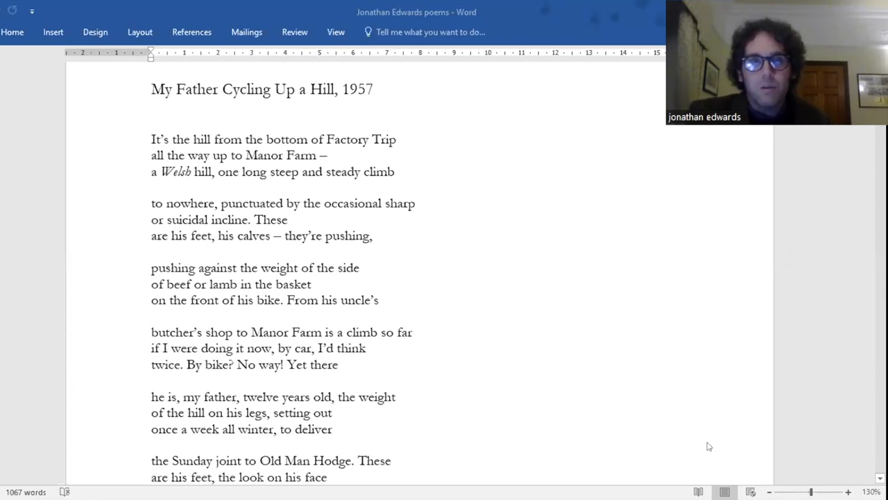
mouse_move(689, 391)
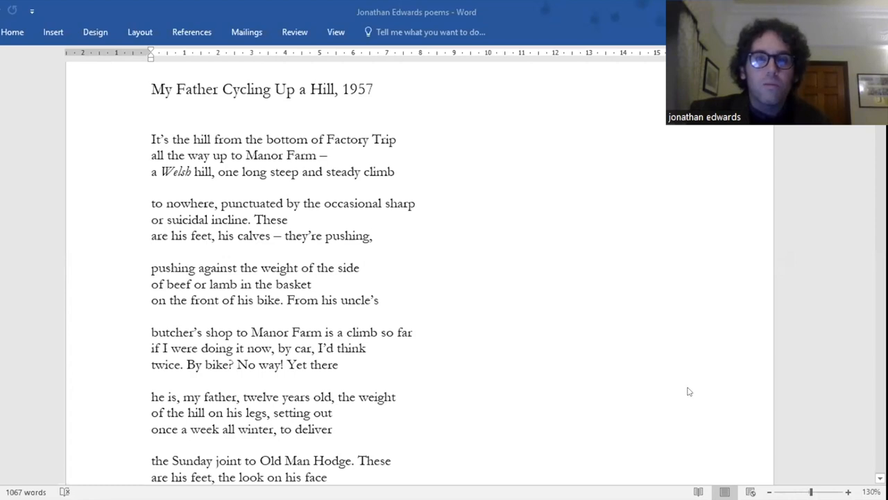
mouse_move(680, 369)
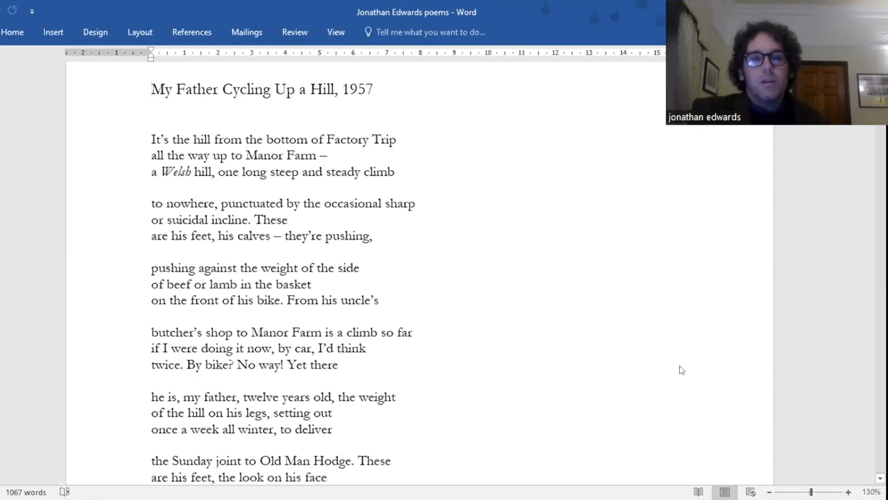
click(151, 89)
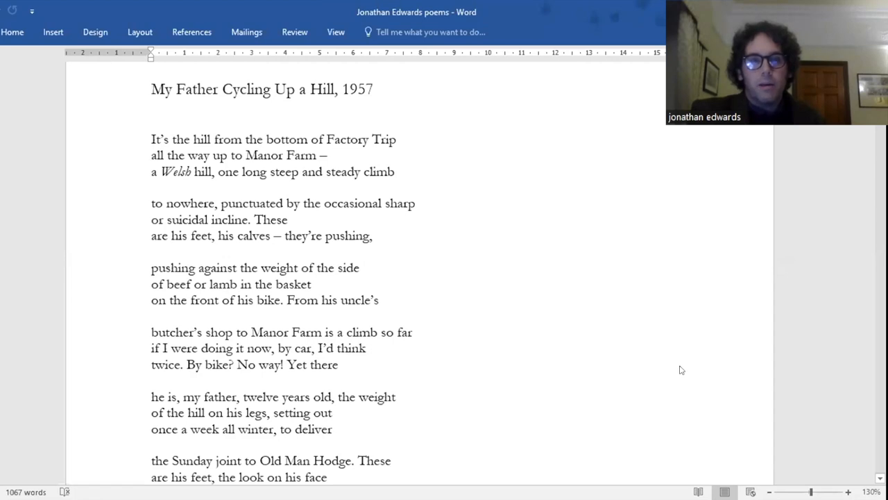
click(152, 89)
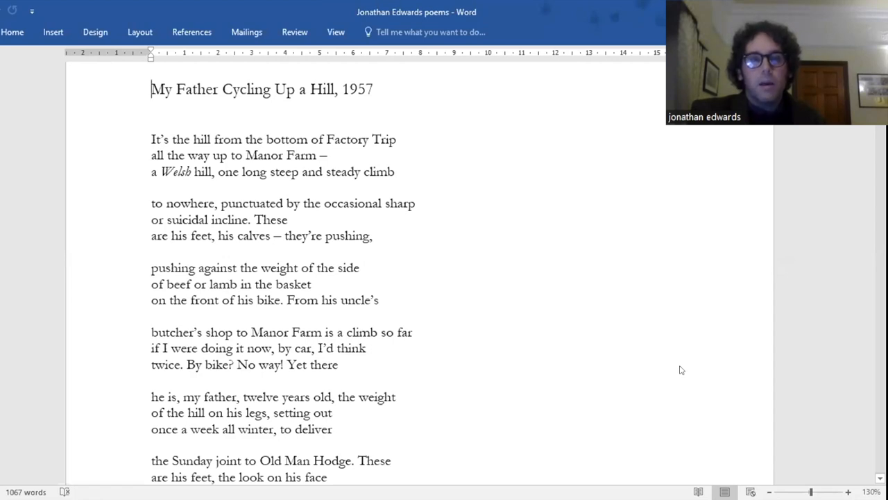
scroll(down, 3)
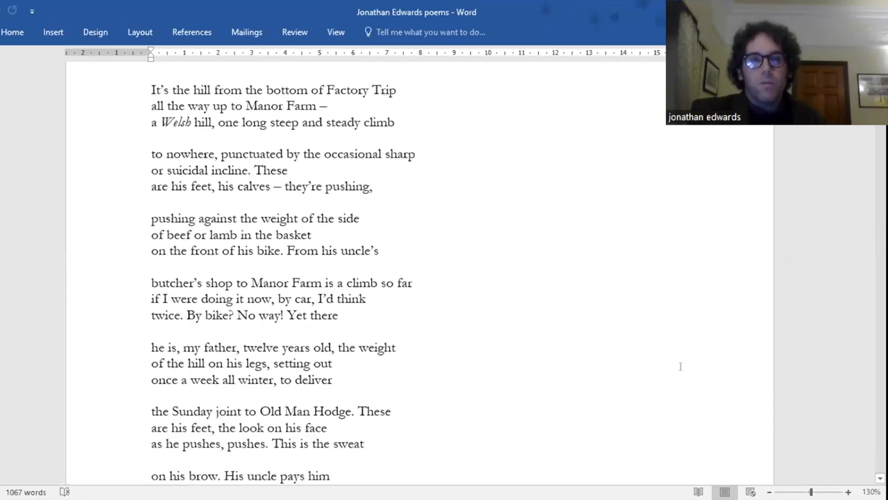
scroll(down, 3)
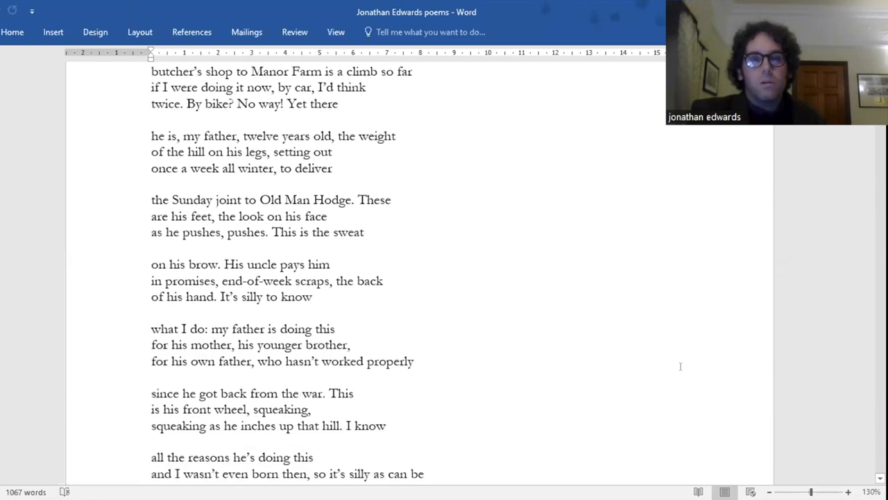
scroll(down, 3)
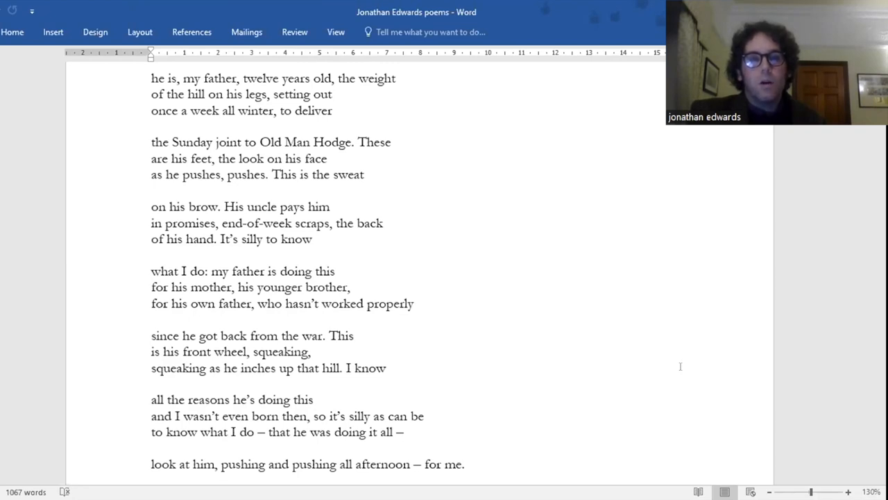
scroll(down, 3)
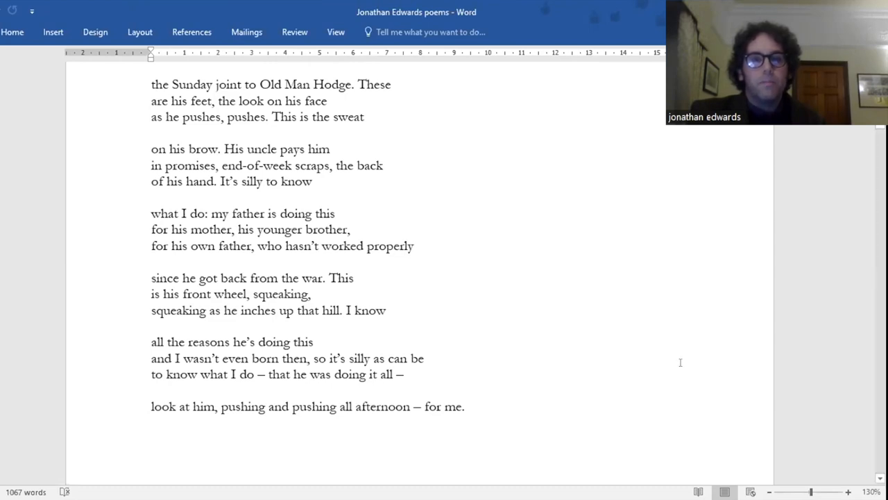
Position Bridge's title at the top, legible through 'our card is marked, our day is done'
scroll(down, 3)
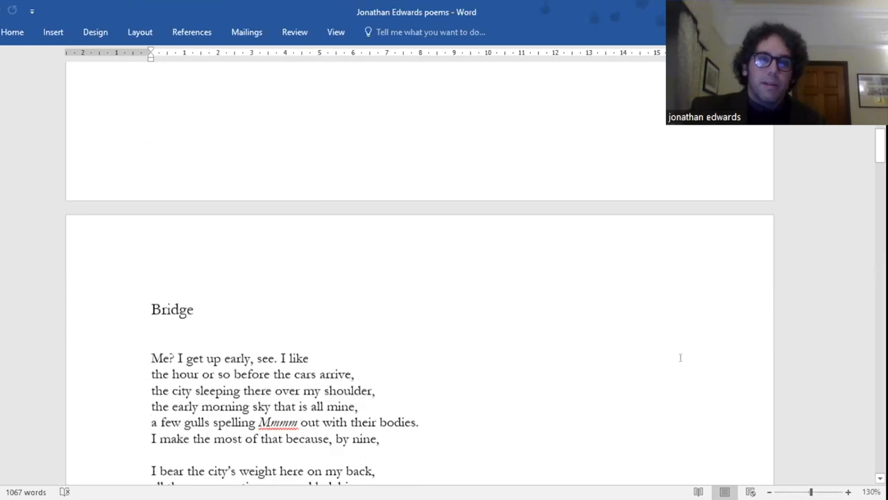
scroll(down, 3)
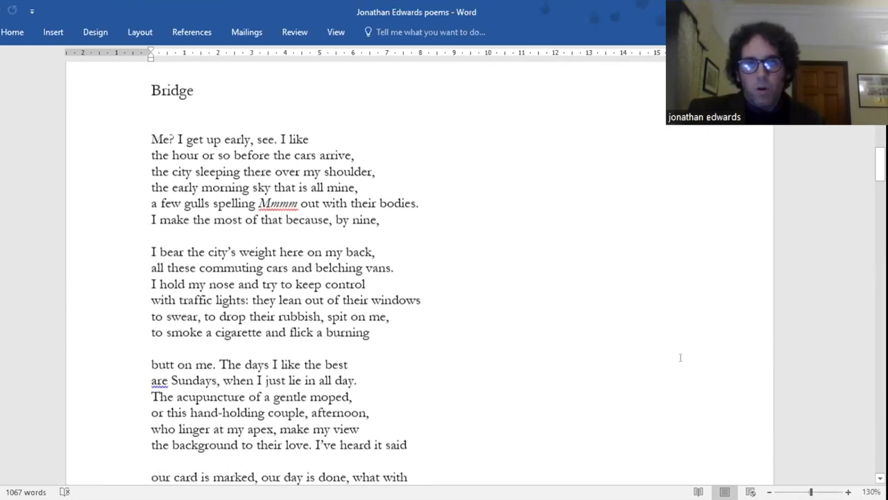
scroll(up, 3)
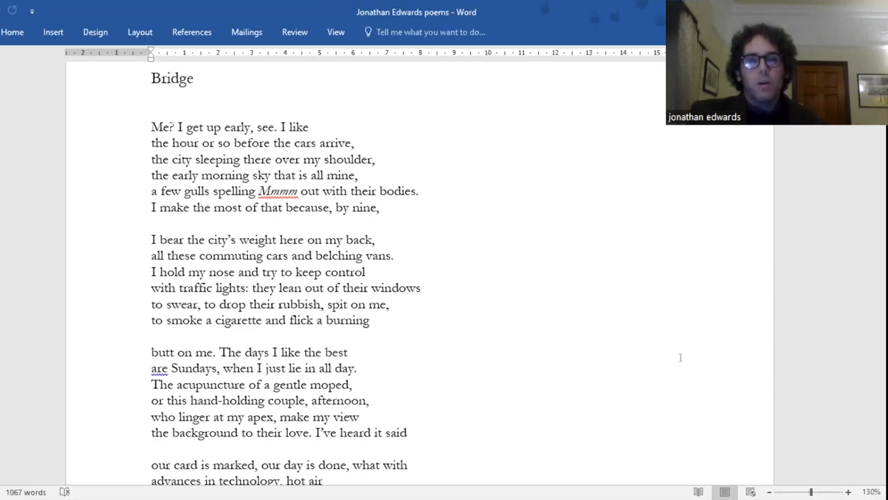
Scroll Bridge down to its middle stanzas, through 'I know by heart, exactly'
scroll(down, 3)
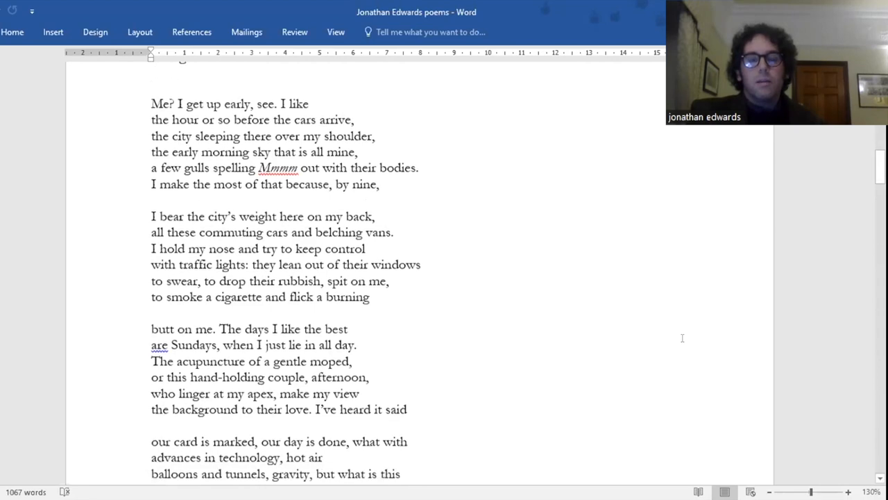
scroll(down, 3)
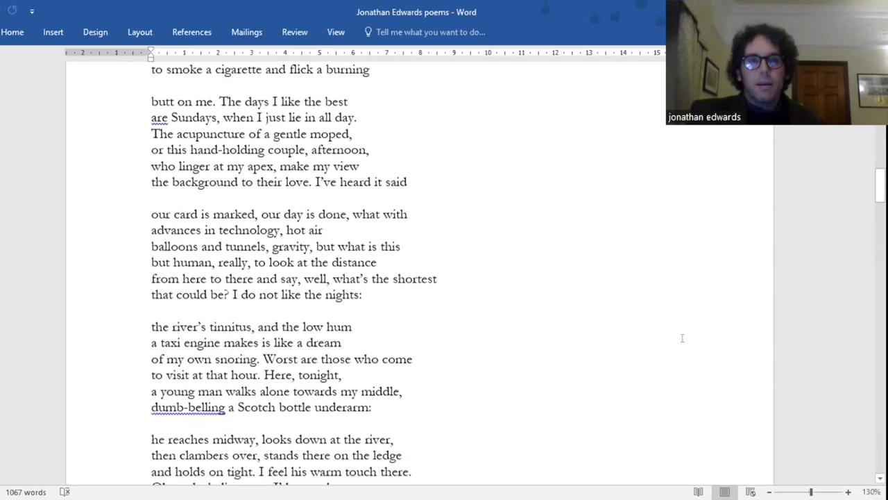
scroll(down, 3)
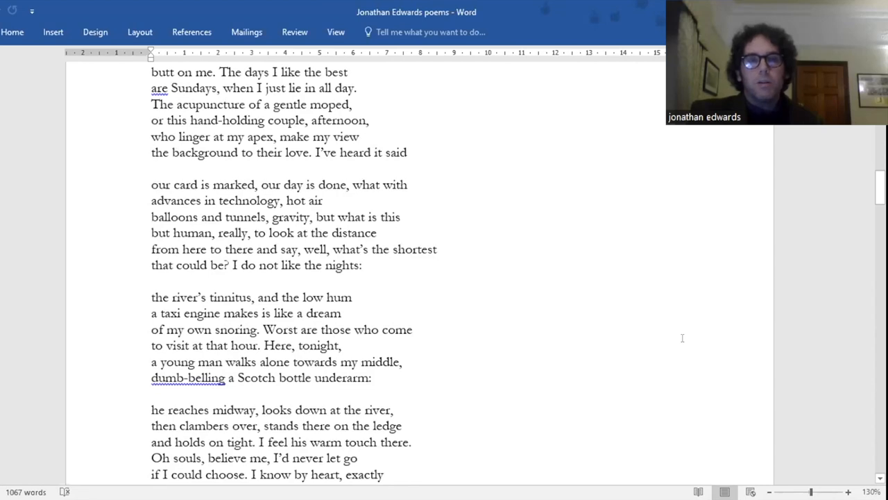
mouse_move(549, 103)
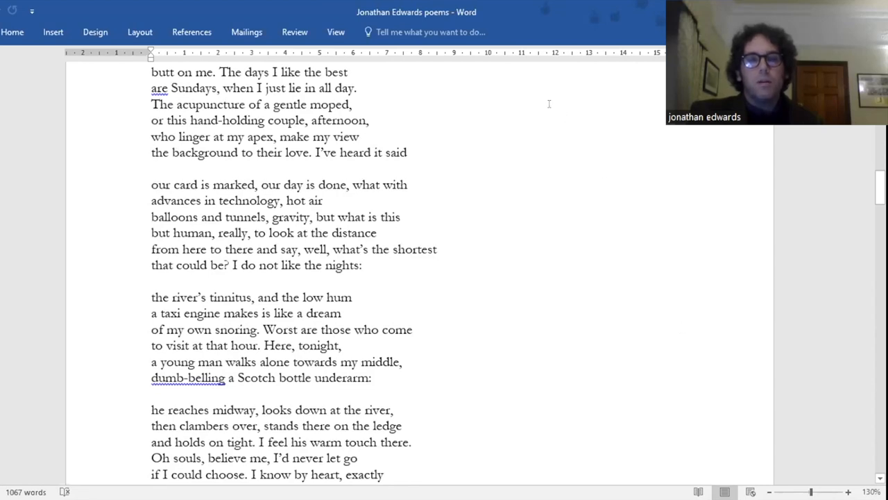
mouse_move(691, 299)
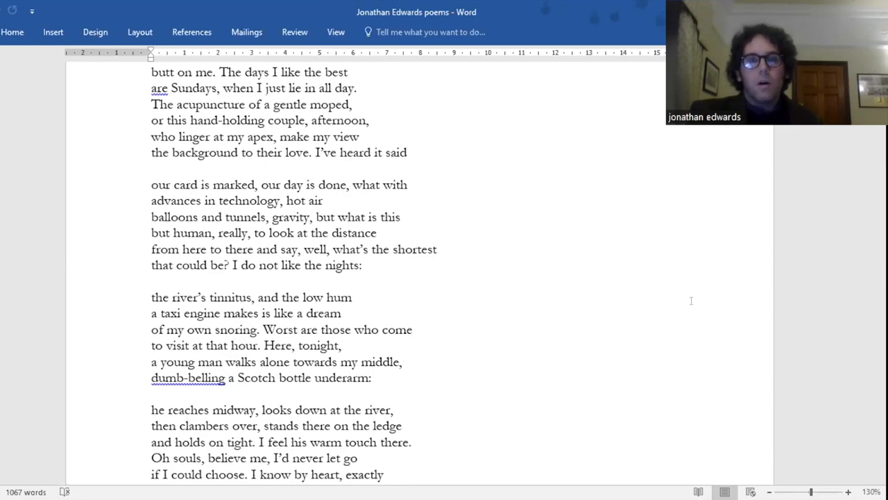
mouse_move(683, 299)
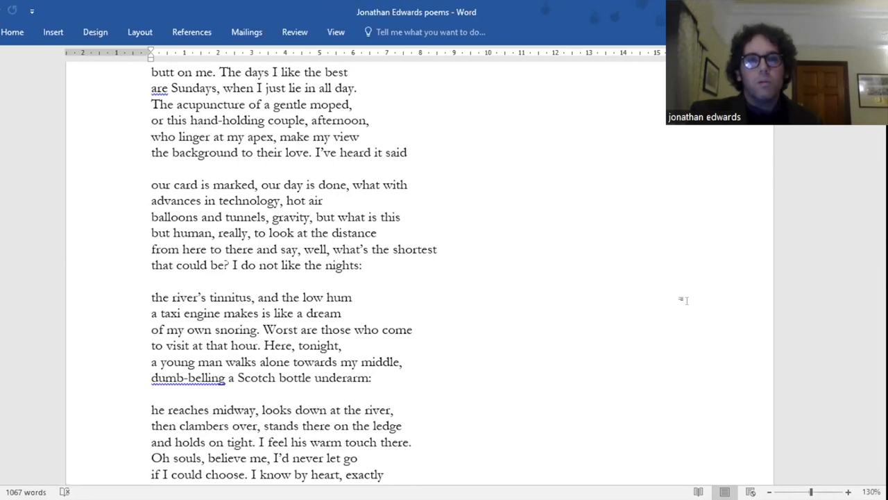
click(353, 297)
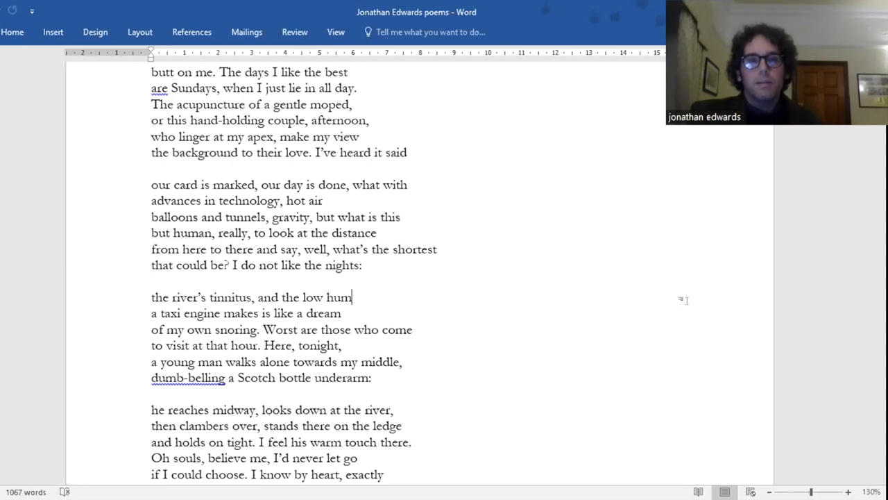
Scroll to Bridge's closing line 'what it is to just have too much weight to bear.'
scroll(down, 3)
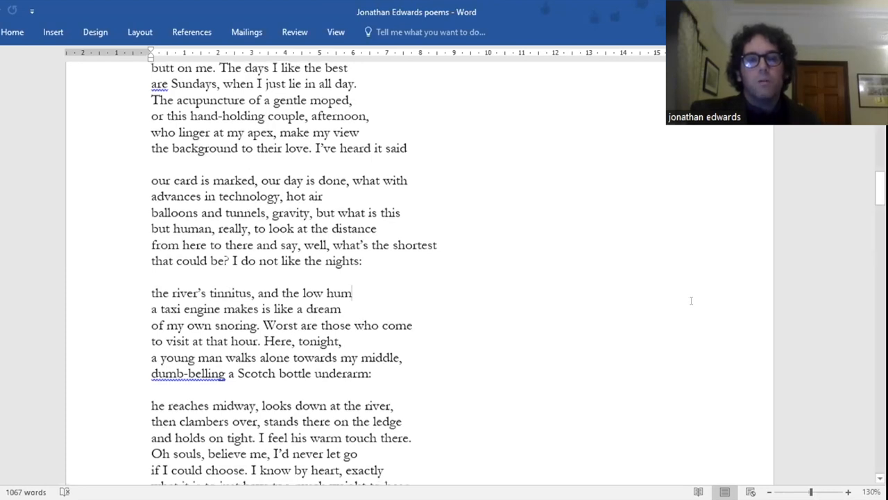
scroll(down, 3)
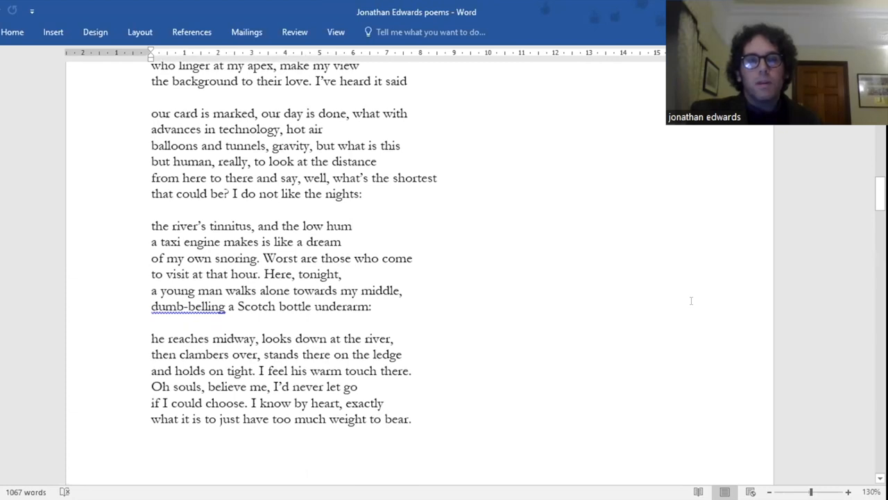
click(352, 225)
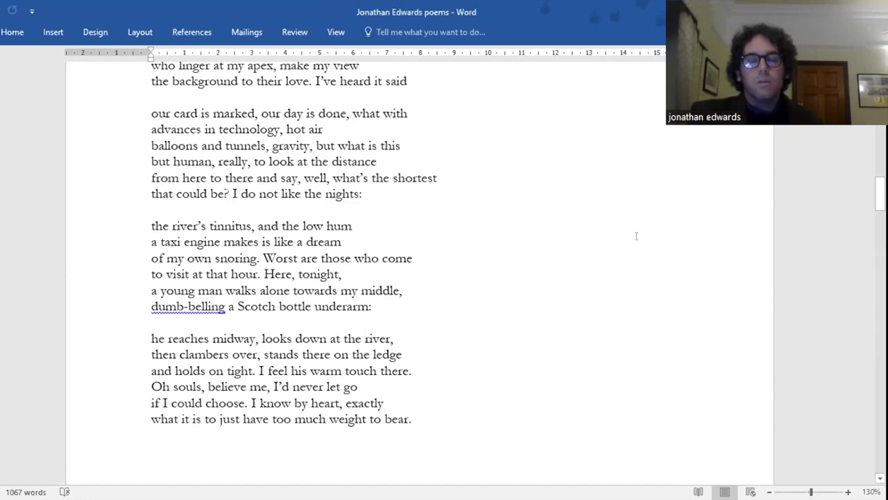
mouse_move(684, 291)
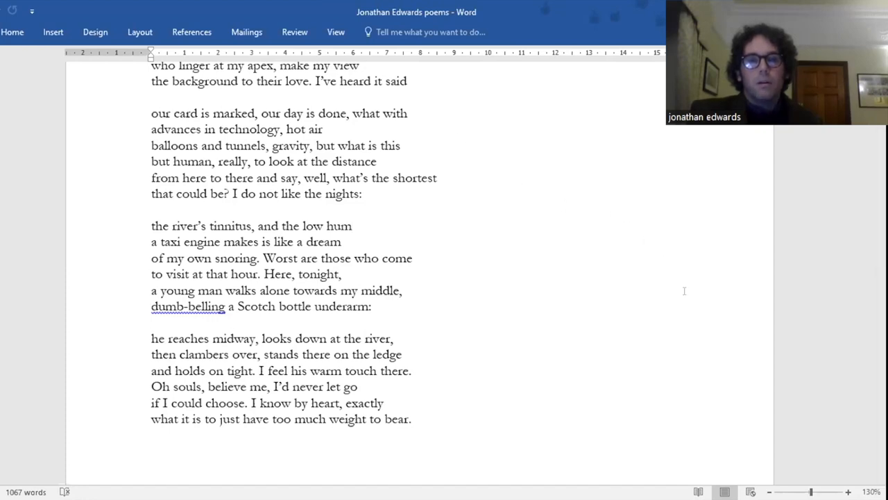
click(353, 225)
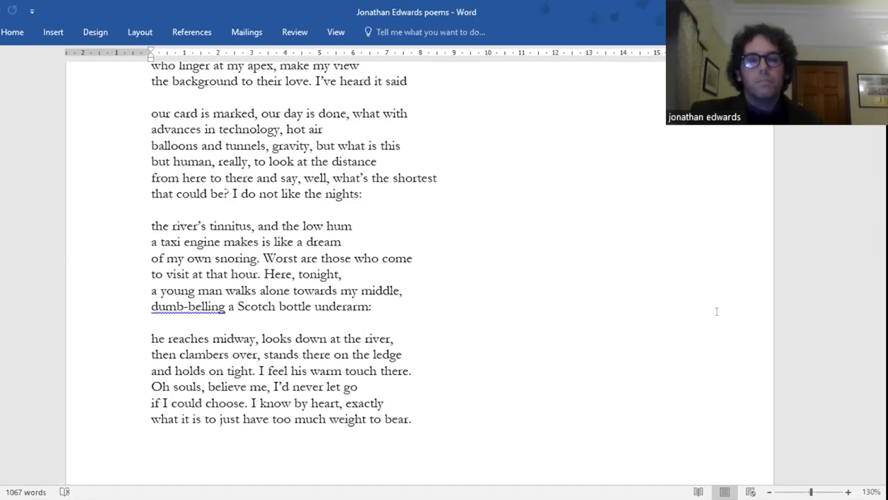
Scroll down to The Hippo's title and its opening stanzas
scroll(down, 3)
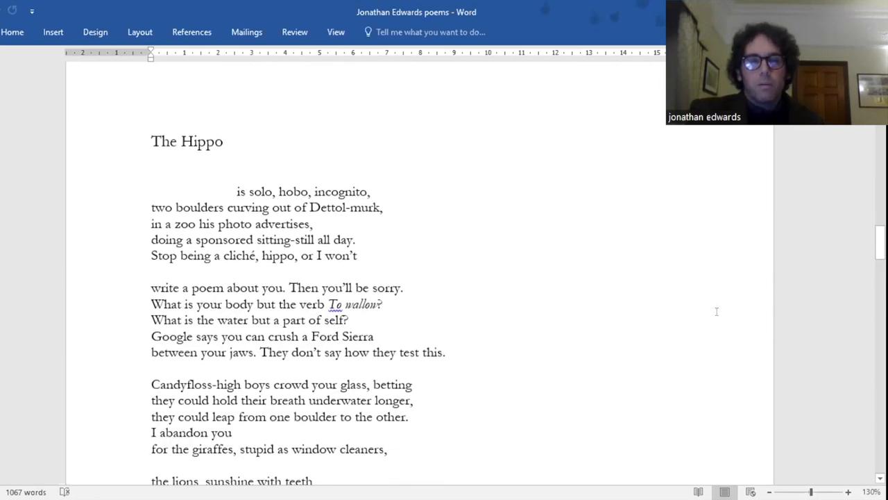
scroll(down, 3)
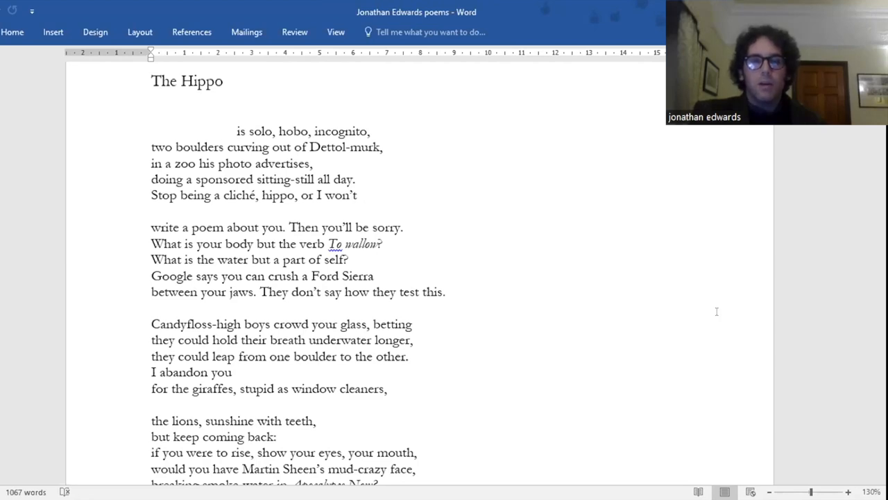
Scroll The Hippo down to its last line 'Dad, that island's moving.'
scroll(down, 3)
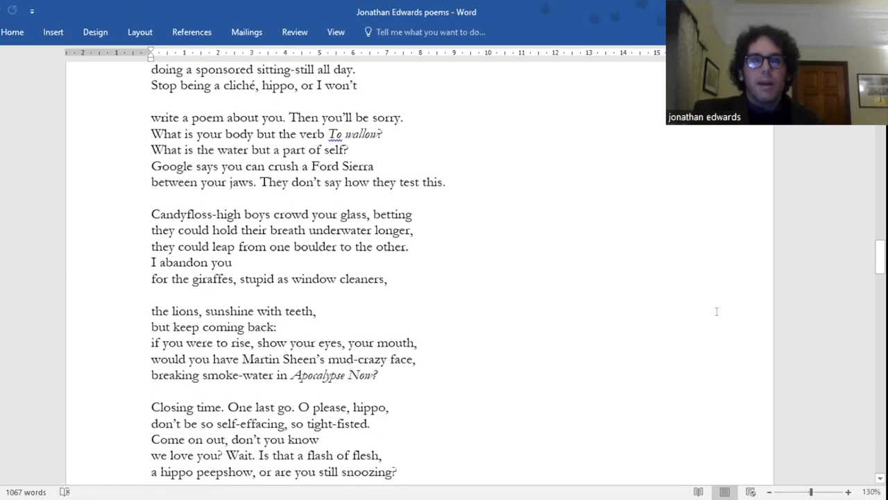
scroll(down, 3)
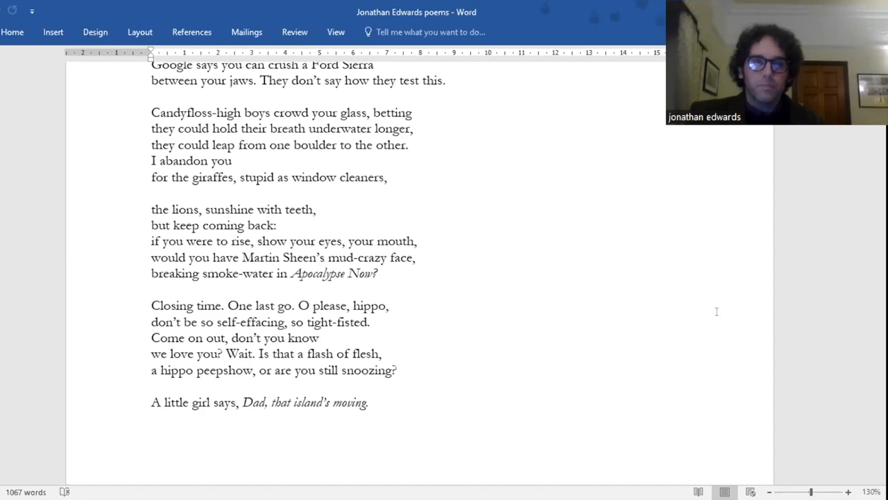
scroll(down, 3)
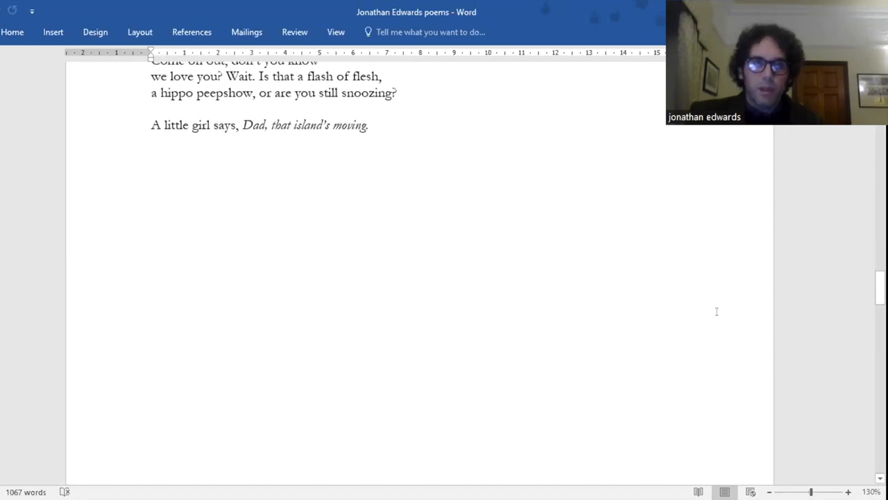
Scroll into 'Kurt Cobain Receives a Fax from Courtney Love', through 'in Amsterdam, two in the morning, waiting'
scroll(down, 3)
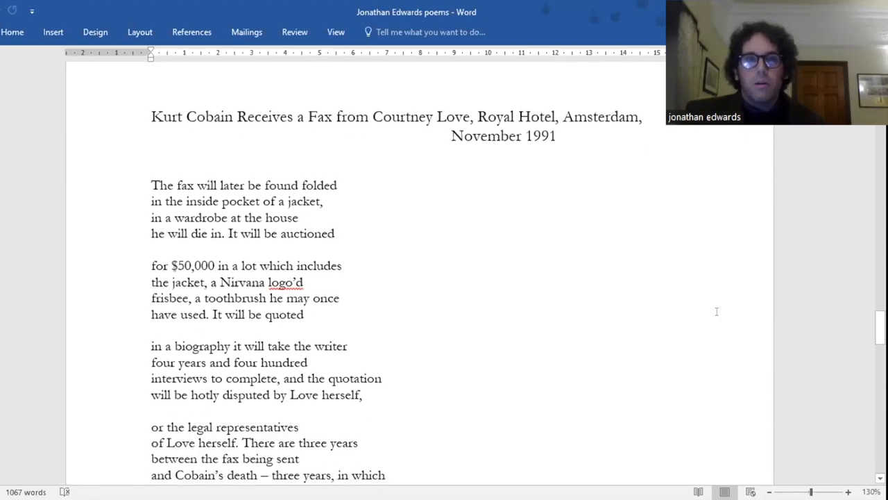
scroll(up, 3)
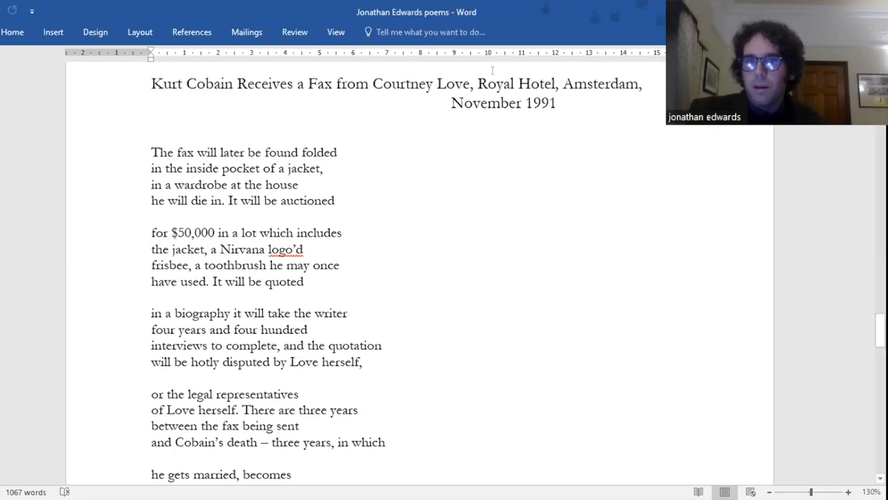
mouse_move(761, 325)
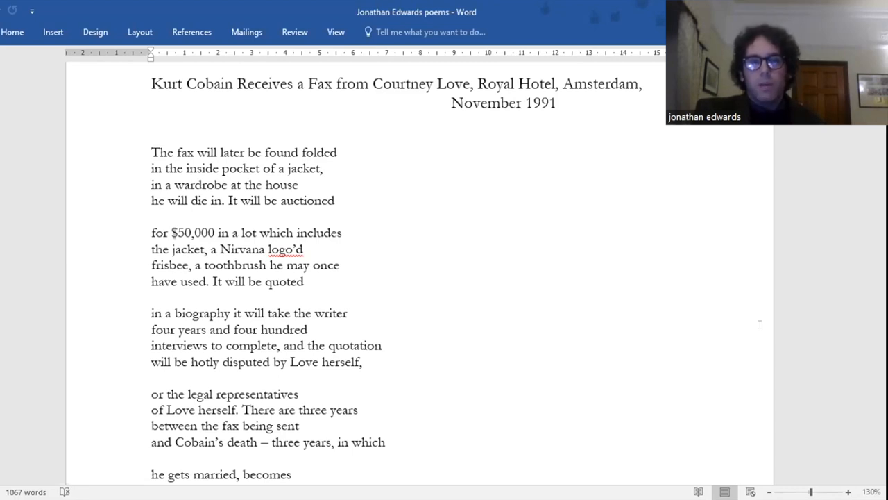
scroll(down, 3)
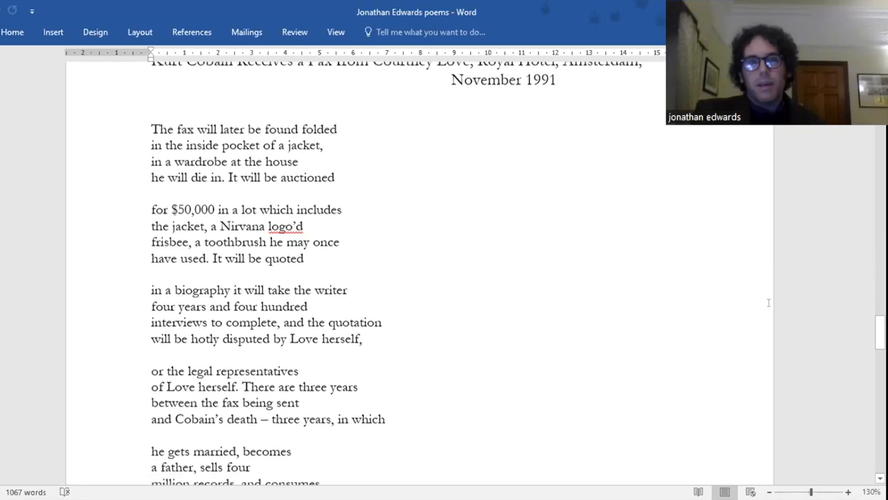
scroll(down, 3)
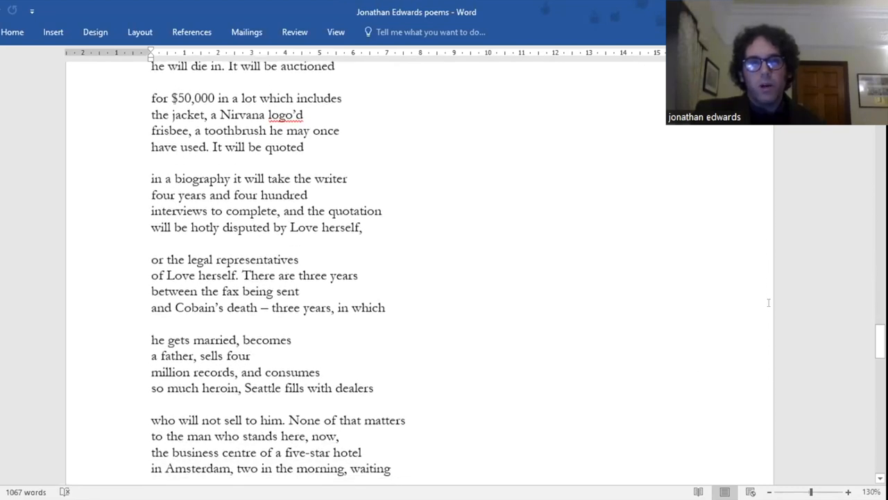
Scroll the Cobain fax poem to the bottom of its first page, through 'scan down past the explicit'
scroll(down, 3)
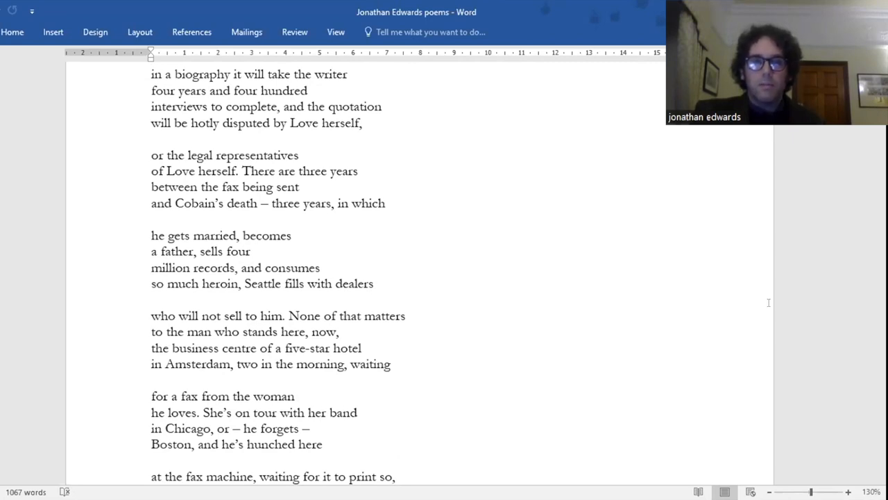
scroll(down, 3)
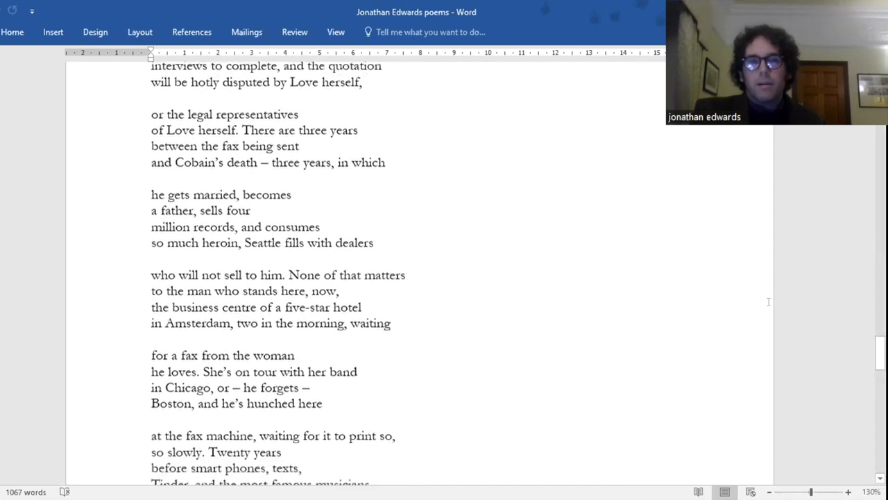
scroll(down, 3)
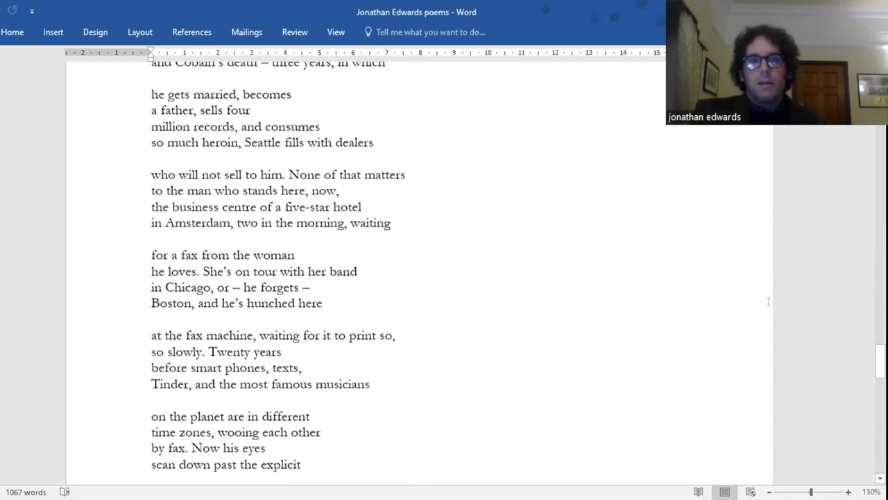
scroll(down, 3)
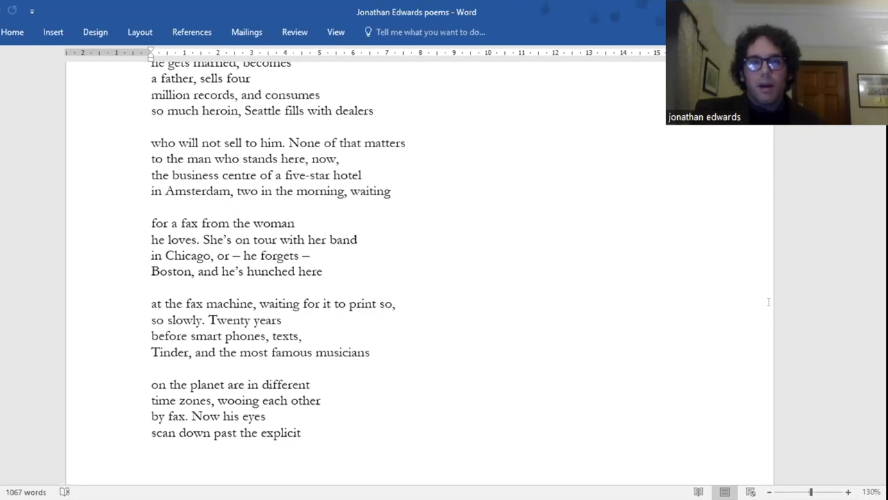
click(405, 302)
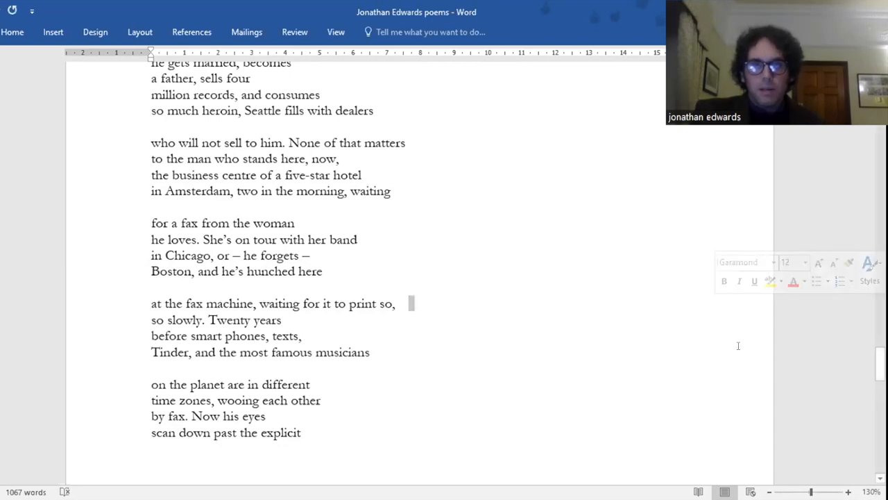
Scroll onto the next page to the Cobain poem's closing line 'to dance.'
scroll(down, 3)
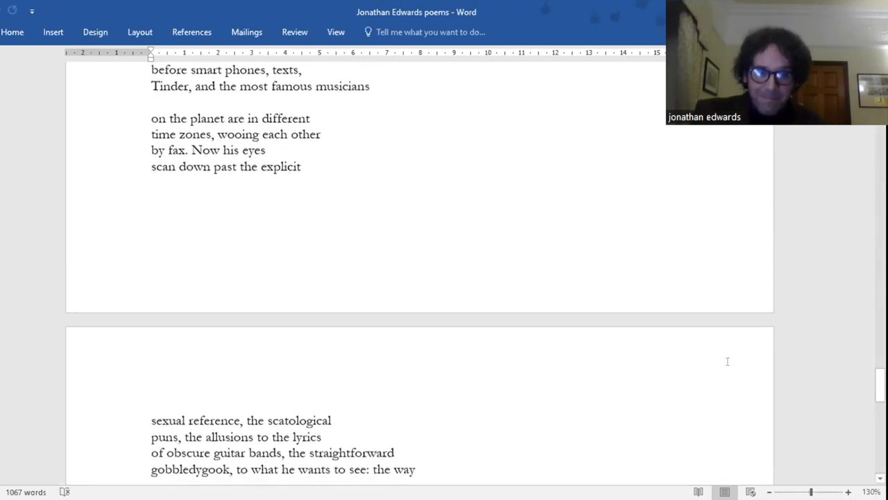
scroll(down, 3)
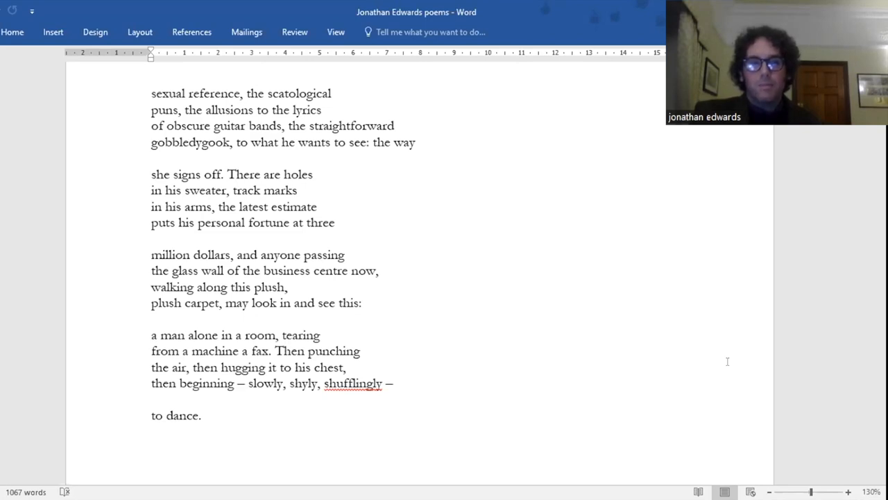
mouse_move(544, 61)
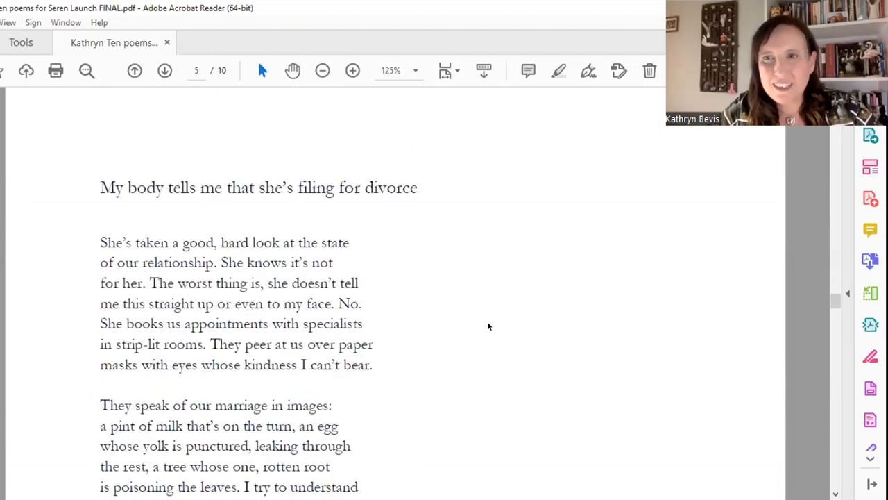
Scroll page 6 slightly so the divorce poem shows through 'whose soft shape I have lain'
scroll(down, 3)
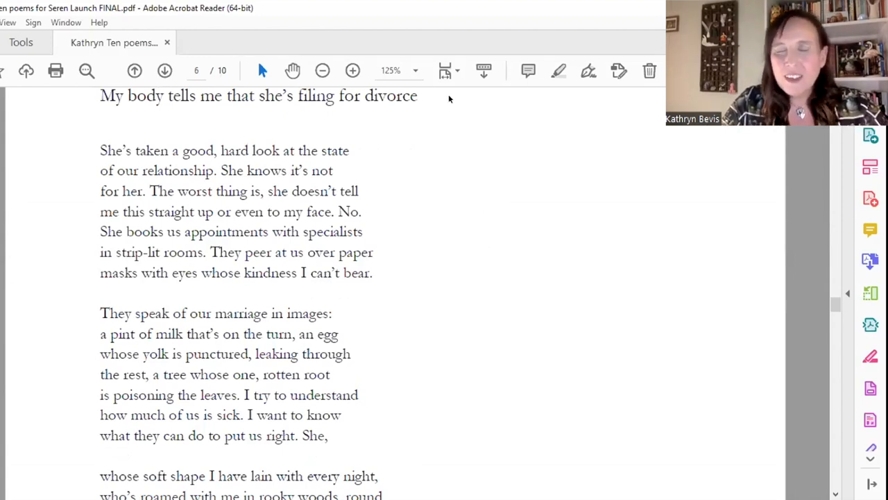
mouse_move(621, 250)
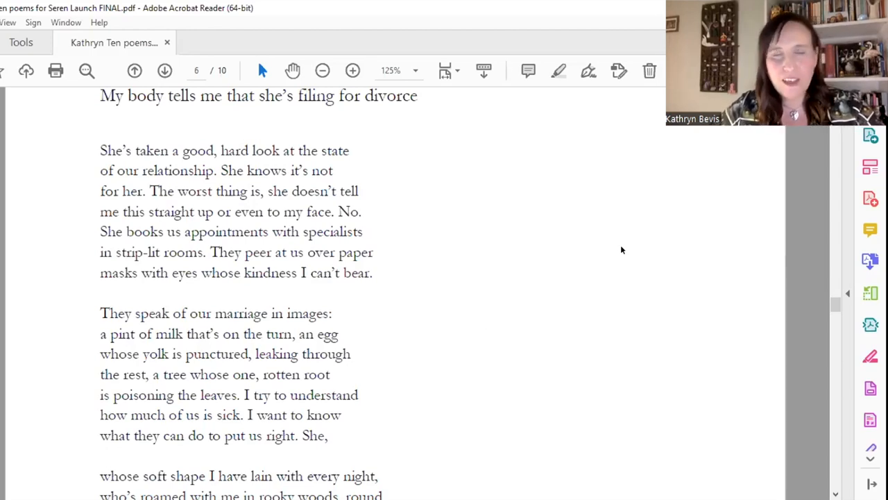
mouse_move(555, 294)
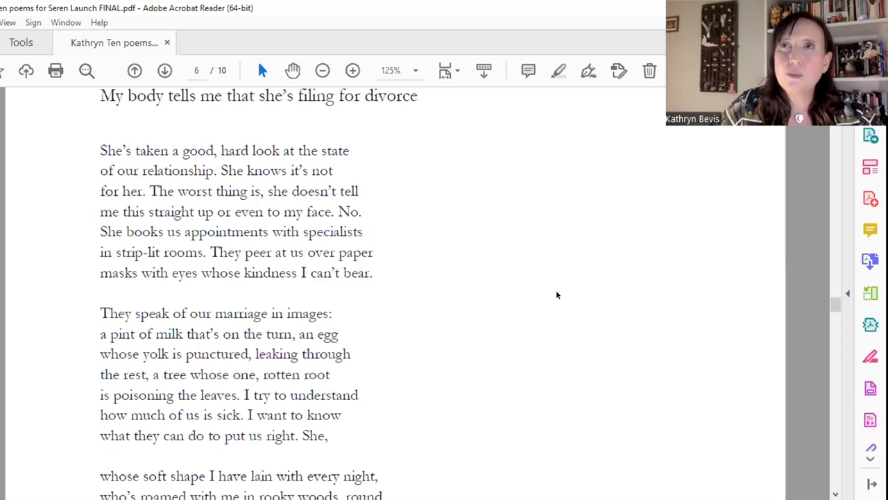
Scroll page 6 down to the divorce poem's closing line 'Not yet. Too soon. Too soon.'
scroll(down, 3)
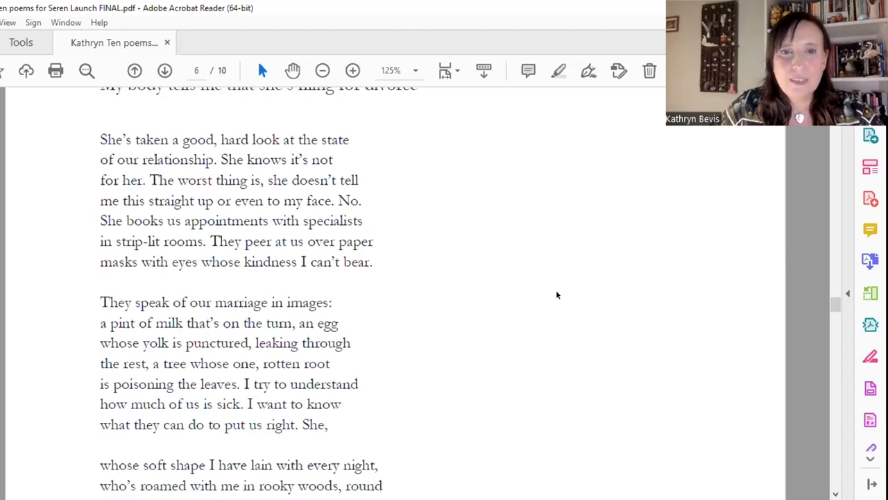
scroll(down, 3)
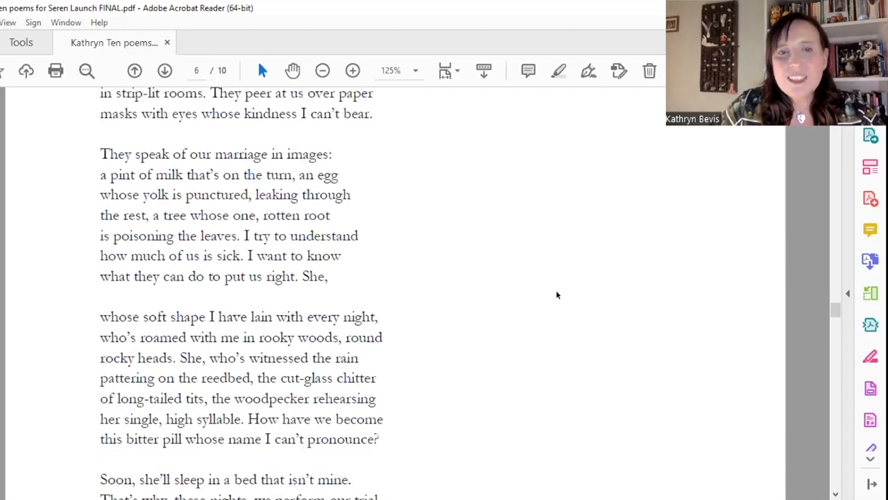
scroll(down, 3)
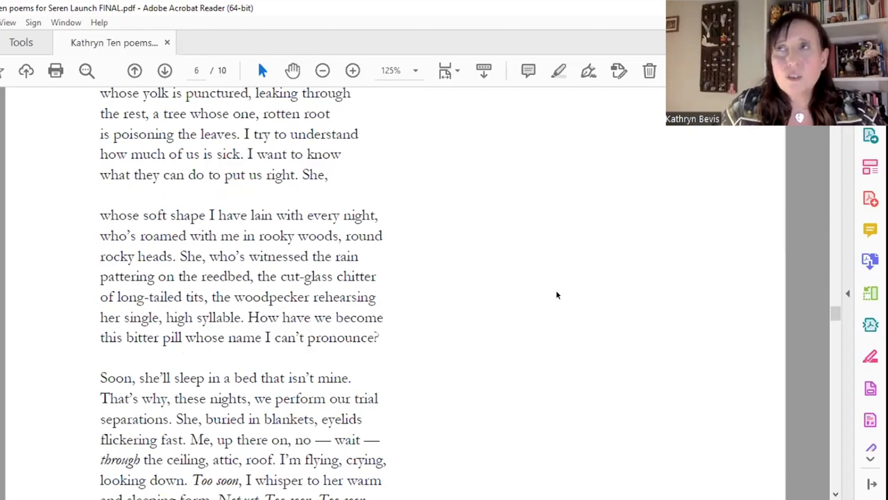
scroll(down, 3)
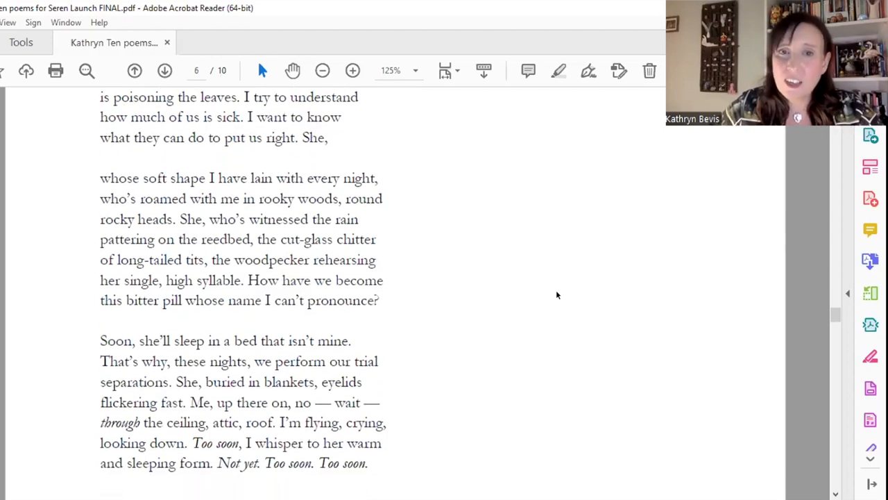
scroll(down, 3)
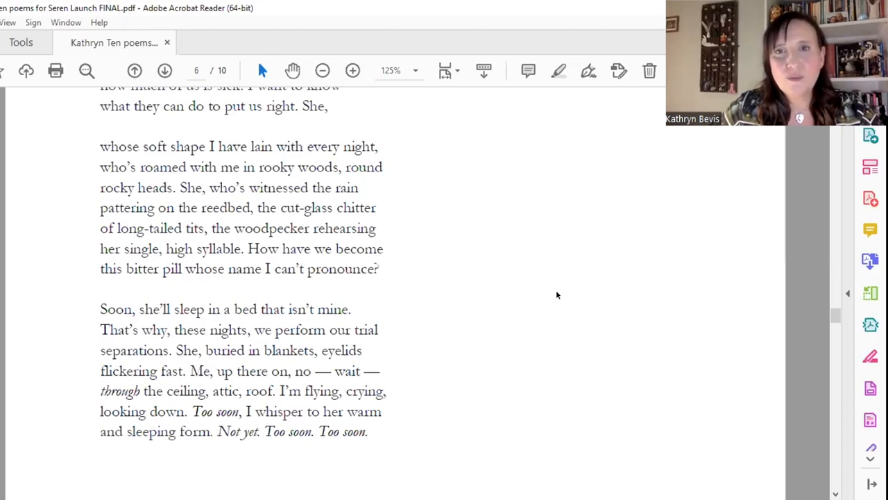
scroll(down, 3)
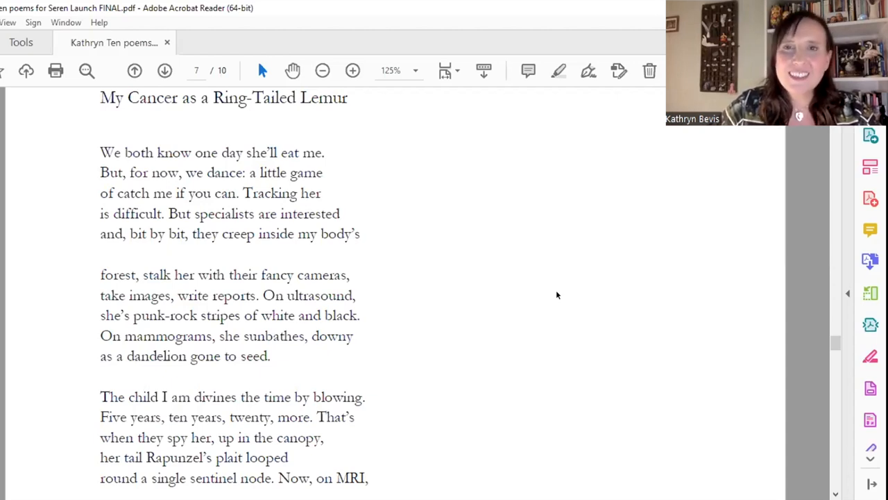
Scroll past the lemur poem's ending 'a forest fire.' to The Butterfly House on page 8
scroll(down, 3)
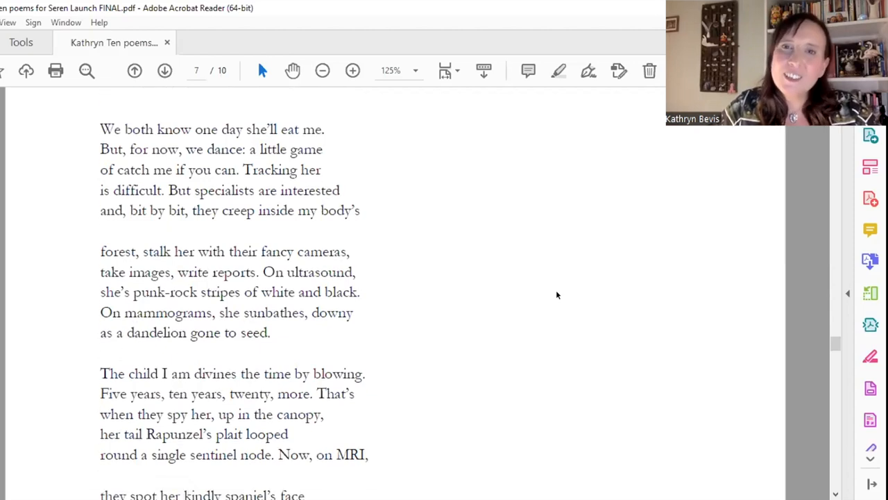
scroll(down, 3)
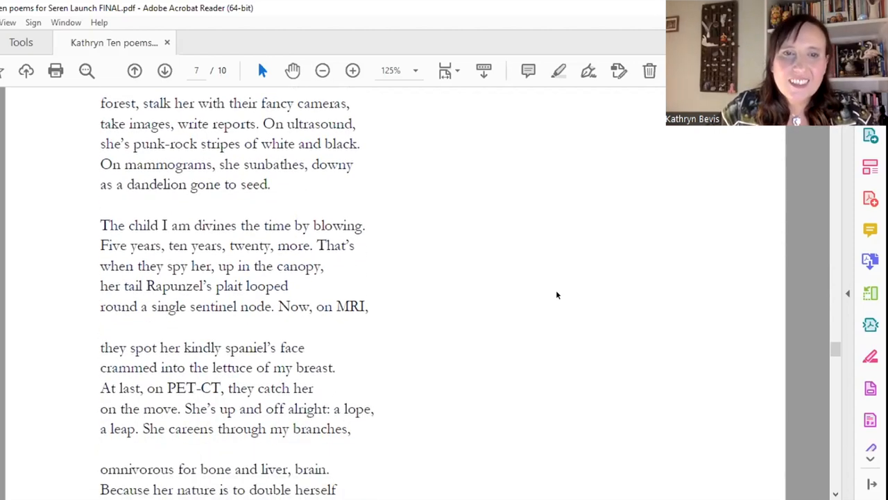
scroll(down, 3)
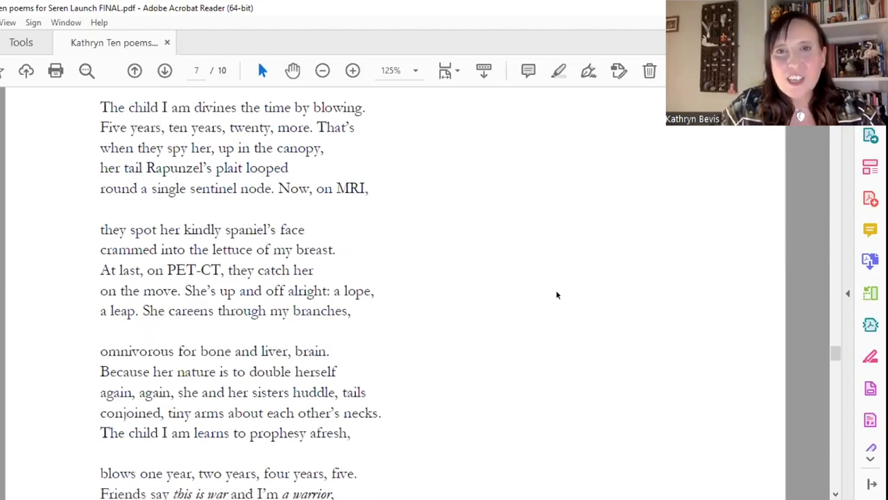
scroll(down, 3)
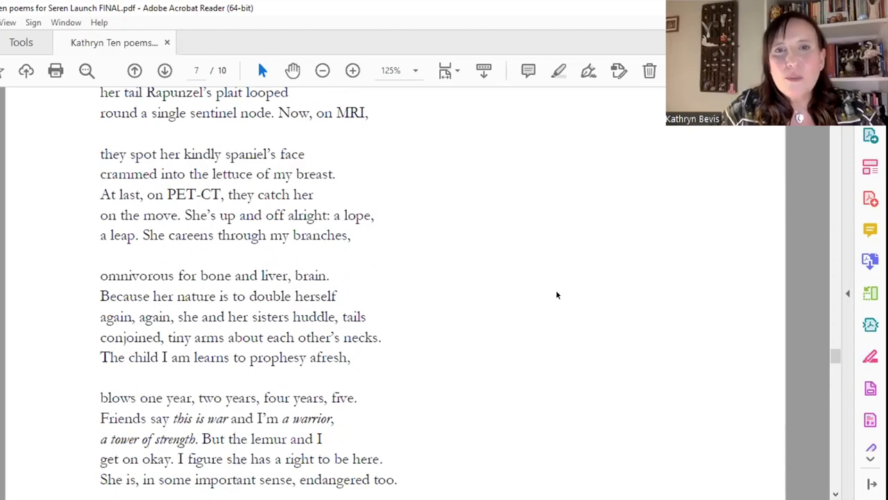
scroll(down, 3)
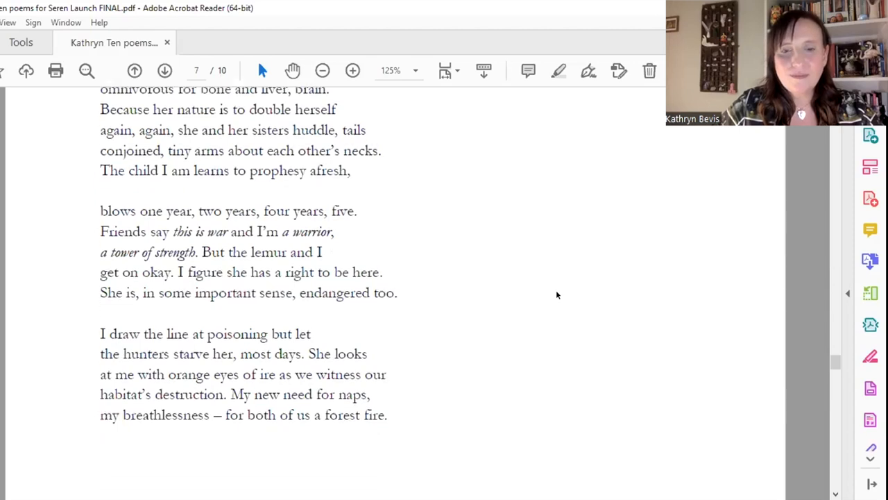
scroll(down, 3)
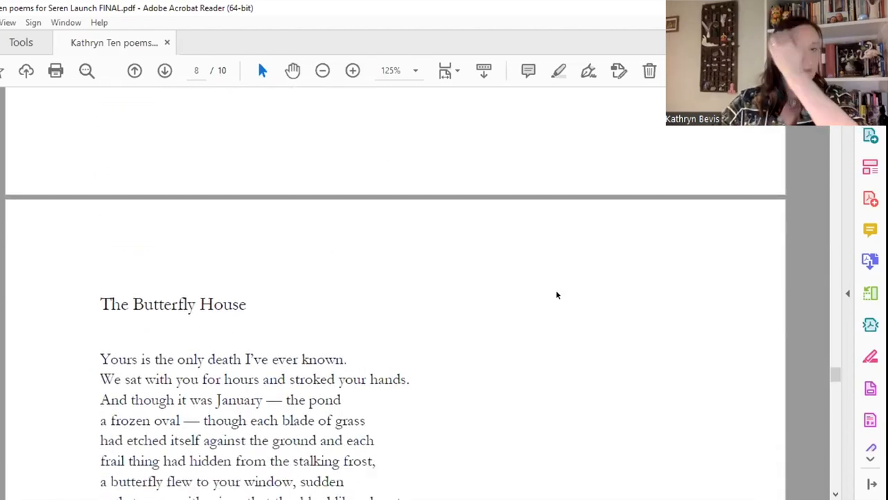
Scroll page 8 so The Butterfly House title and opening stanza through 'black-fringed scraps of sky' are in view
scroll(down, 3)
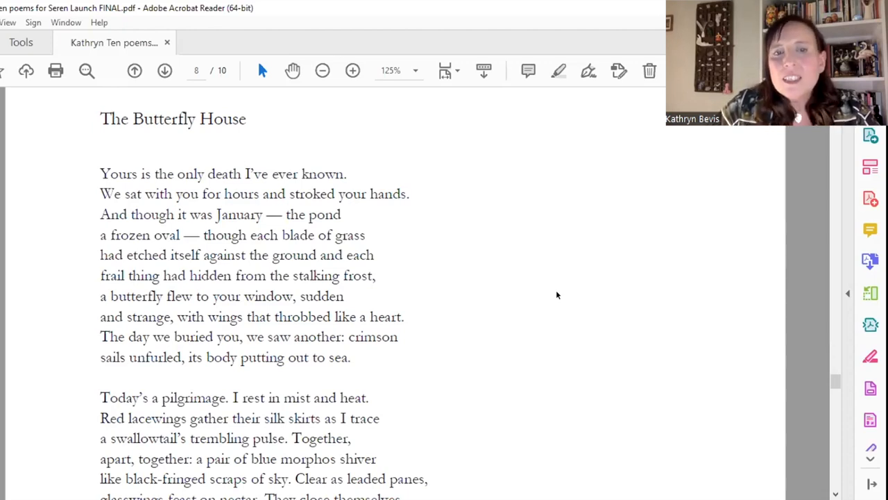
Scroll past 'Their too short lives.' to the How Animals Grieve title on page 9
scroll(down, 3)
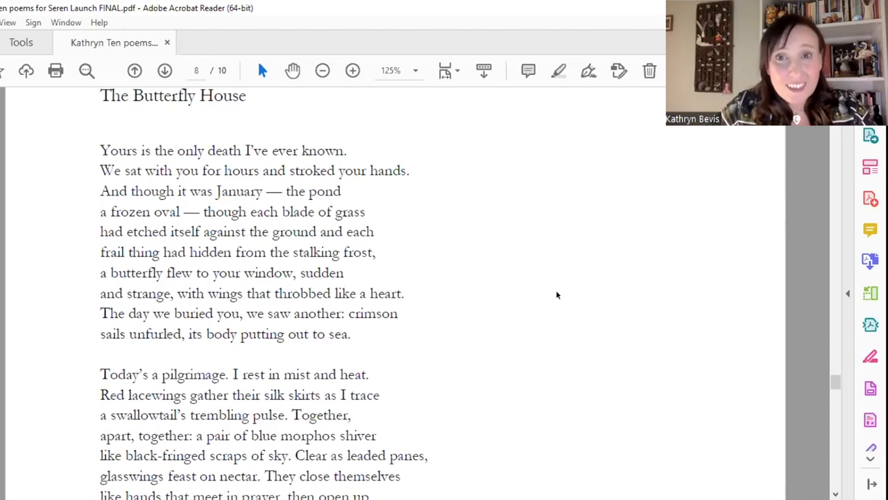
scroll(down, 3)
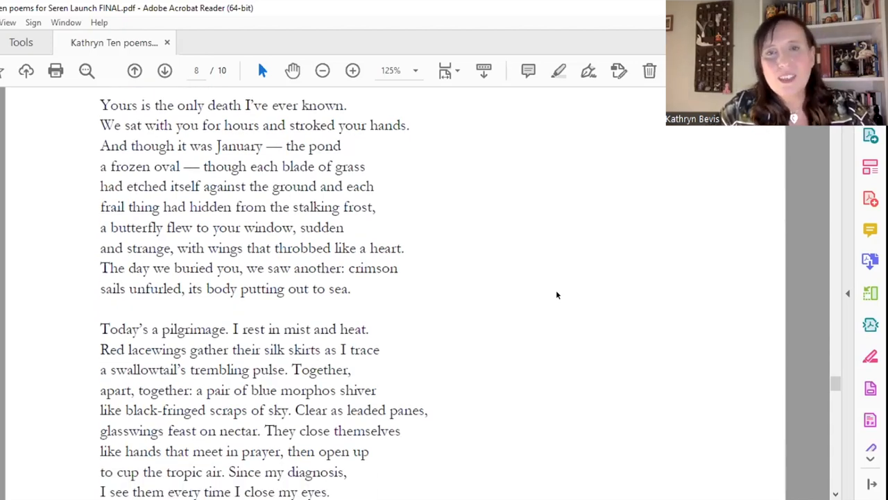
scroll(down, 3)
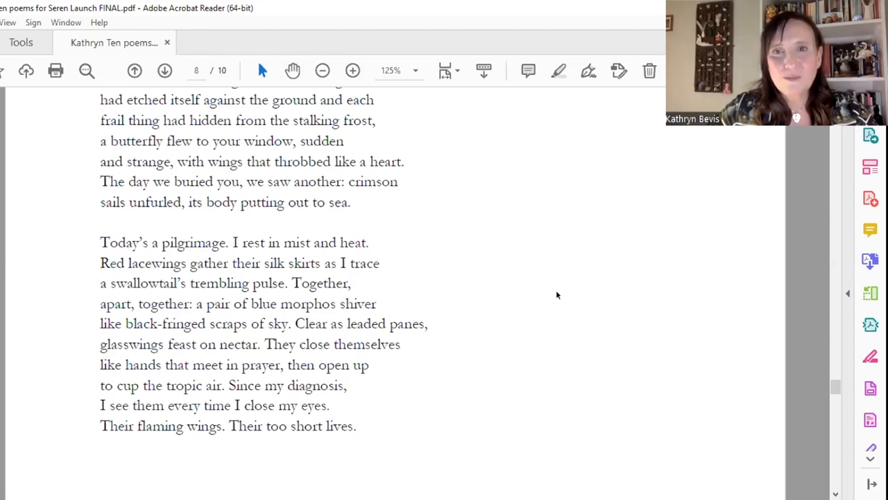
scroll(down, 3)
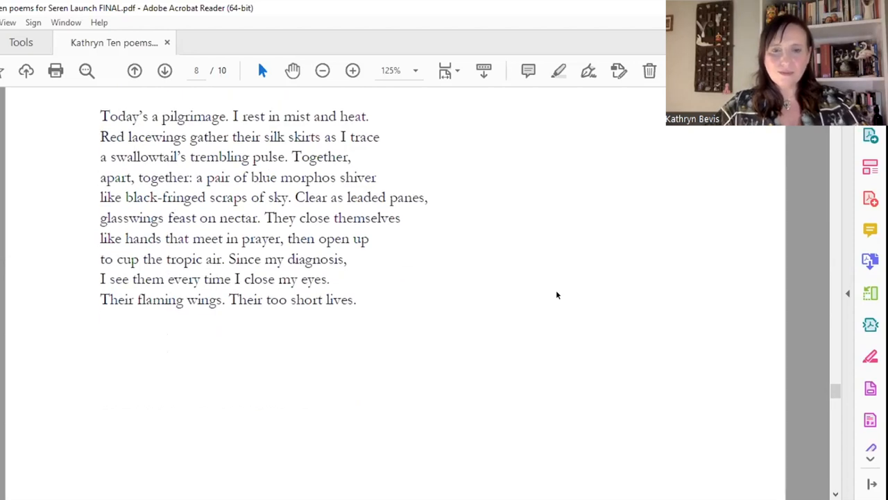
scroll(down, 3)
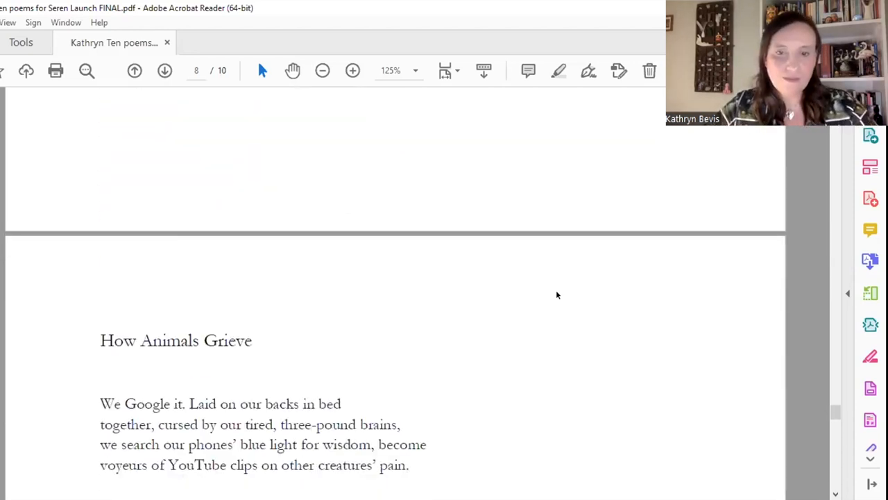
Scroll down page 9 through How Animals Grieve to 'they pace and yowl and keen.'
scroll(down, 3)
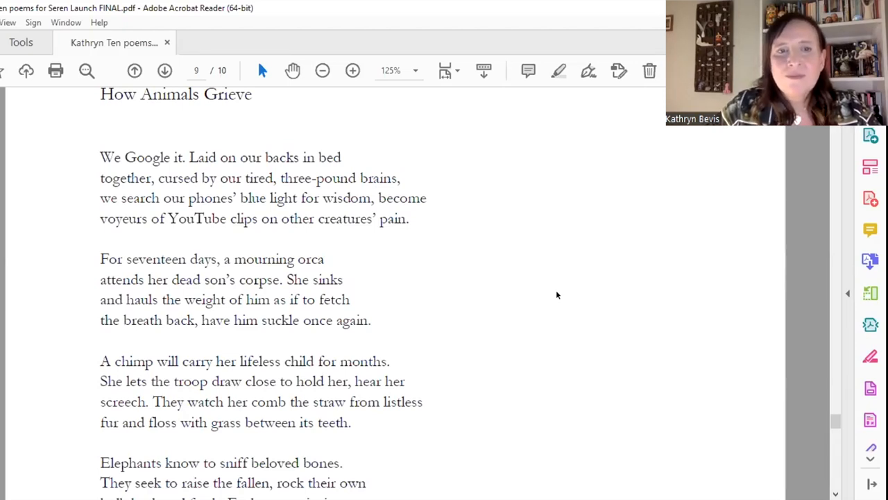
scroll(down, 3)
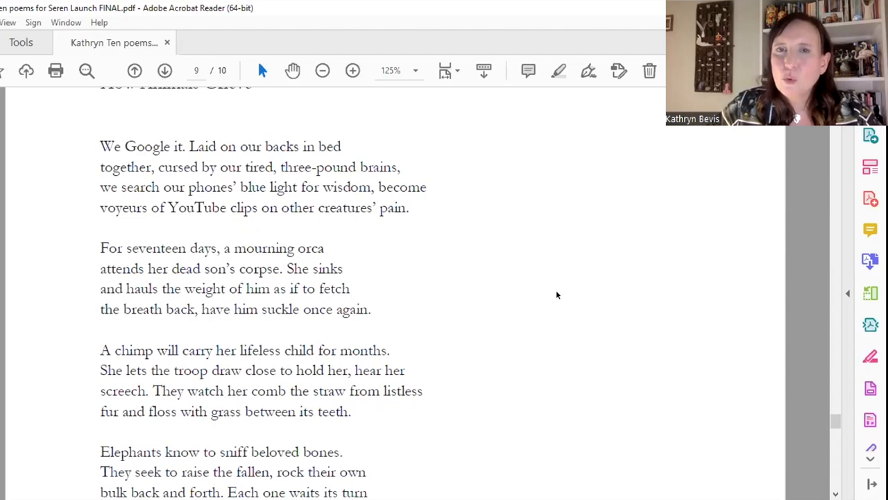
scroll(down, 3)
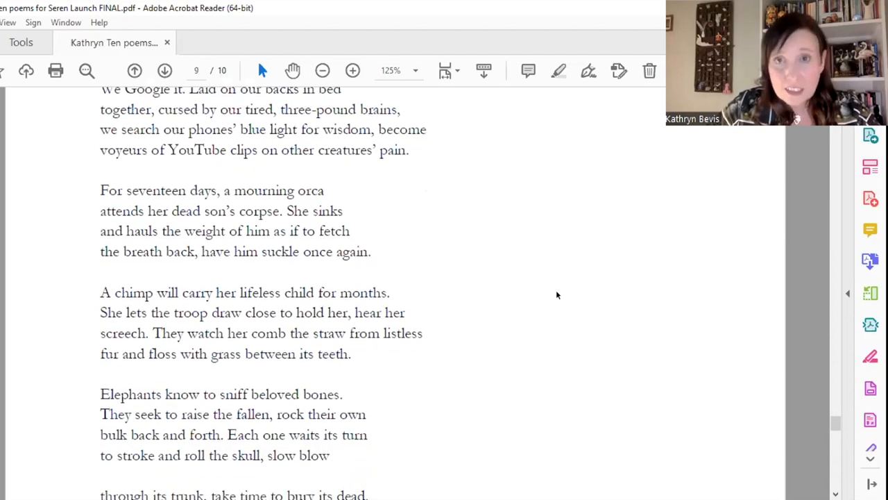
scroll(down, 3)
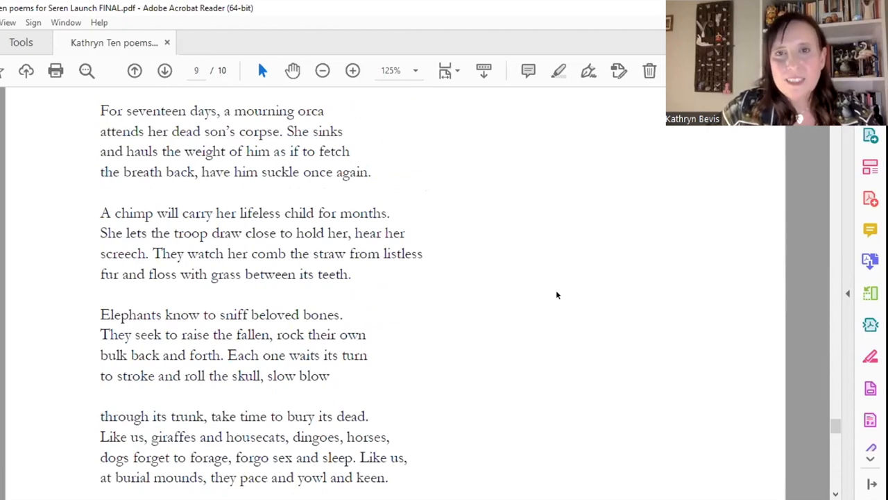
Scroll past the end of How Animals Grieve to Flamingo on page 10, through 'rosettes for jam at a country show.'
scroll(down, 3)
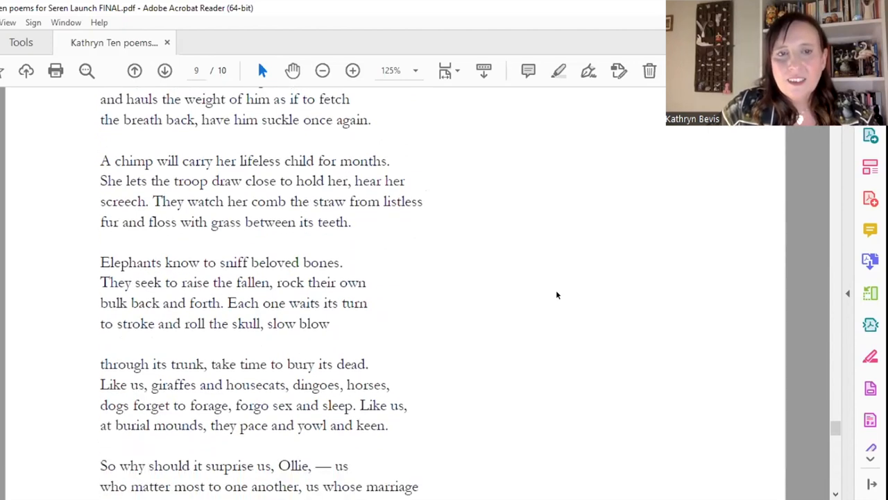
scroll(down, 3)
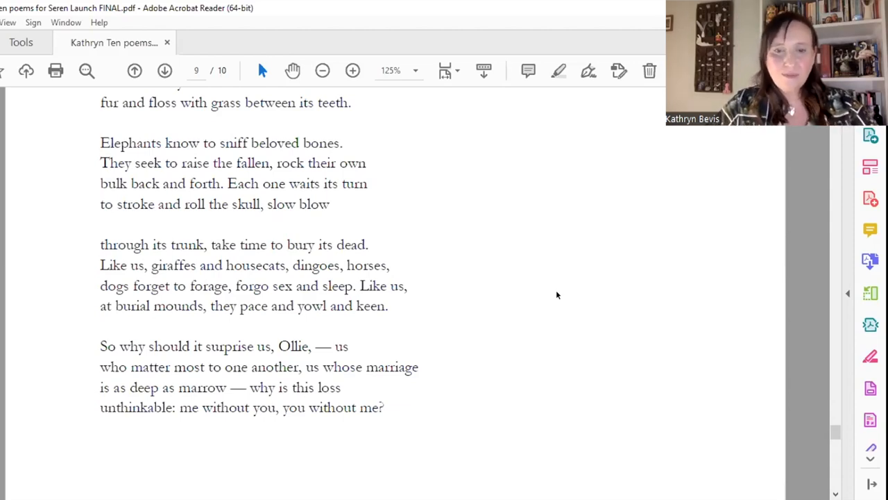
scroll(down, 3)
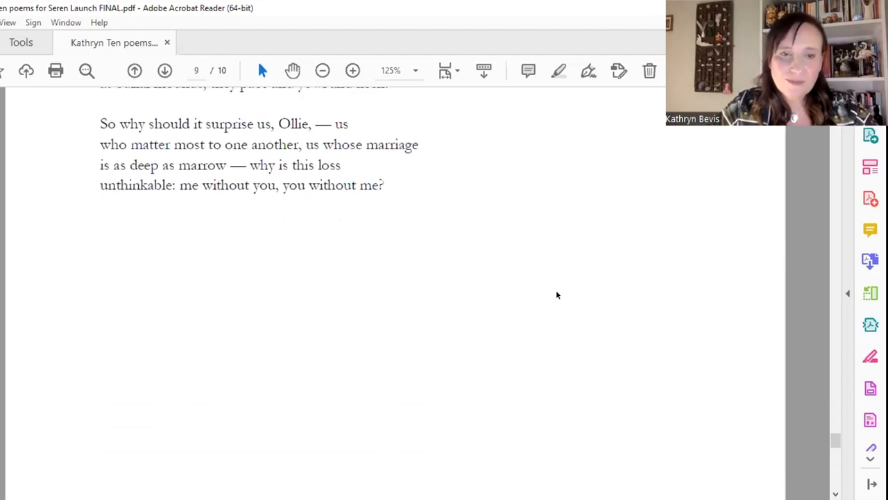
scroll(down, 3)
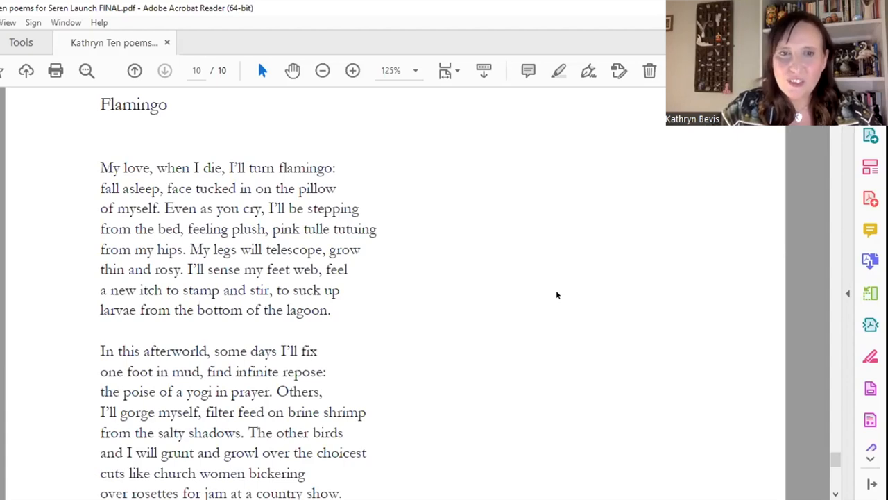
Scroll down Flamingo to its closing line 'the dead must learn to love again.'
scroll(down, 3)
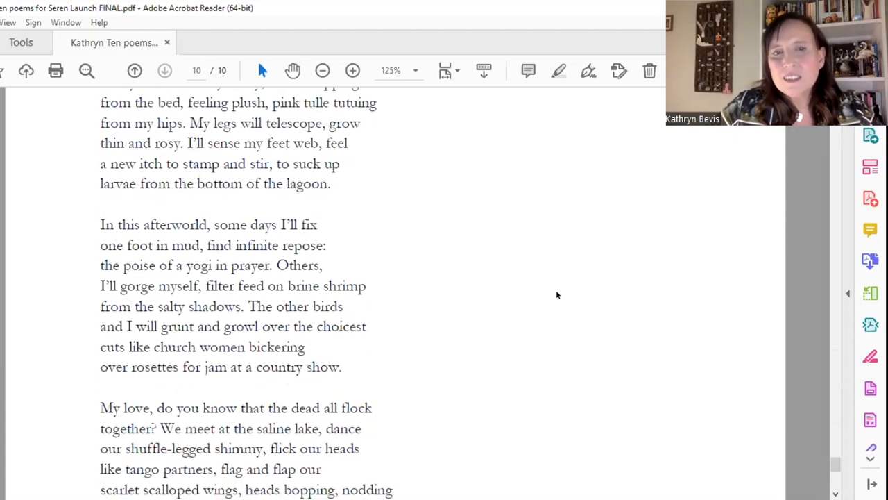
scroll(down, 3)
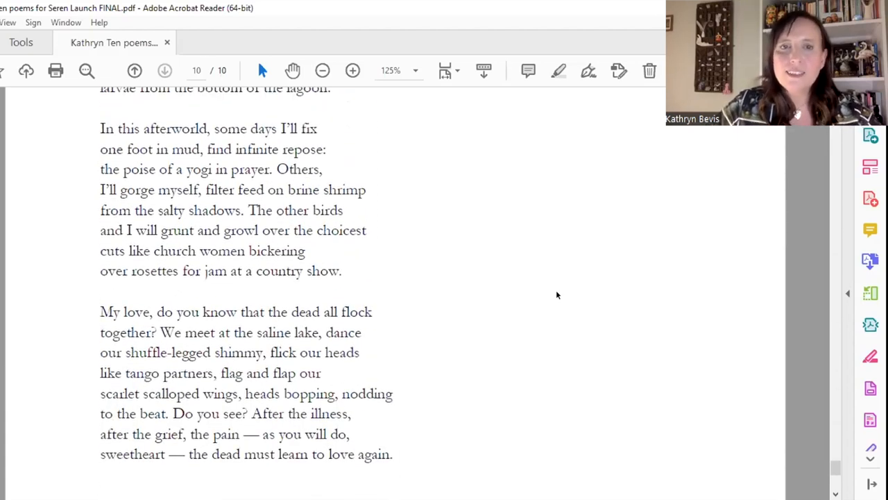